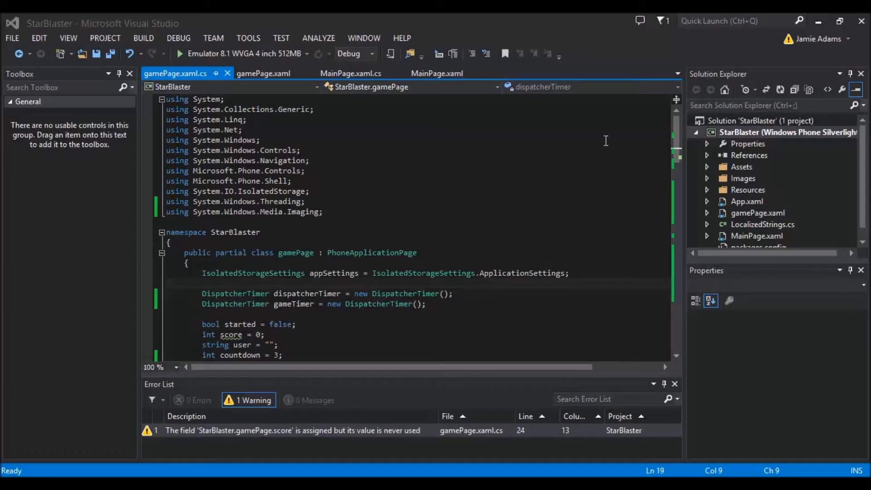
pyautogui.moveTo(420, 186)
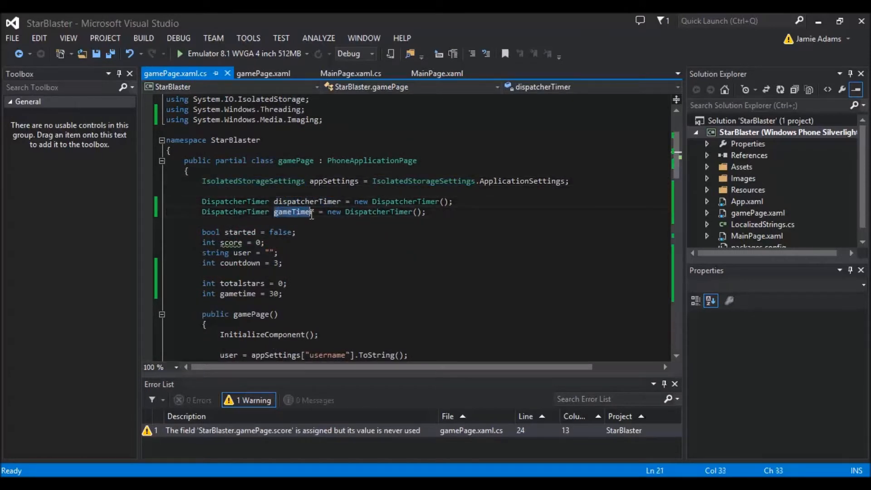
# Place the caret in the gamePage field declarations on the gameTimer line.
pyautogui.click(295, 212)
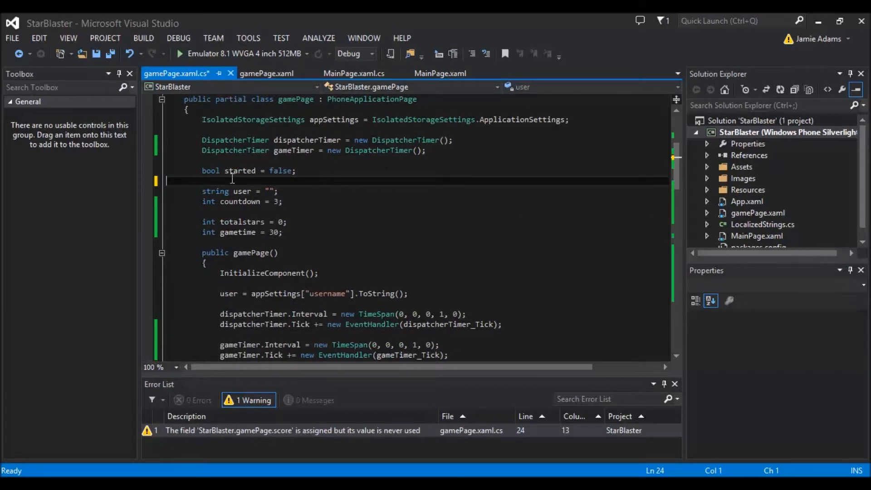
pyautogui.moveTo(265, 191)
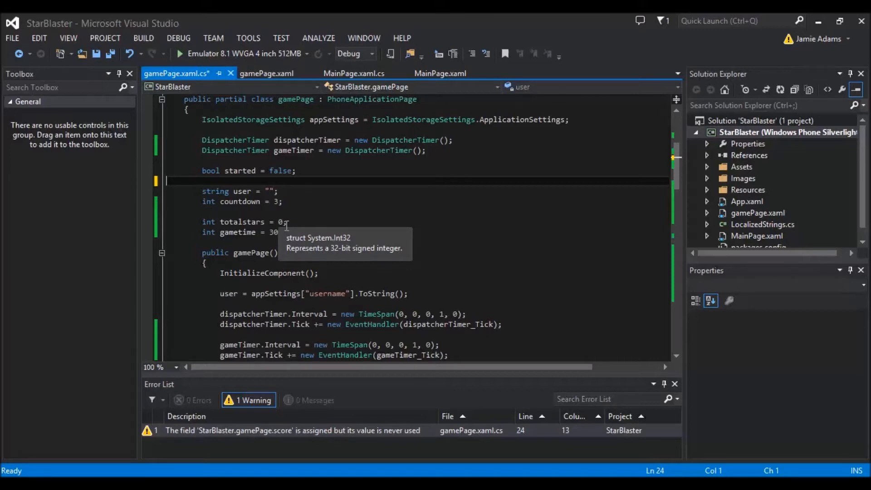
pyautogui.moveTo(213, 240)
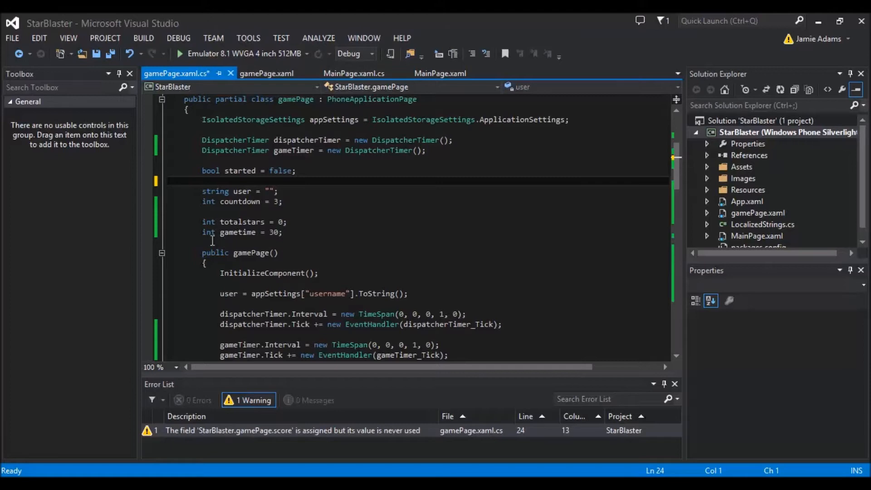
pyautogui.moveTo(208, 232)
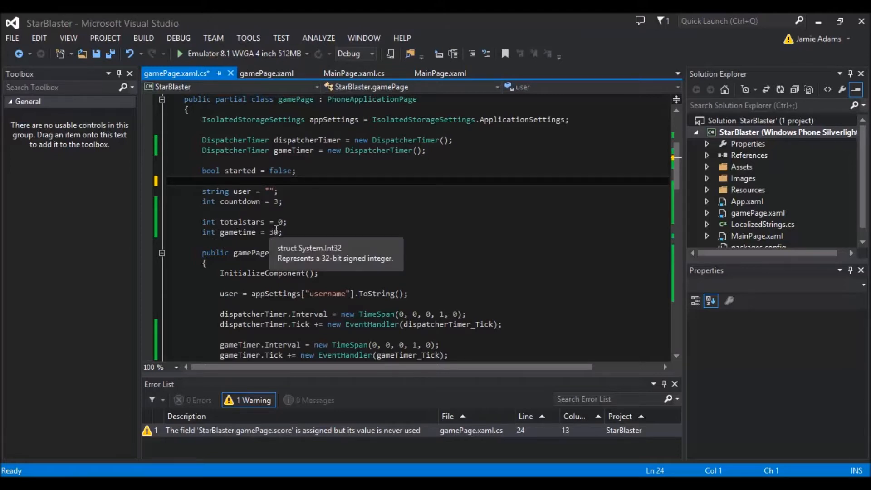
pyautogui.moveTo(293, 240)
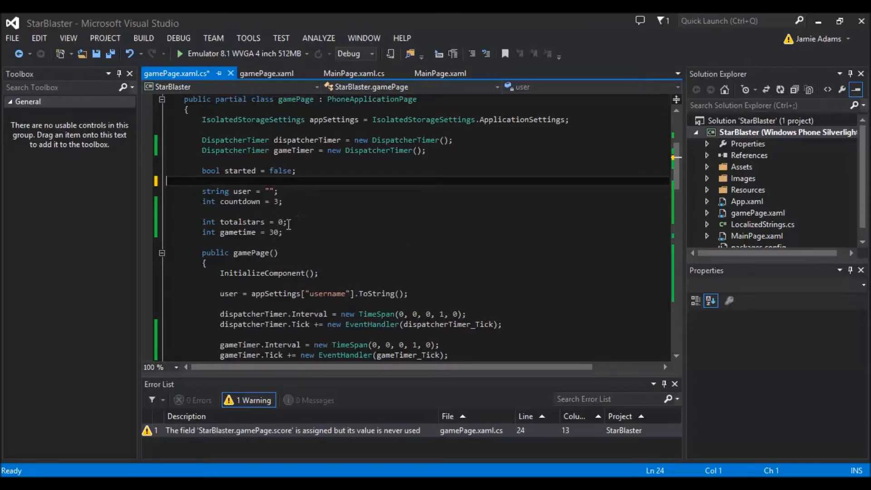
pyautogui.scroll(-3)
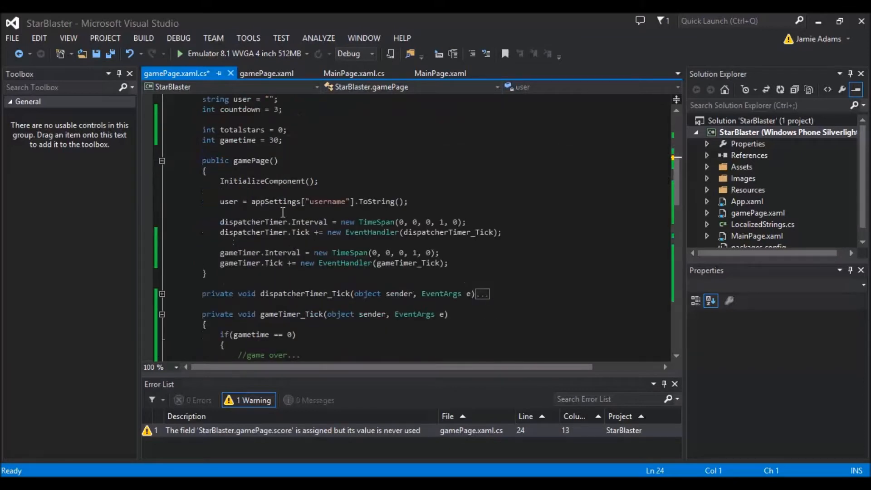
pyautogui.moveTo(319, 245)
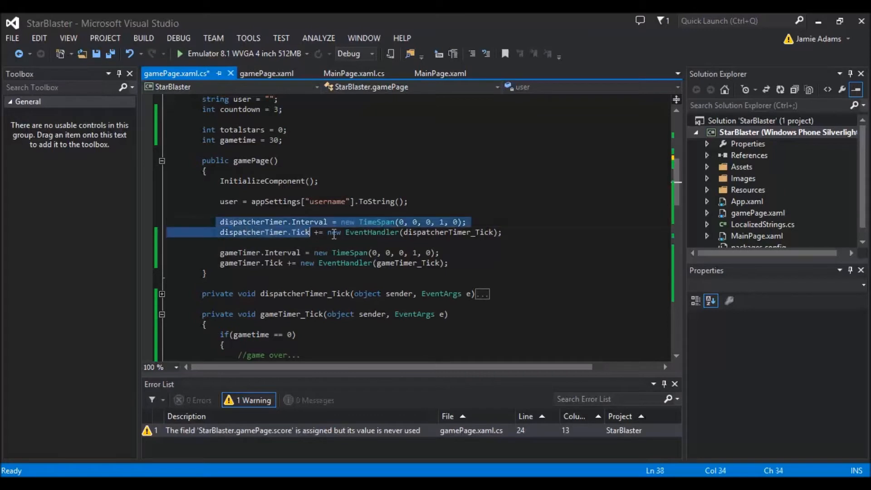
pyautogui.click(468, 262)
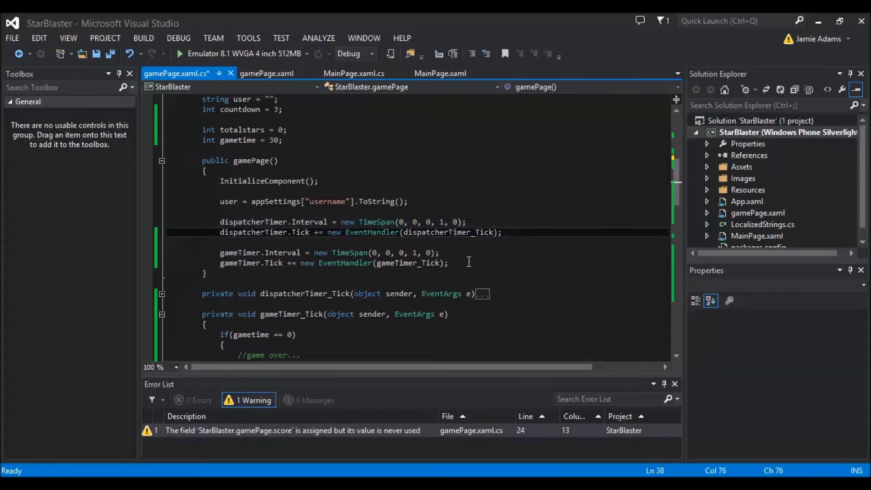
pyautogui.click(248, 252)
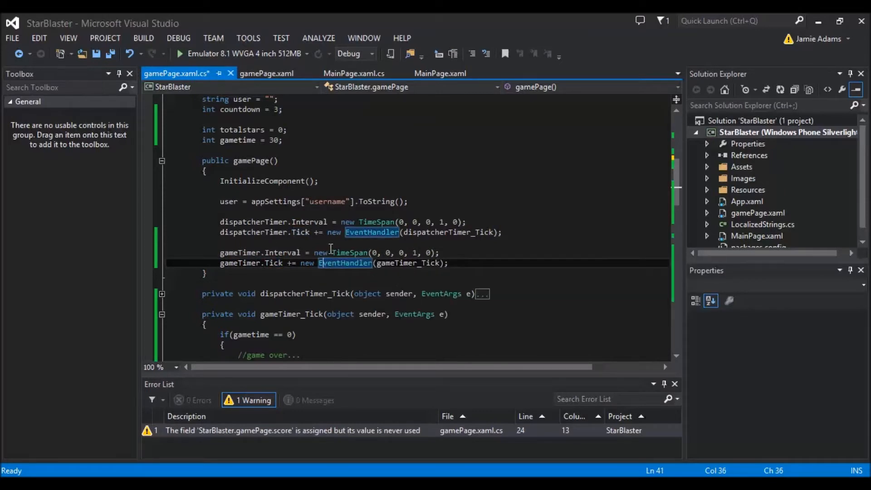
pyautogui.moveTo(415, 252)
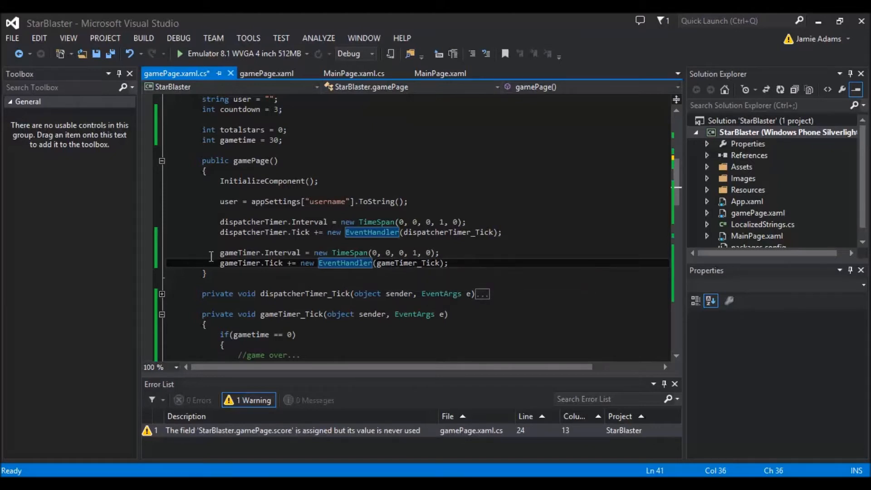
pyautogui.click(223, 253)
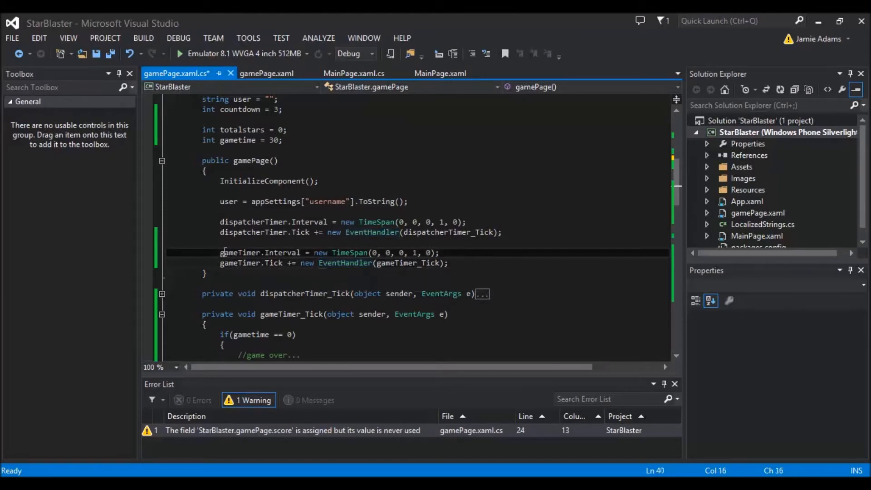
pyautogui.doubleClick(241, 252)
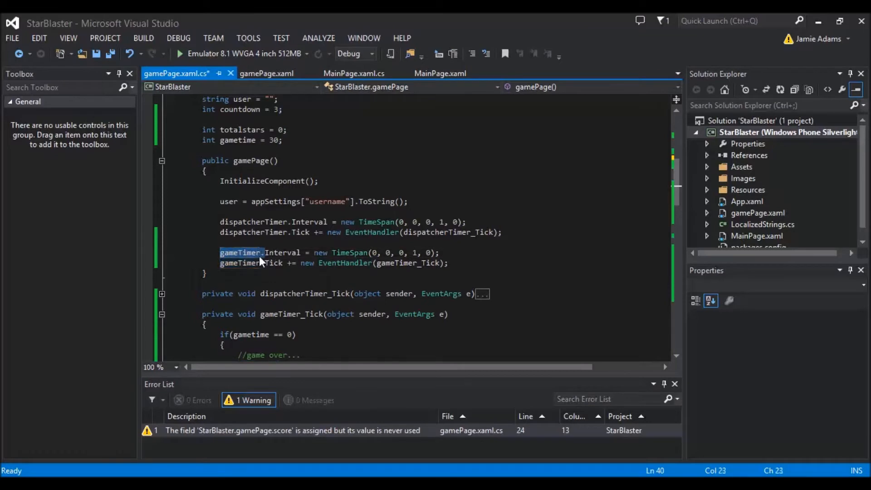
pyautogui.click(316, 263)
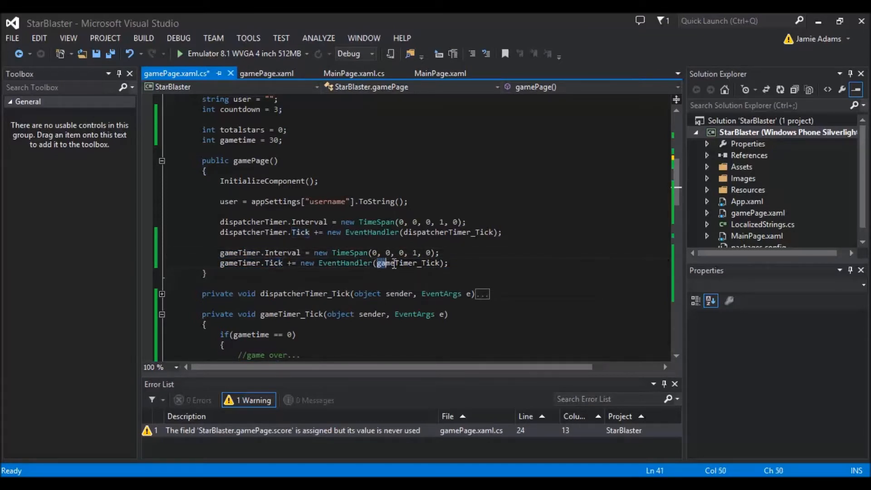
pyautogui.click(439, 263)
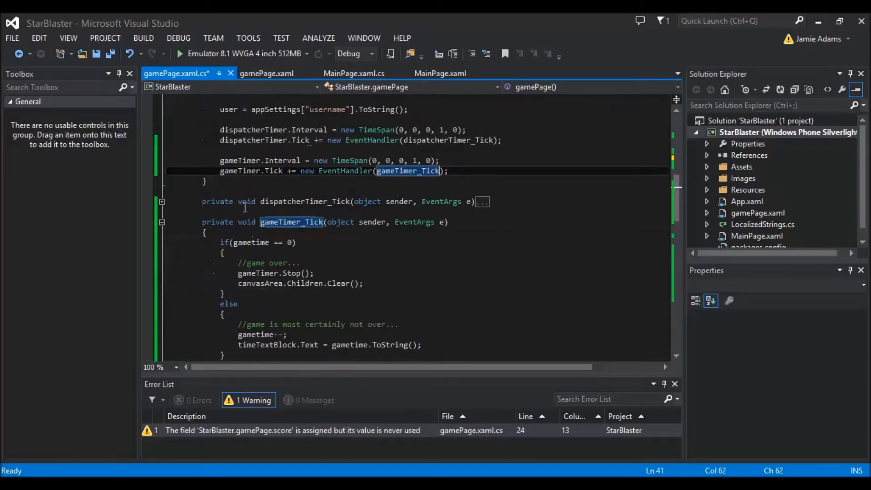
pyautogui.moveTo(367, 201)
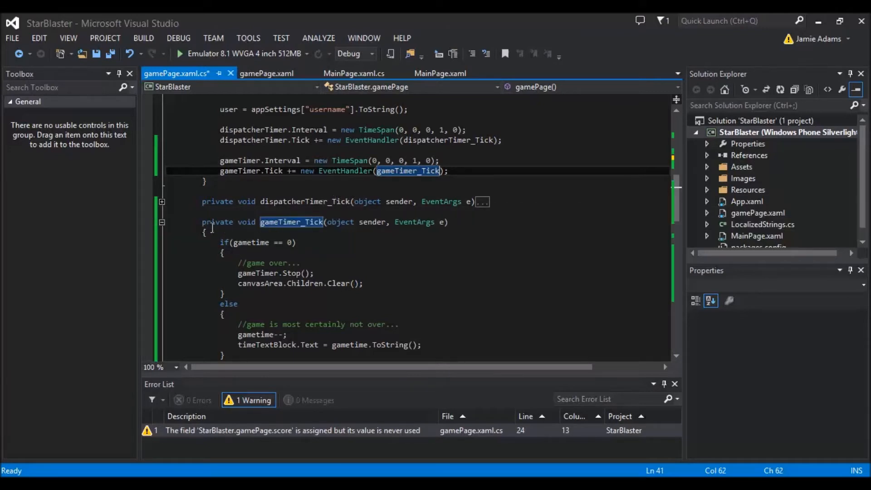
pyautogui.click(291, 222)
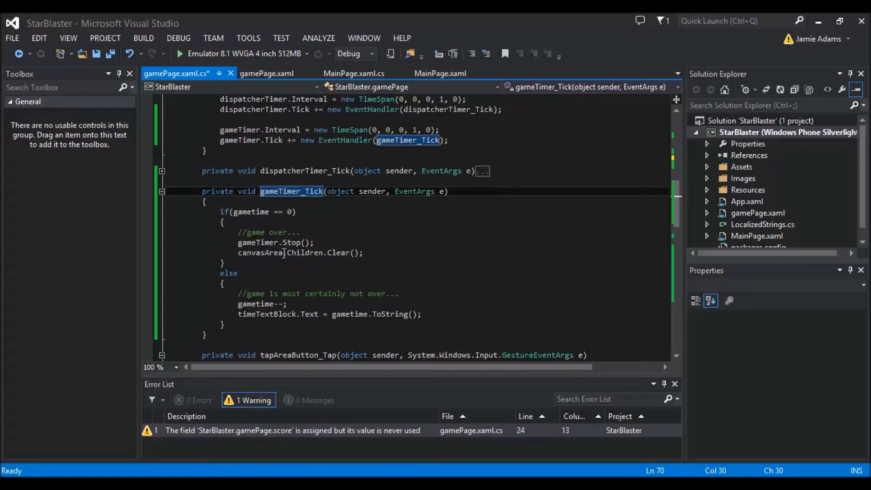
pyautogui.click(240, 252)
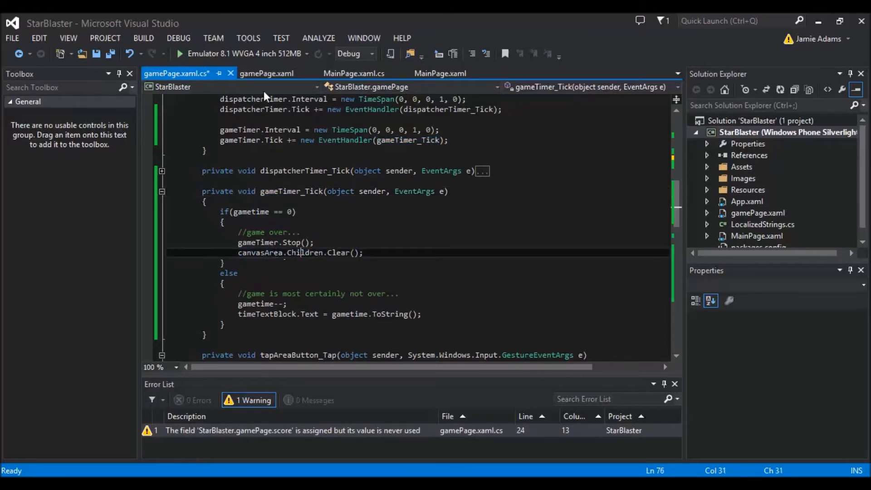
pyautogui.click(267, 73)
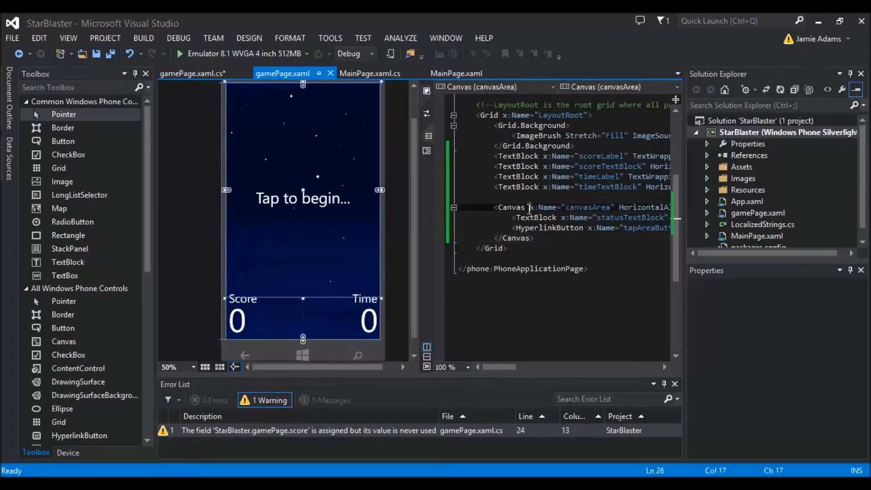
pyautogui.doubleClick(584, 206)
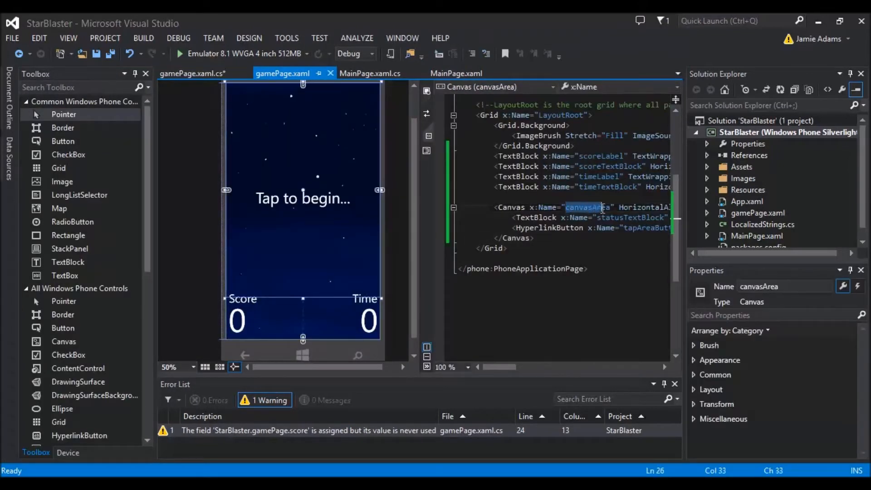
pyautogui.click(178, 73)
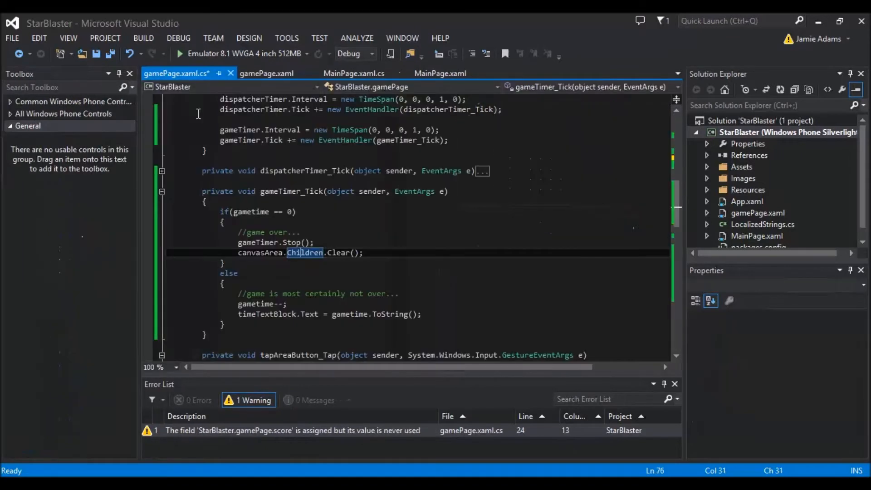
pyautogui.click(330, 252)
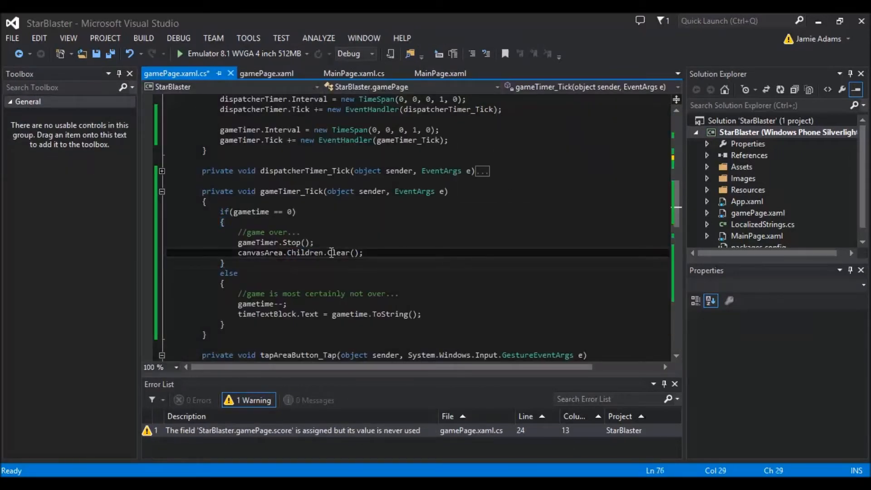
pyautogui.doubleClick(304, 252)
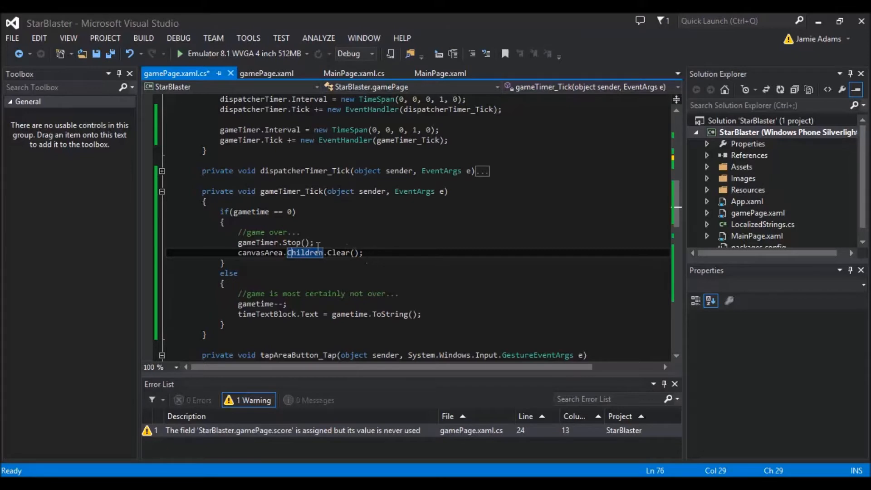
pyautogui.moveTo(339, 253)
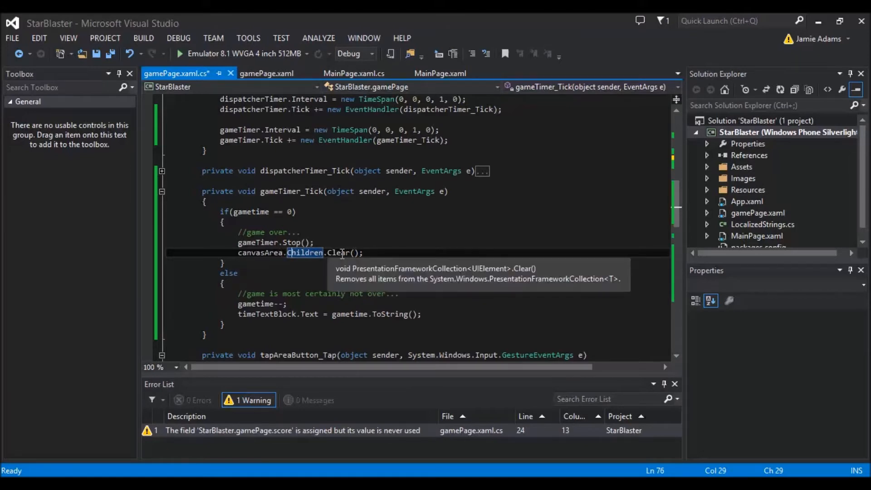
pyautogui.click(364, 253)
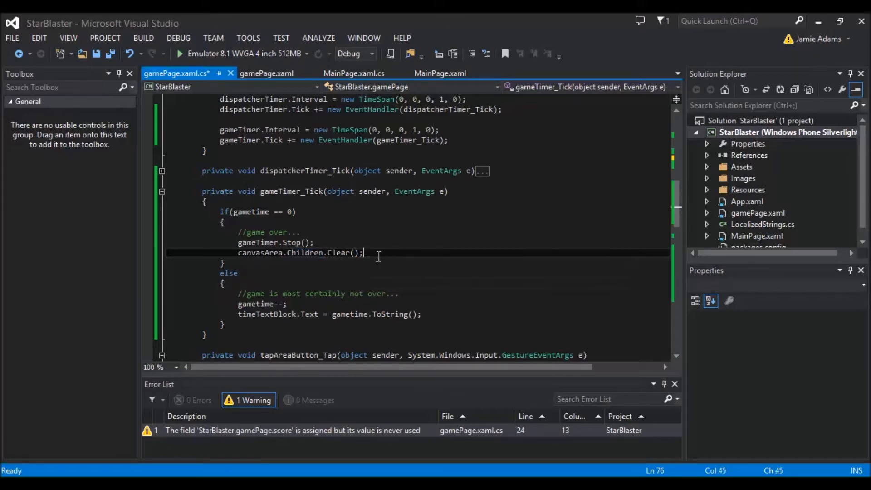
pyautogui.scroll(-3)
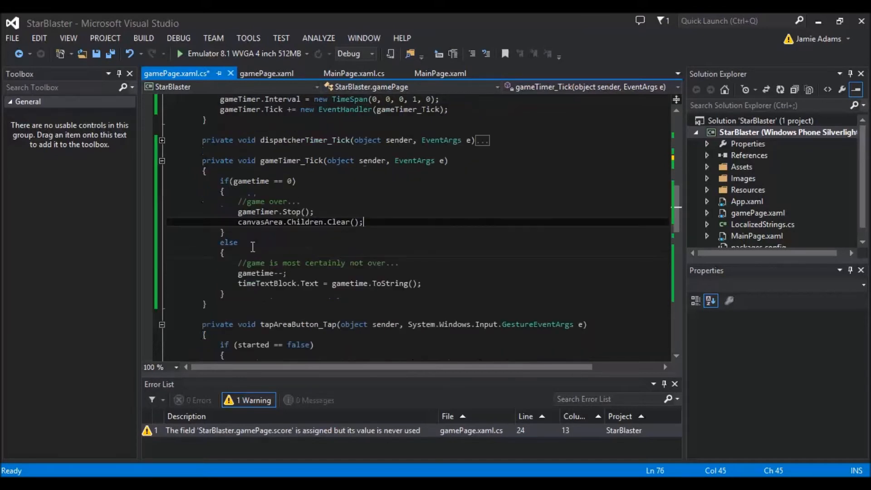
pyautogui.moveTo(239, 253)
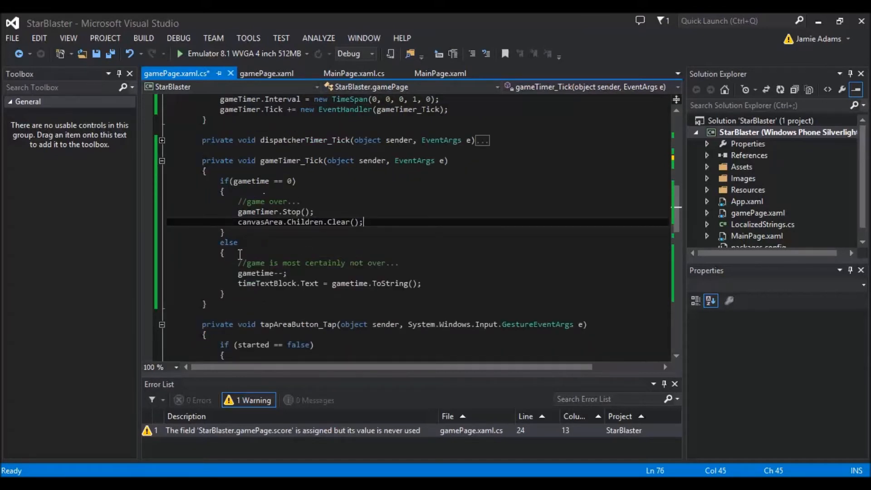
pyautogui.scroll(3)
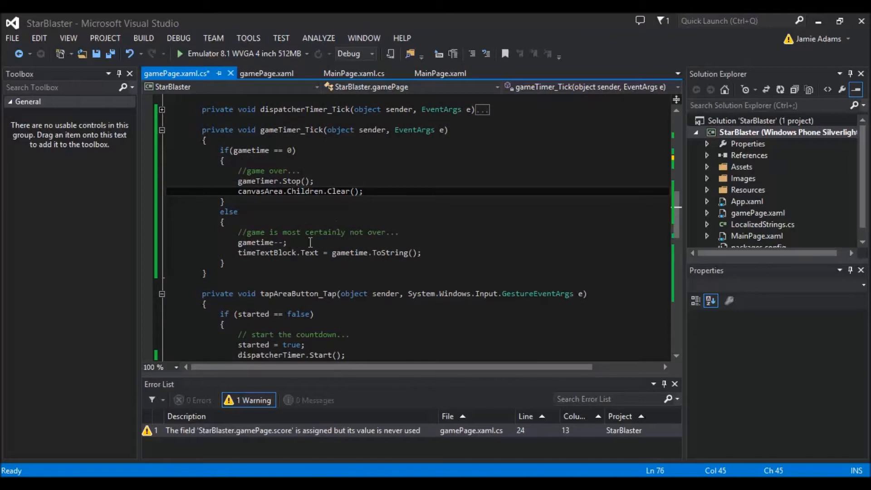
pyautogui.doubleClick(258, 243)
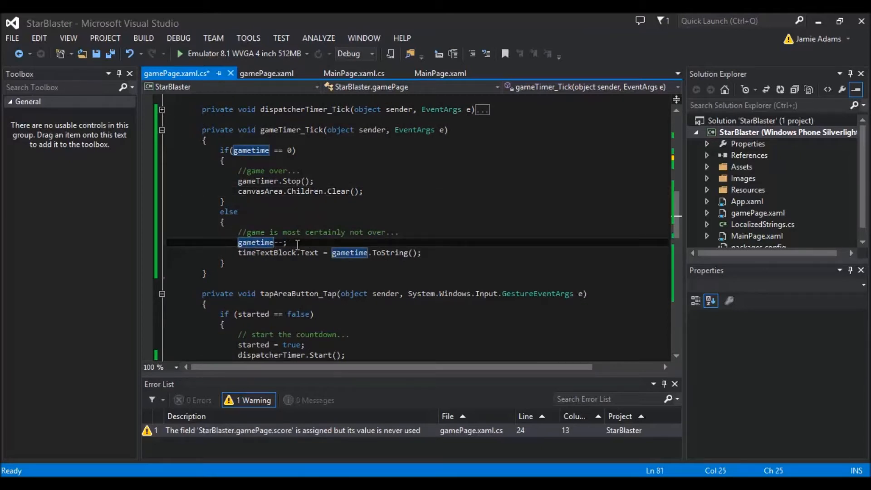
pyautogui.click(250, 252)
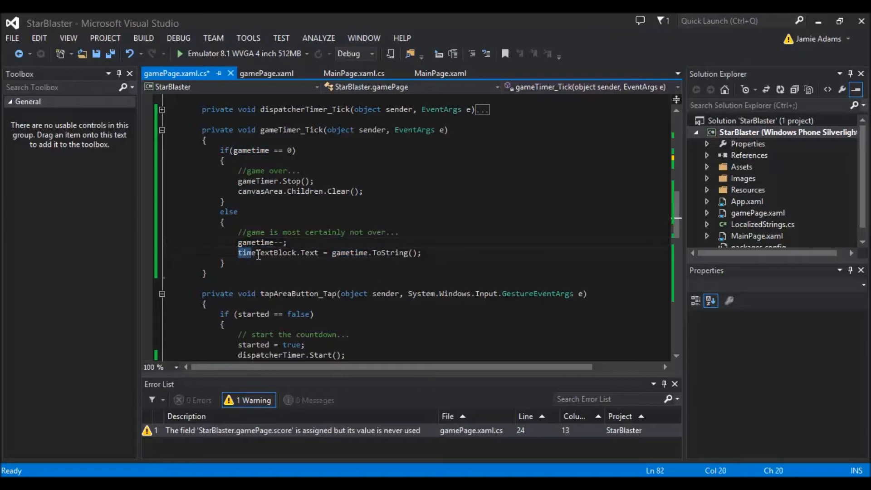
pyautogui.click(359, 260)
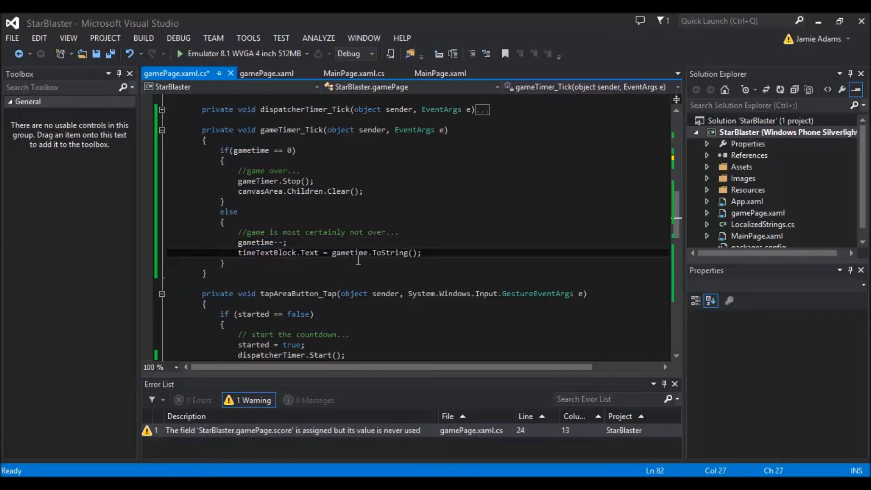
pyautogui.doubleClick(268, 253)
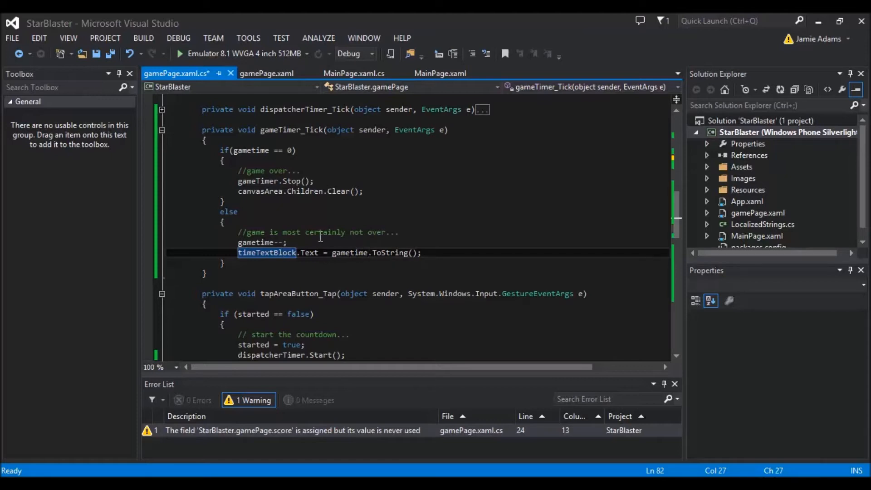
pyautogui.moveTo(263, 78)
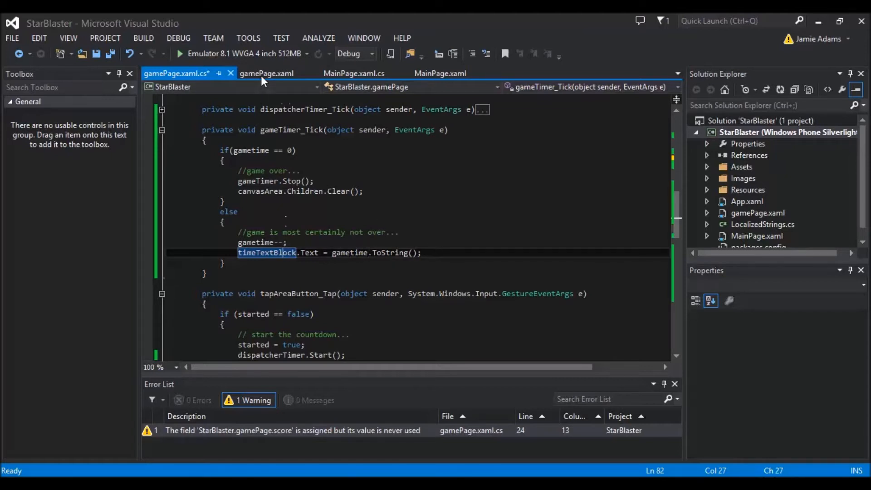
# Show gamePage.xaml and select the canvas, the Score label and the score display.
pyautogui.click(267, 73)
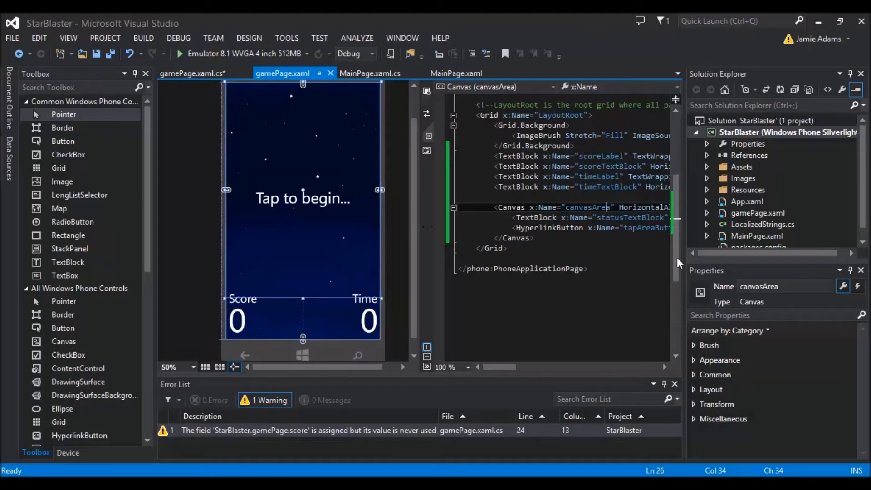
pyautogui.scroll(3)
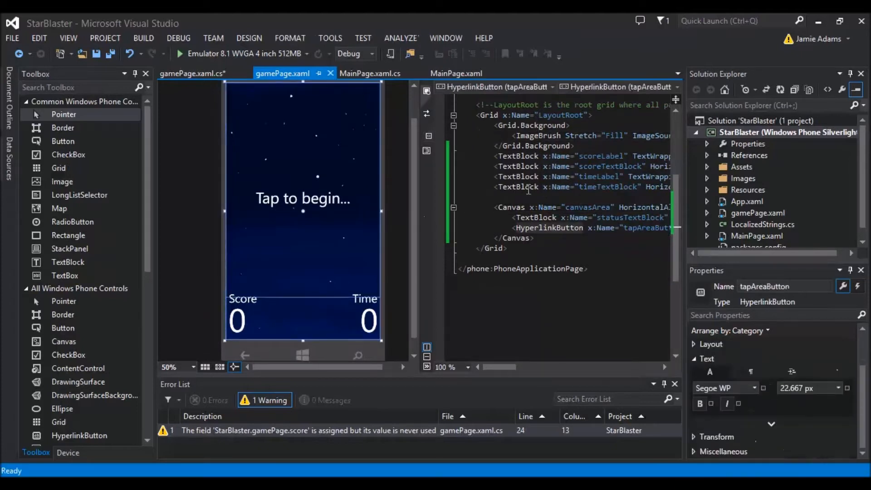
pyautogui.click(302, 198)
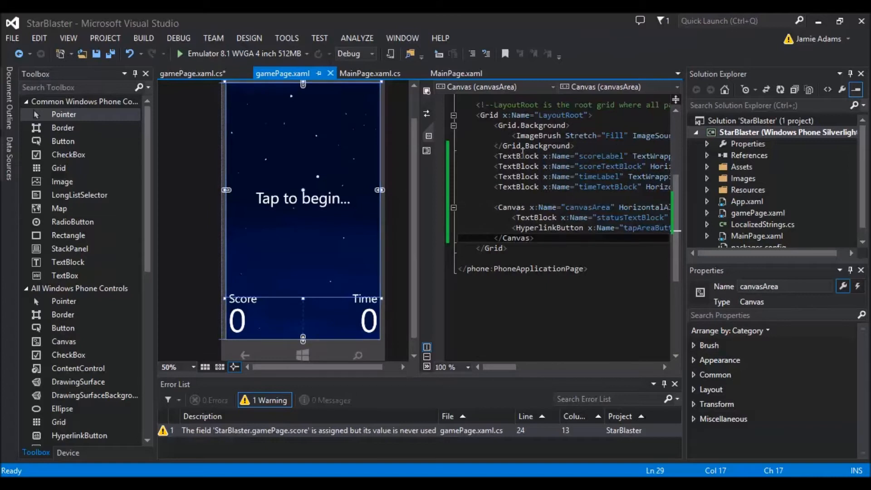
pyautogui.click(243, 299)
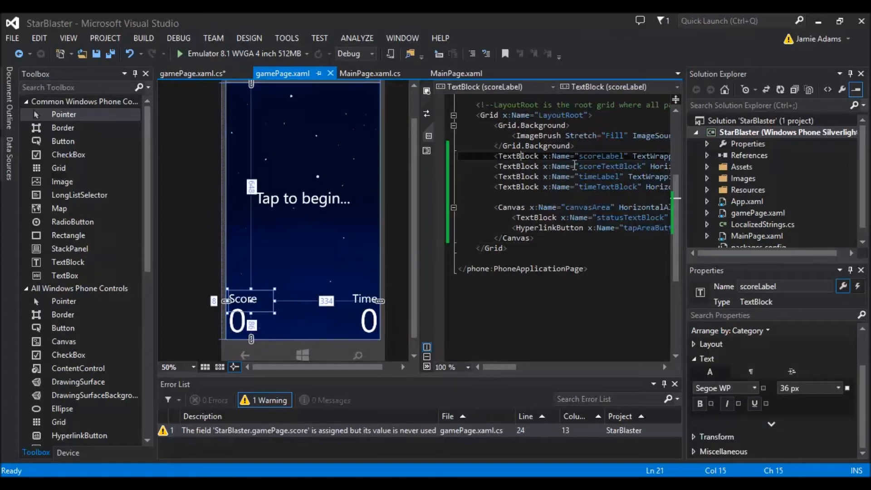
pyautogui.click(236, 321)
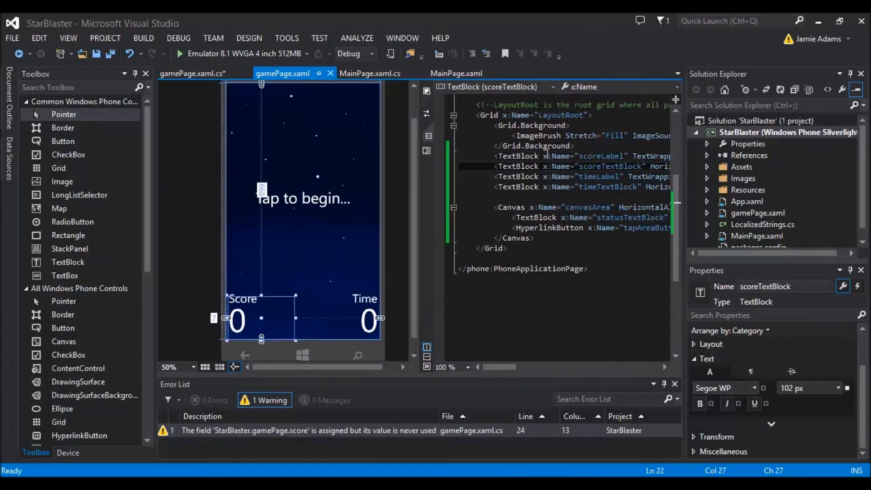
pyautogui.click(243, 299)
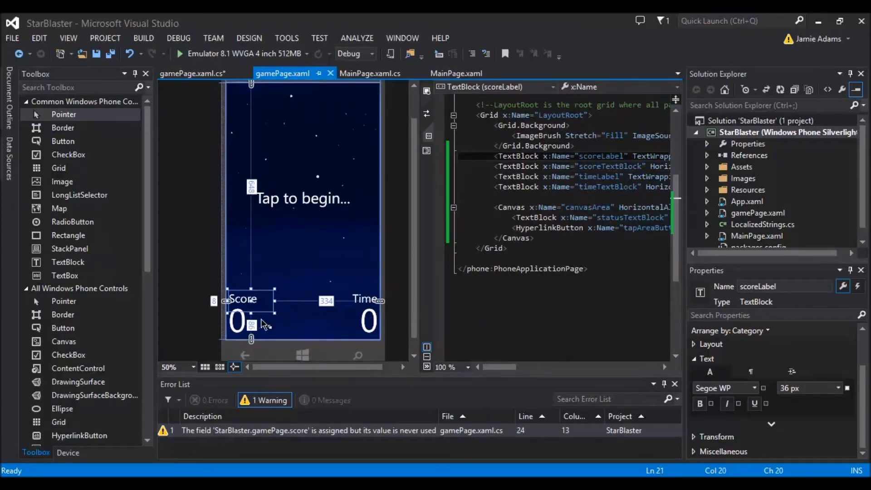
# Select the Time label, time display, canvasArea markup and tapAreaButton.
pyautogui.click(364, 298)
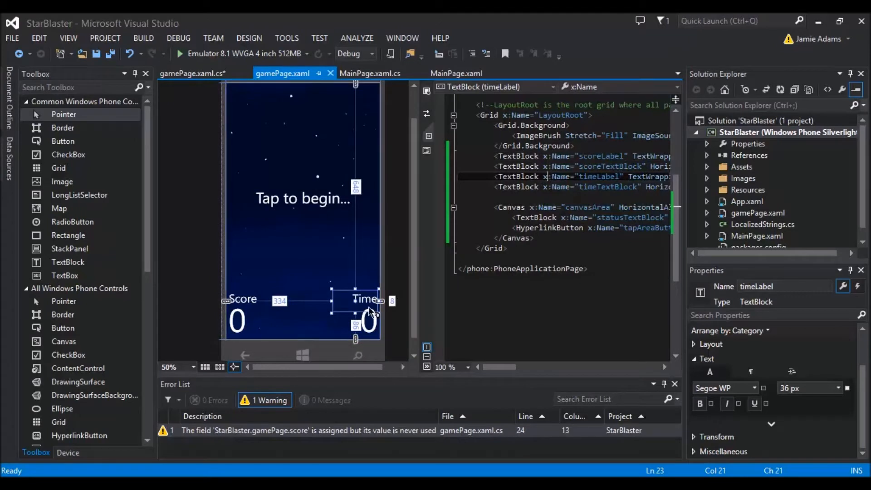
pyautogui.click(366, 320)
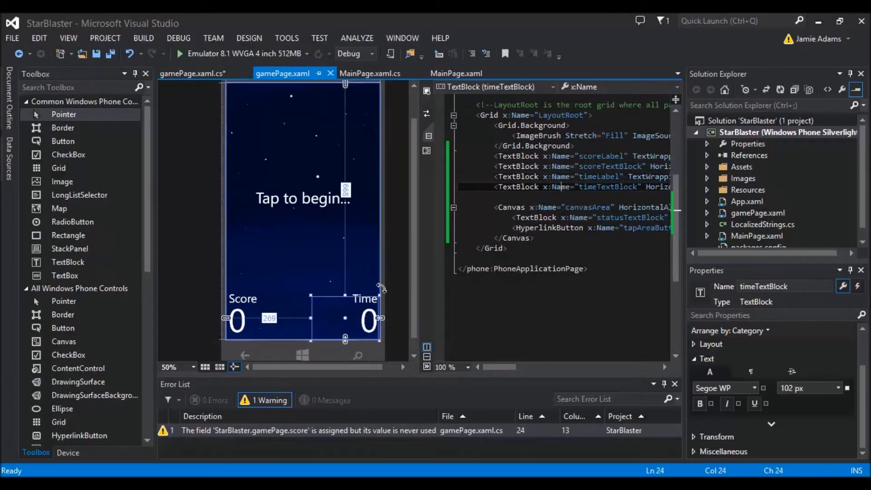
pyautogui.moveTo(364, 322)
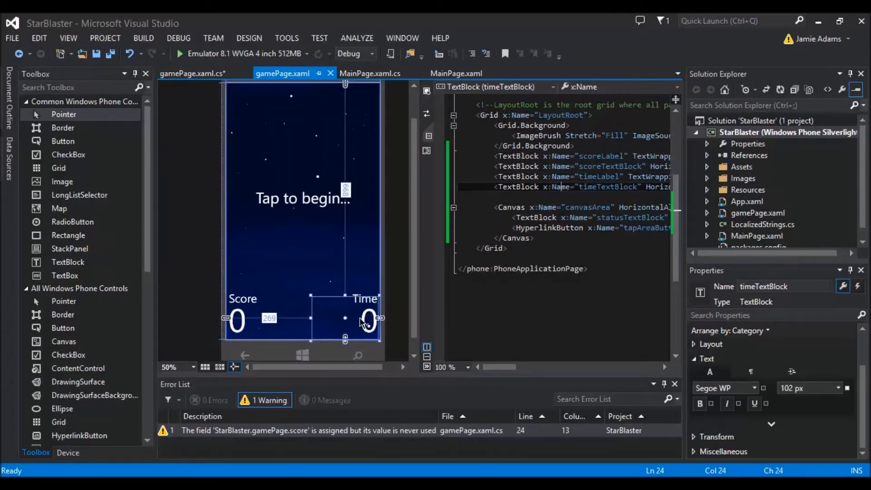
pyautogui.moveTo(364, 305)
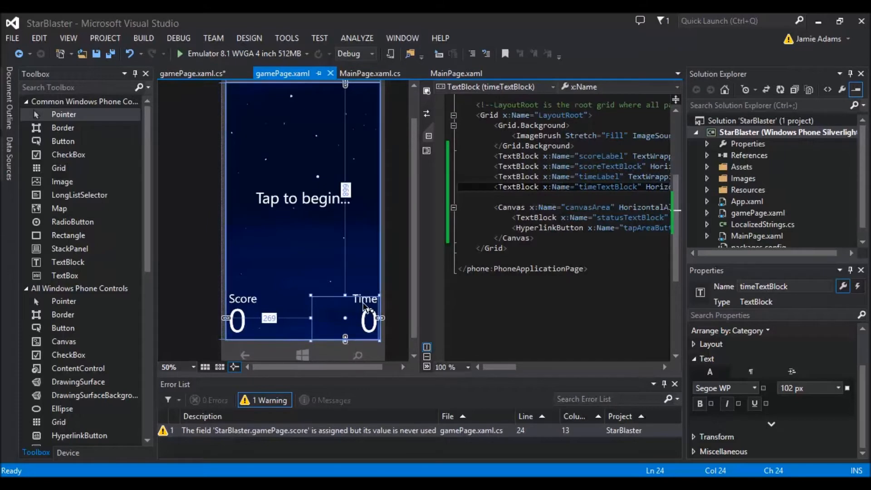
pyautogui.moveTo(250, 325)
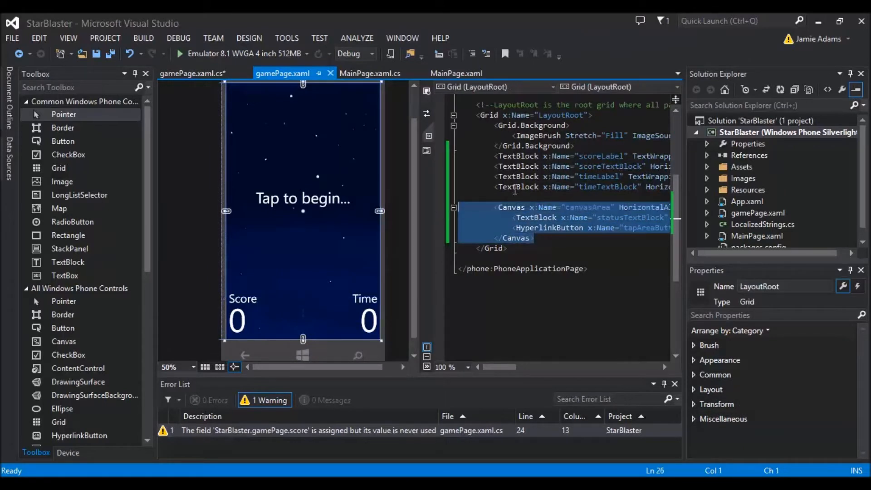
pyautogui.click(536, 237)
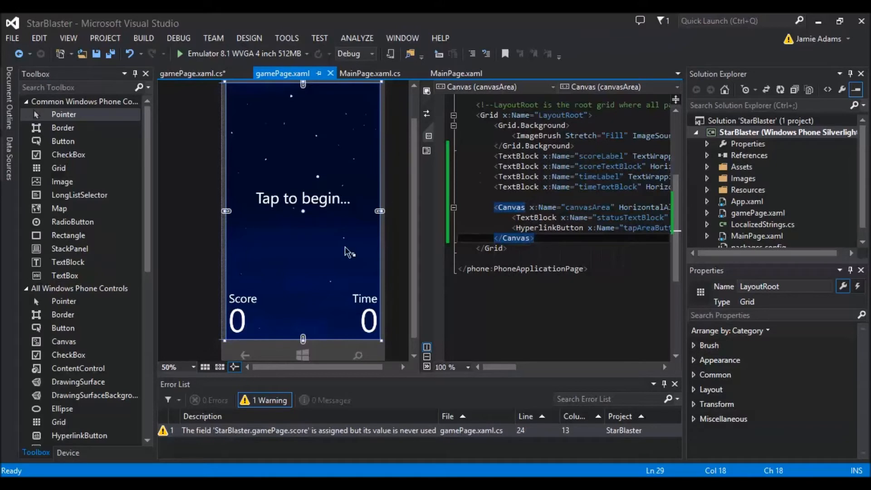
pyautogui.click(344, 251)
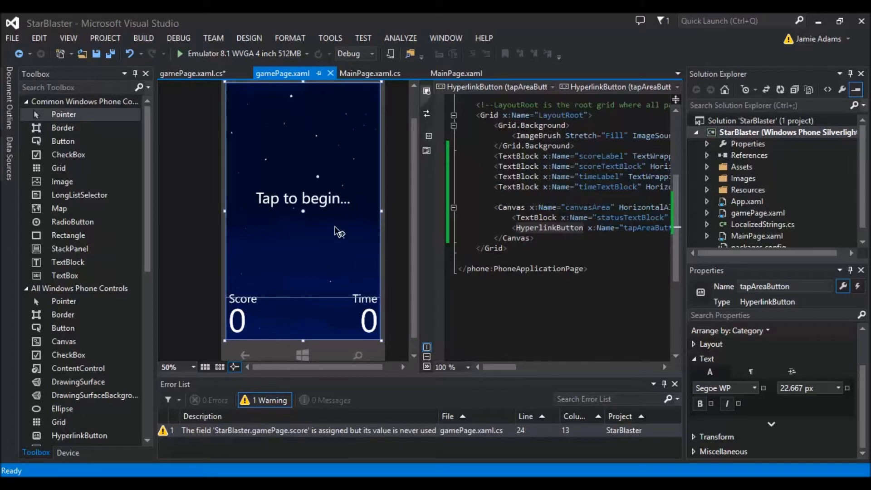
pyautogui.moveTo(431, 278)
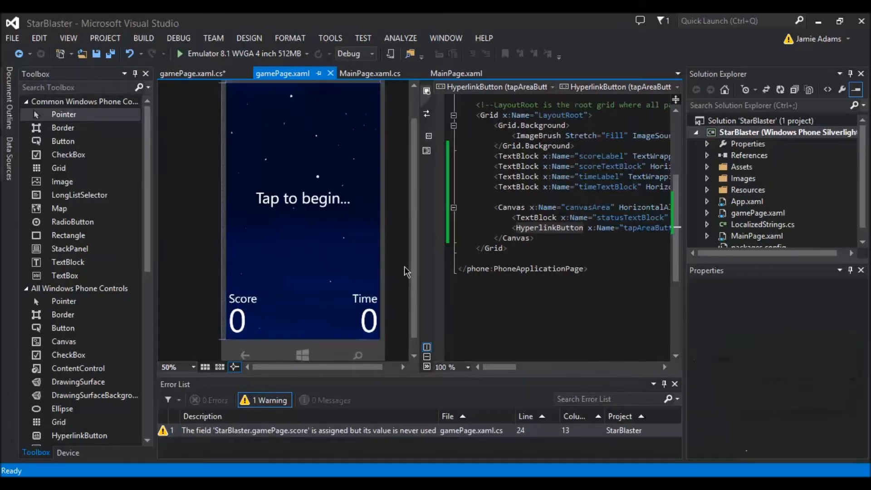
# Return to gamePage.xaml.cs and find the countdown code that starts gameTimer.
pyautogui.click(183, 73)
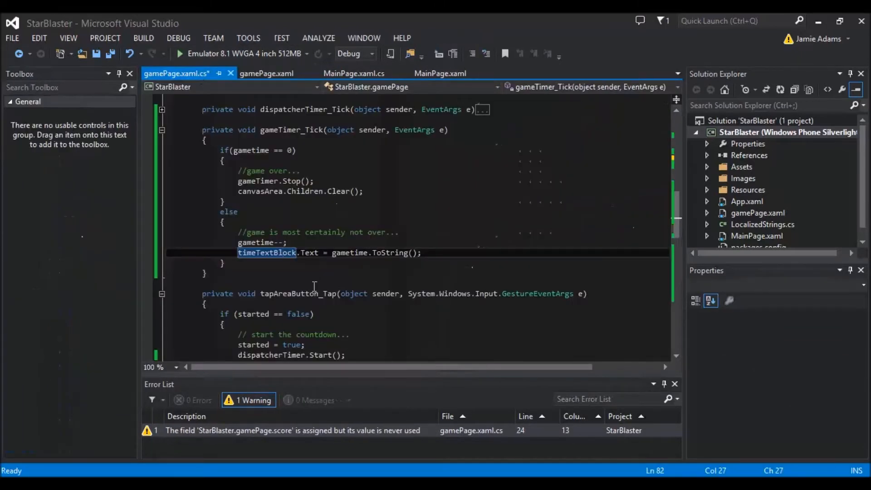
pyautogui.scroll(-3)
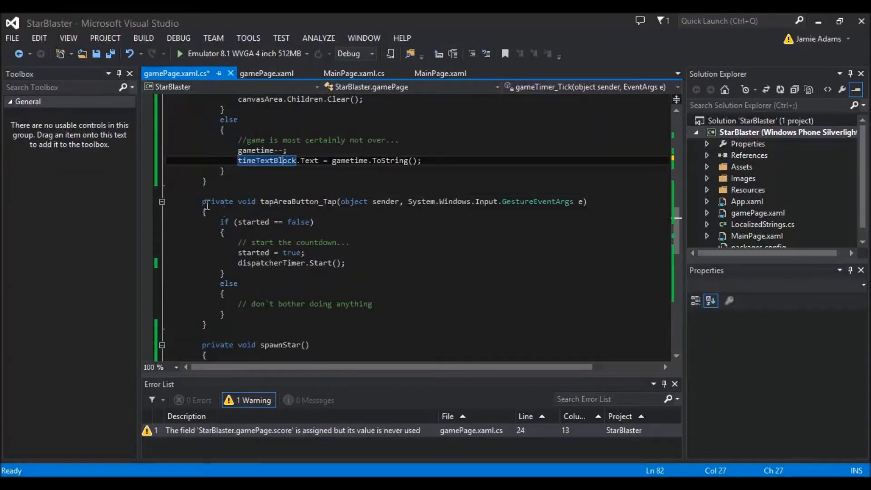
pyautogui.scroll(-3)
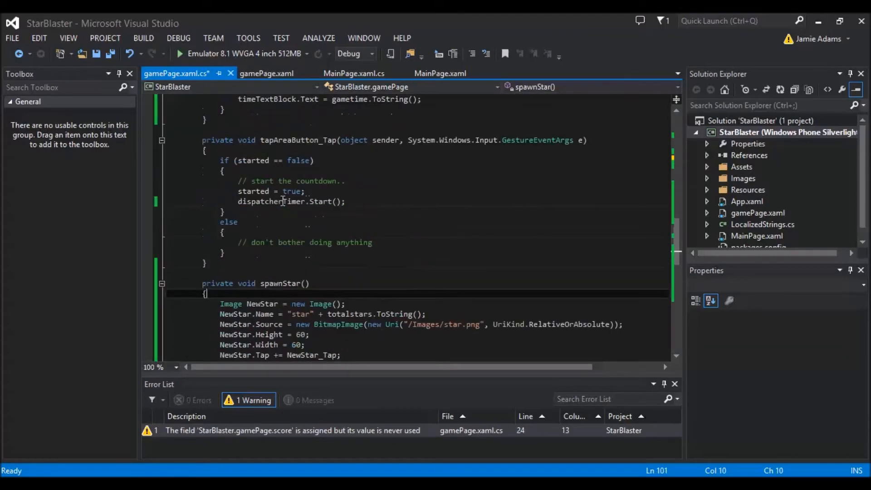
pyautogui.scroll(3)
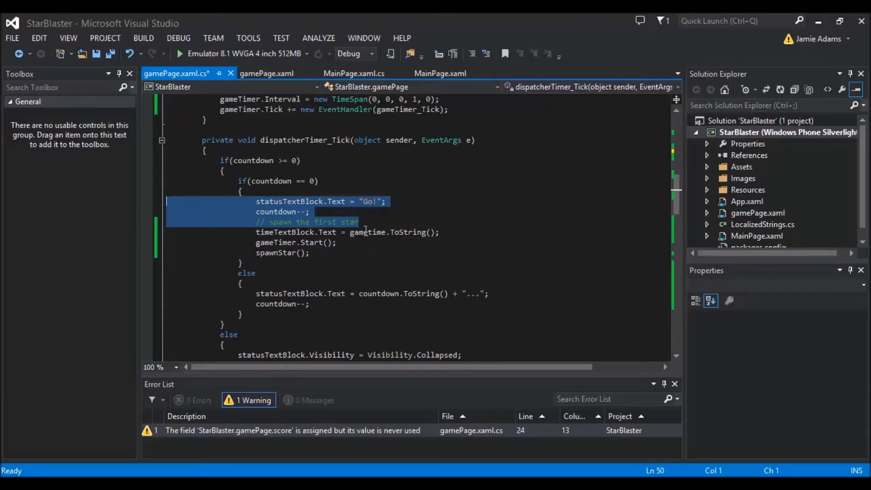
pyautogui.click(359, 222)
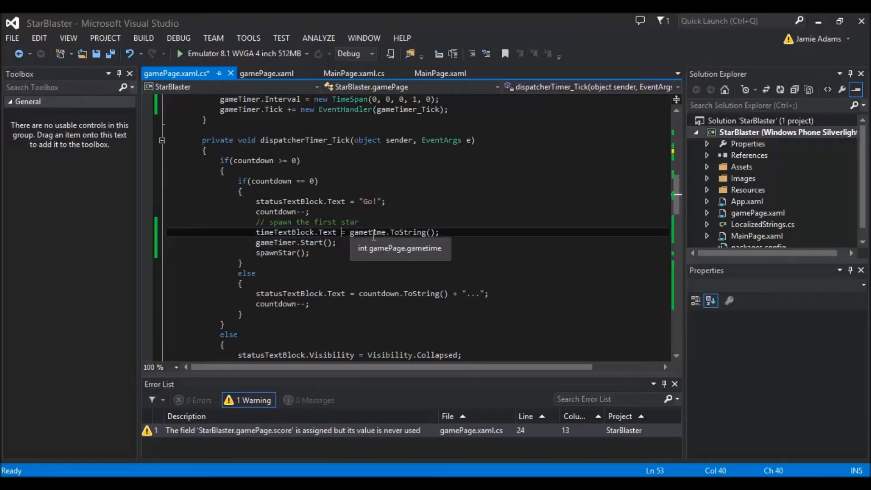
# Highlight the spawnStar call in the countdown's Go branch.
pyautogui.scroll(3)
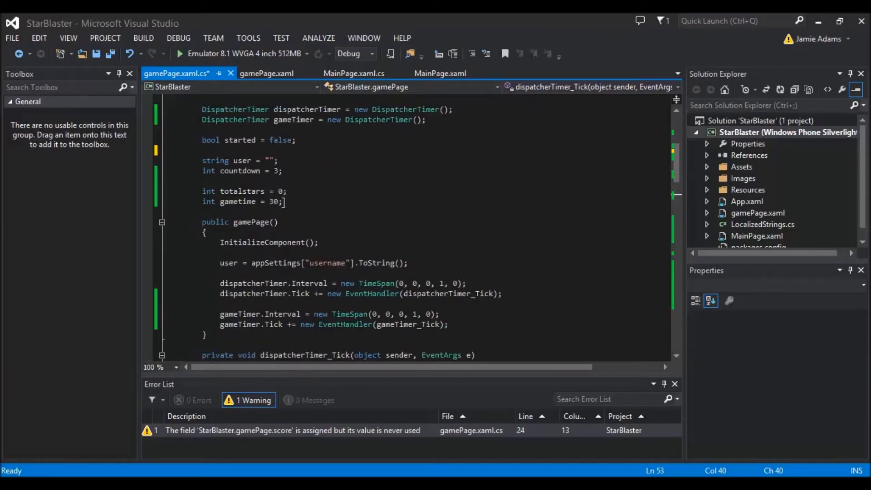
pyautogui.scroll(-3)
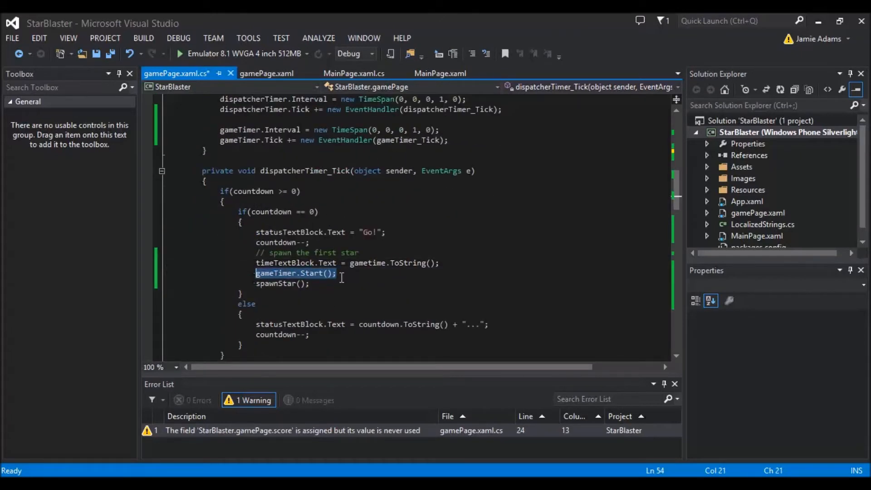
pyautogui.click(278, 283)
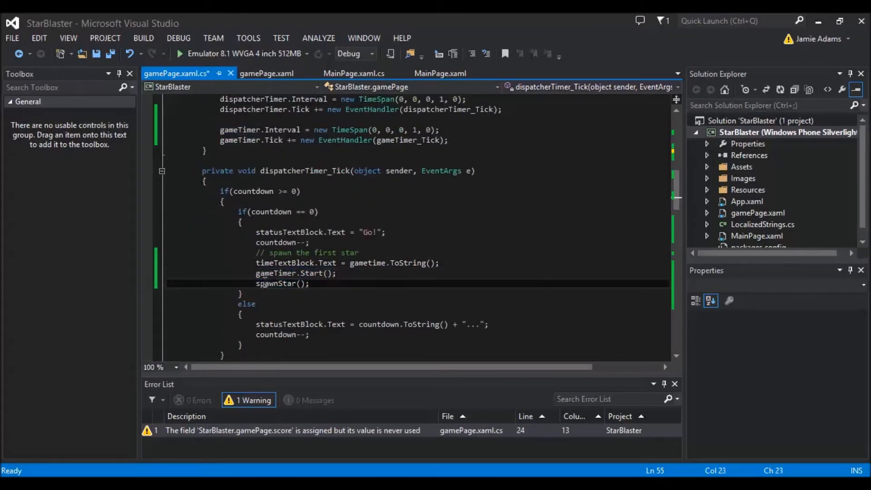
pyautogui.doubleClick(276, 283)
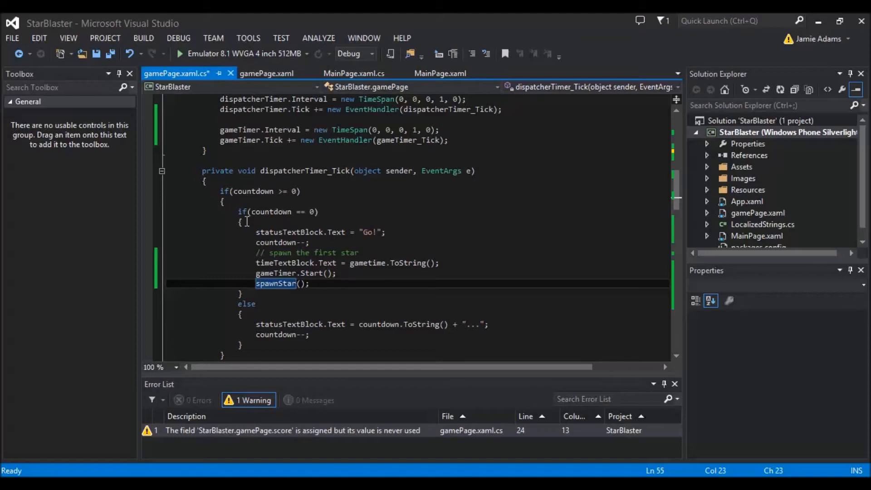
pyautogui.scroll(-3)
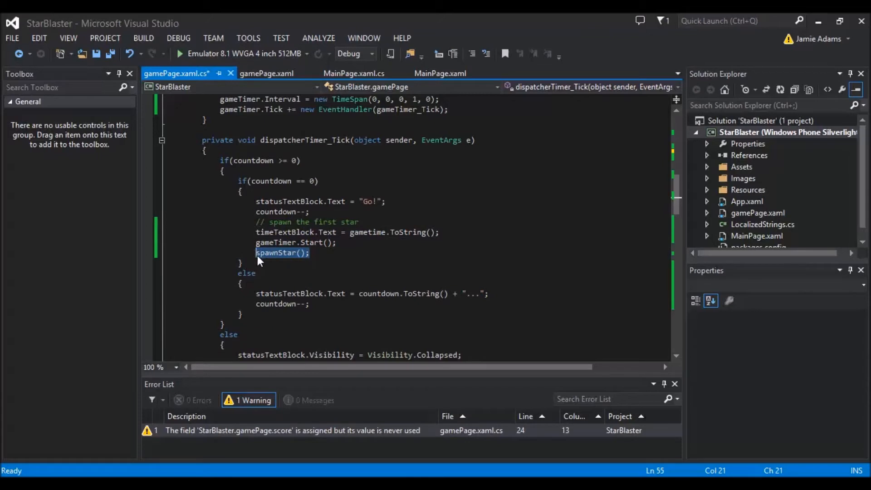
pyautogui.moveTo(314, 262)
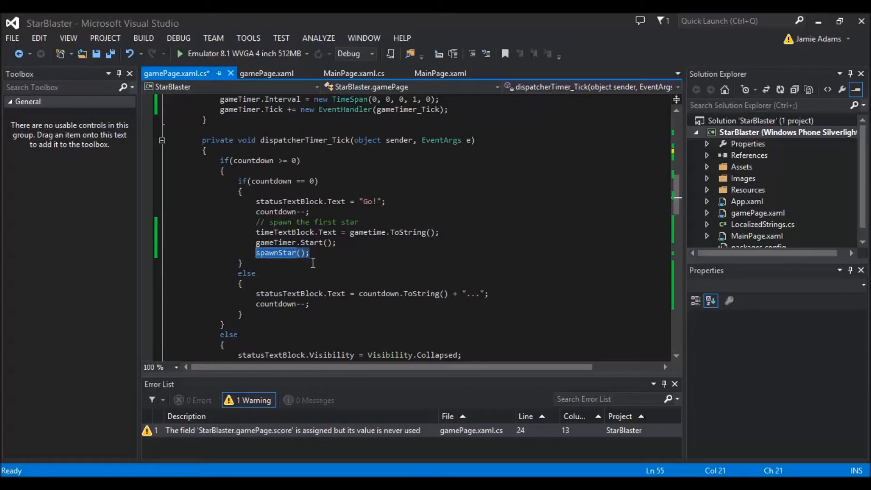
pyautogui.scroll(-3)
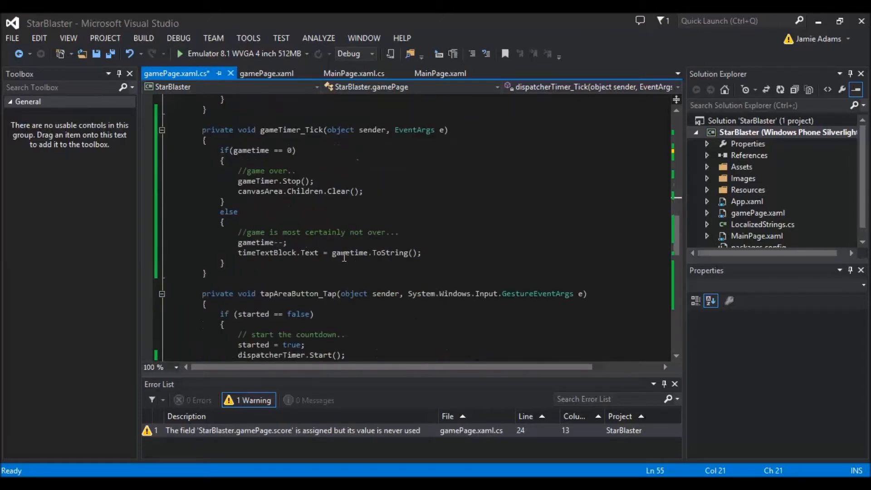
pyautogui.scroll(-3)
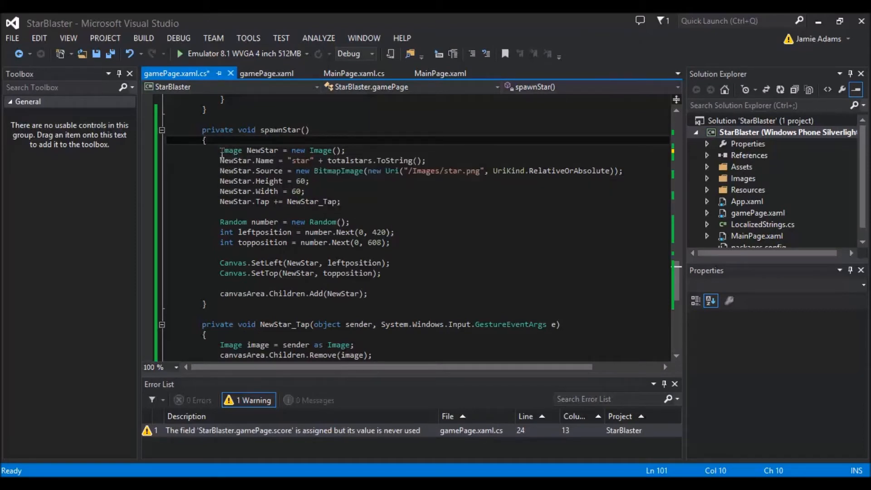
pyautogui.click(245, 151)
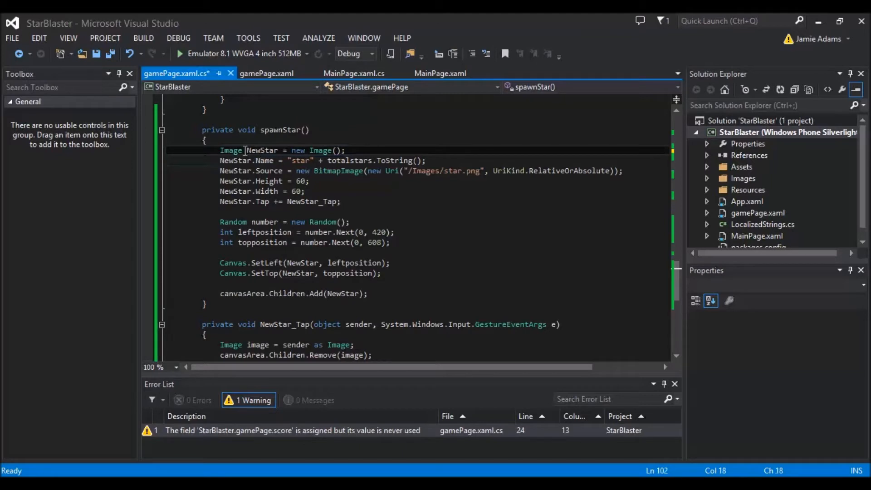
pyautogui.moveTo(341, 160)
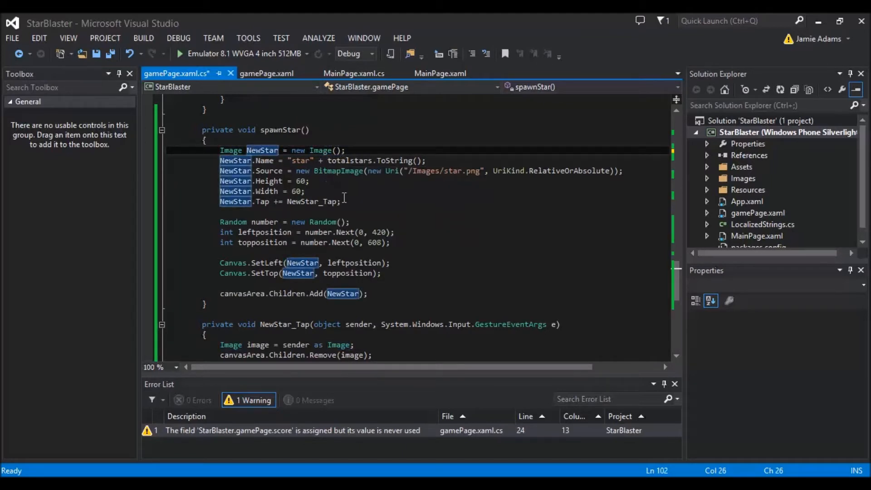
pyautogui.click(314, 191)
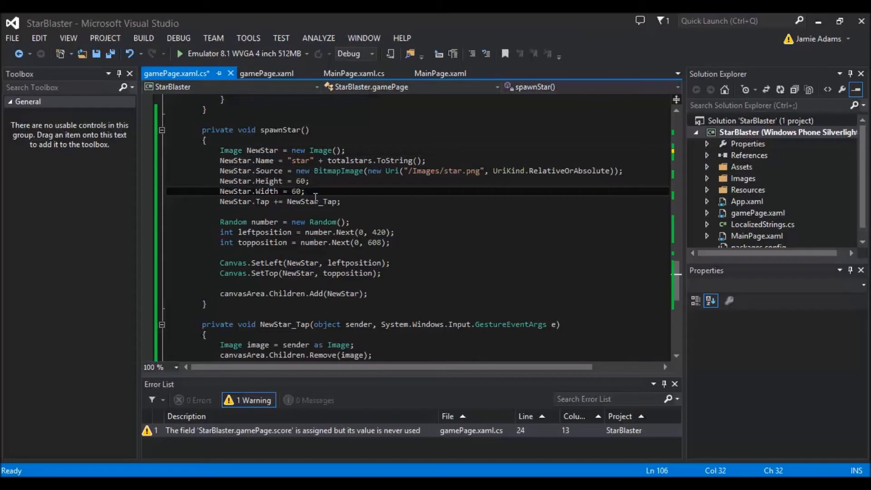
pyautogui.moveTo(305, 161)
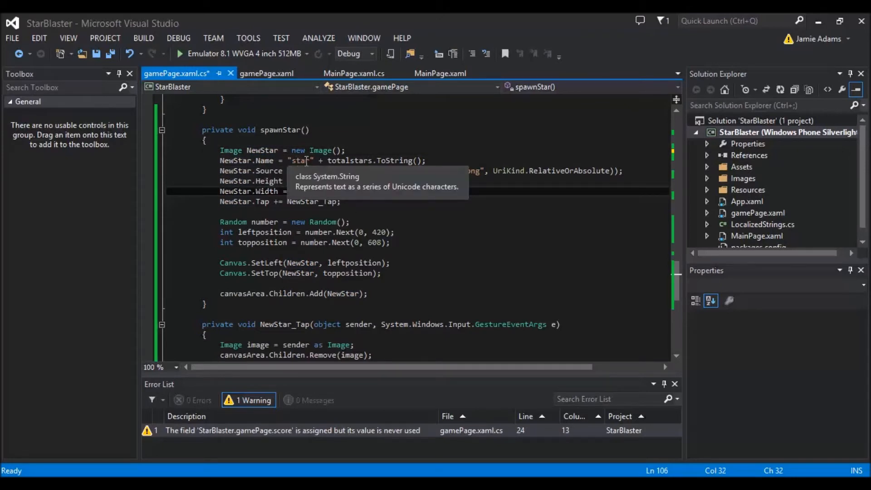
pyautogui.moveTo(347, 160)
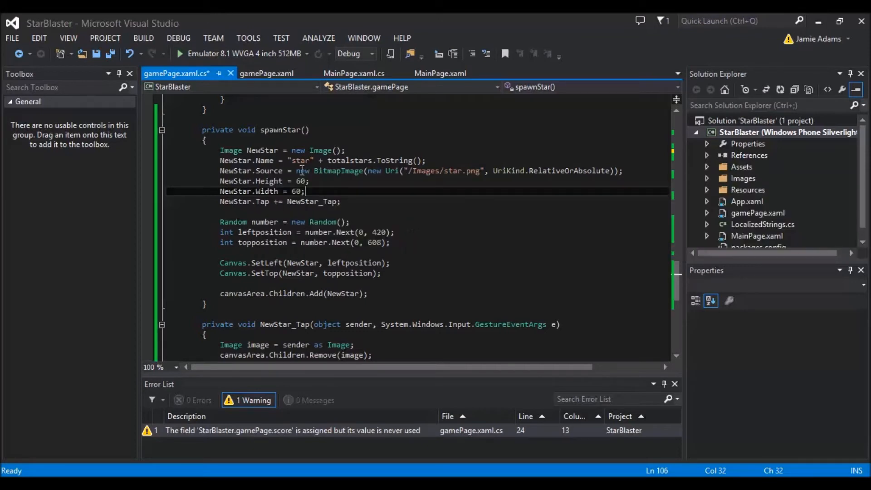
pyautogui.moveTo(430, 239)
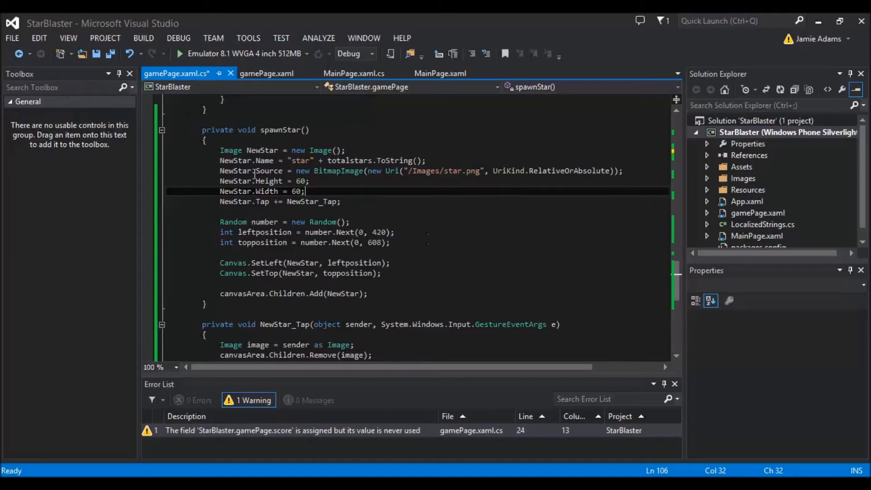
pyautogui.click(255, 181)
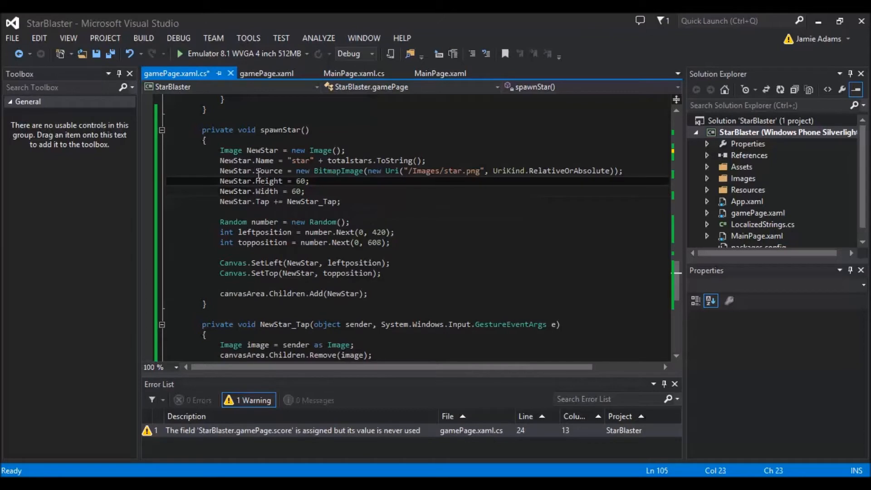
pyautogui.doubleClick(235, 171)
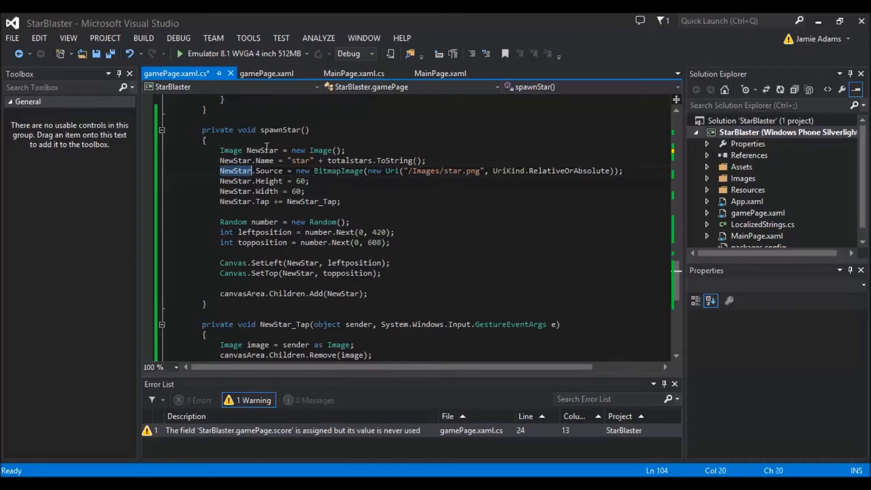
pyautogui.moveTo(414, 170)
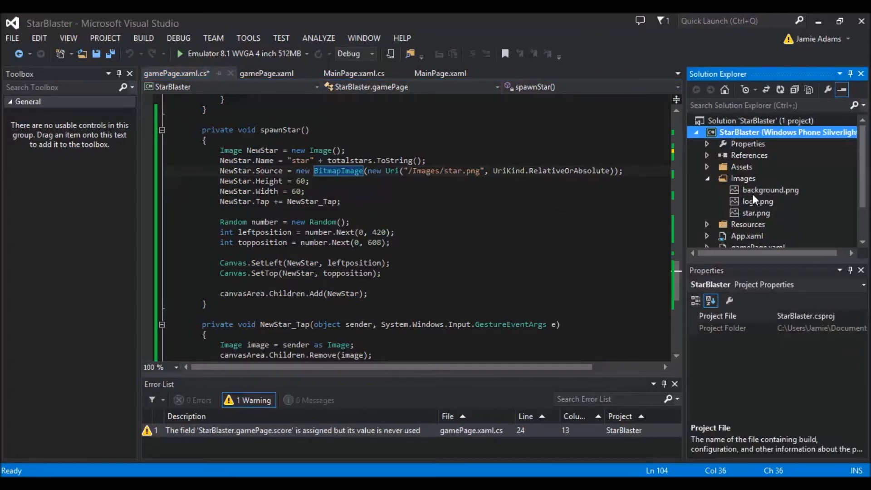
pyautogui.moveTo(756, 213)
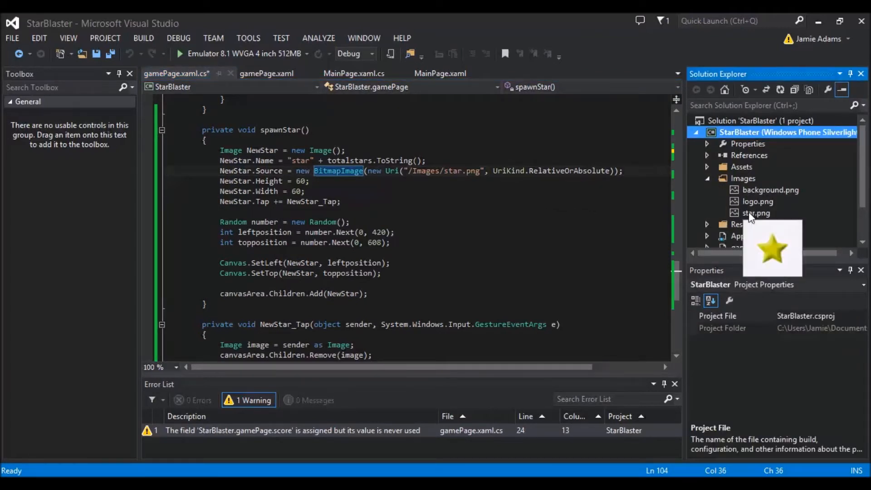
pyautogui.click(708, 177)
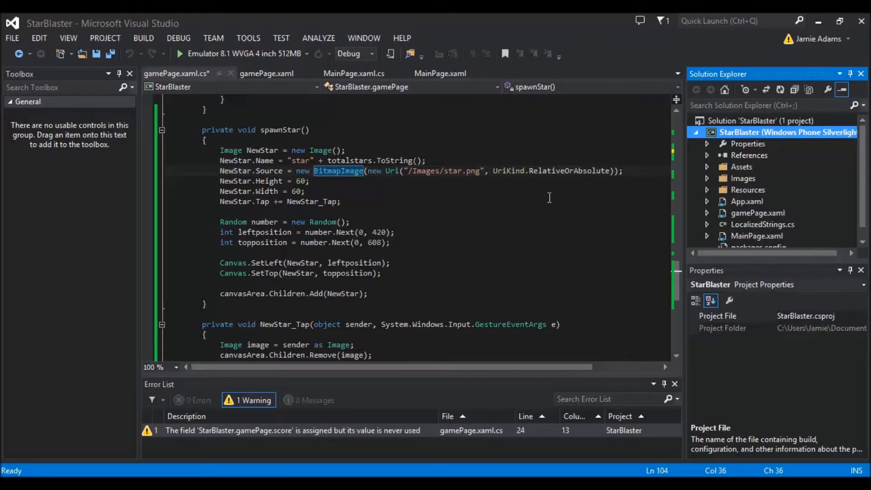
pyautogui.click(453, 171)
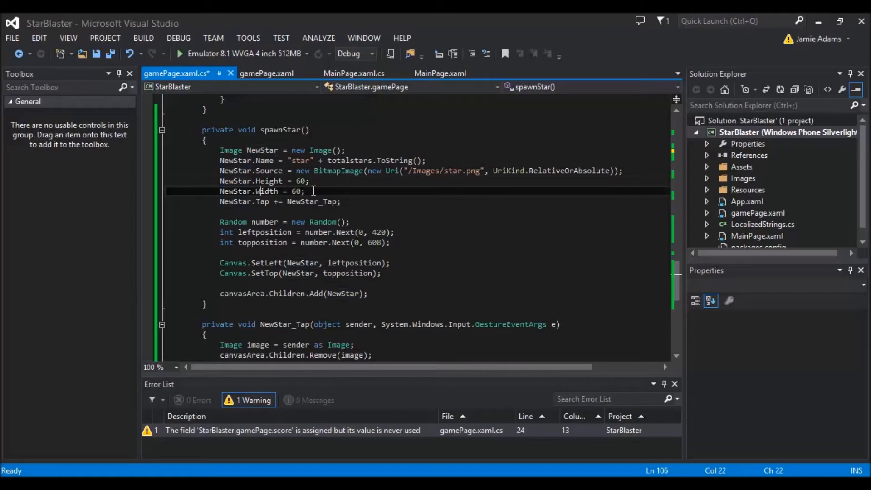
pyautogui.doubleClick(267, 191)
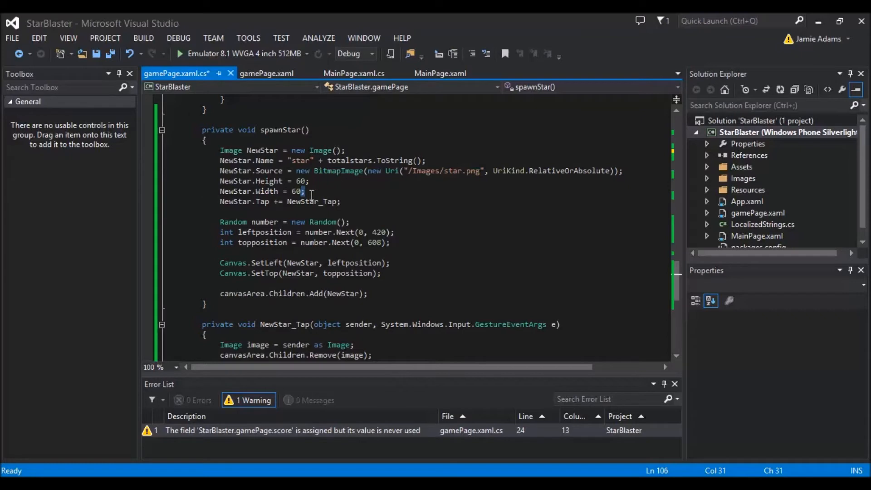
pyautogui.click(315, 201)
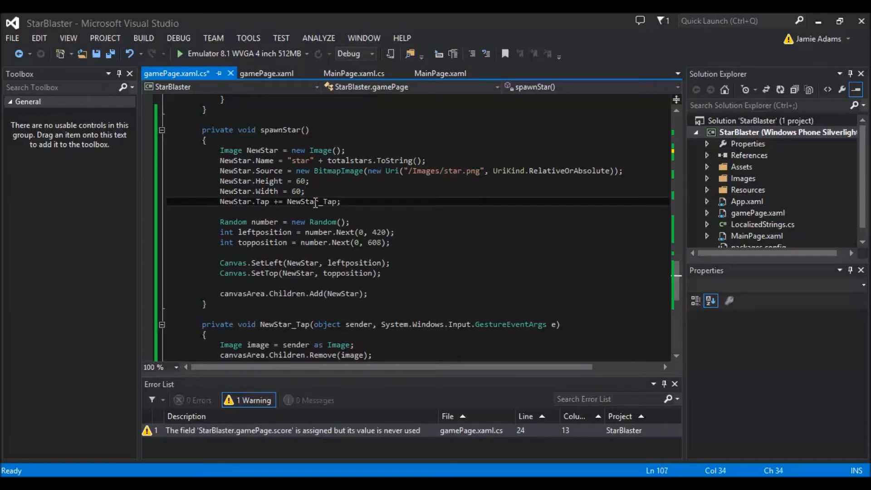
pyautogui.click(305, 191)
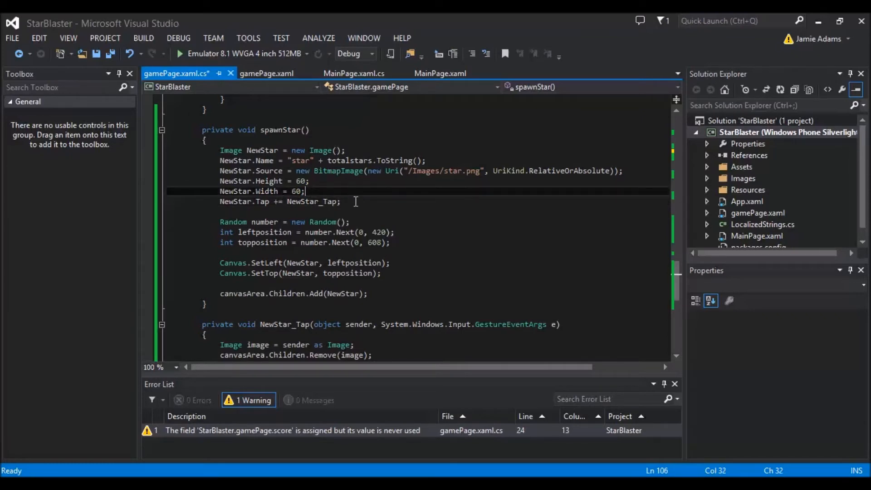
pyautogui.click(253, 201)
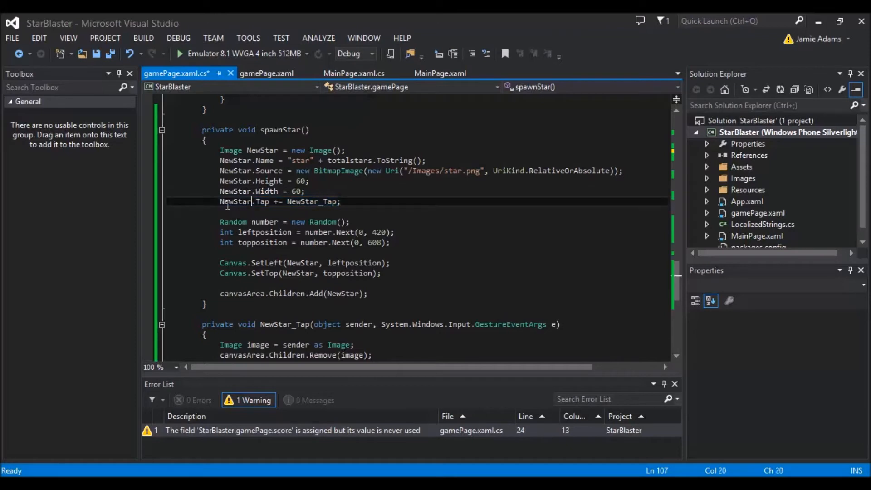
pyautogui.click(344, 201)
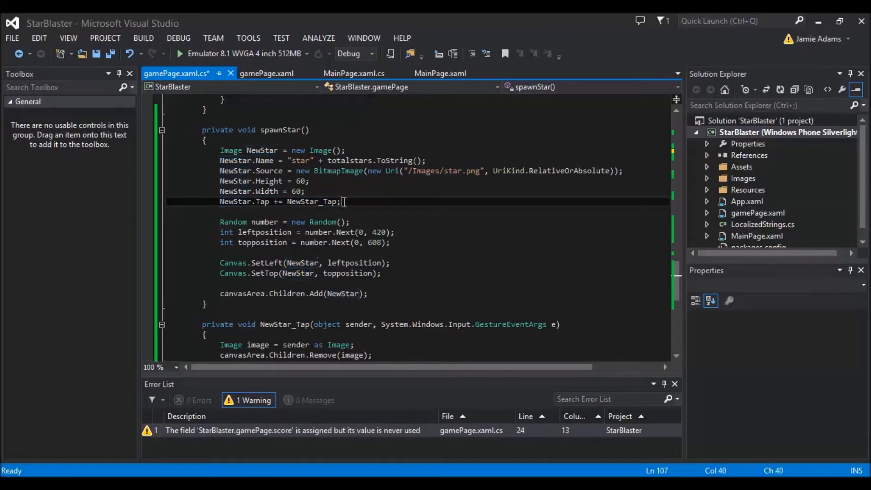
pyautogui.moveTo(264, 201)
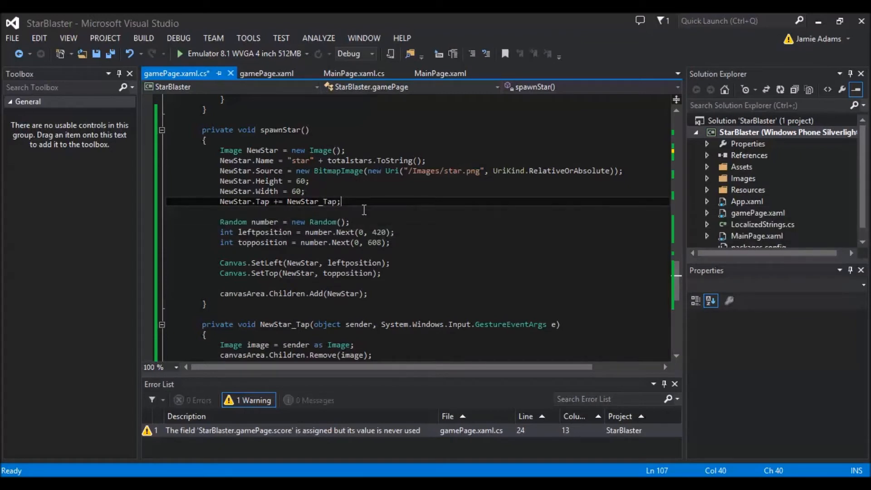
pyautogui.moveTo(436, 195)
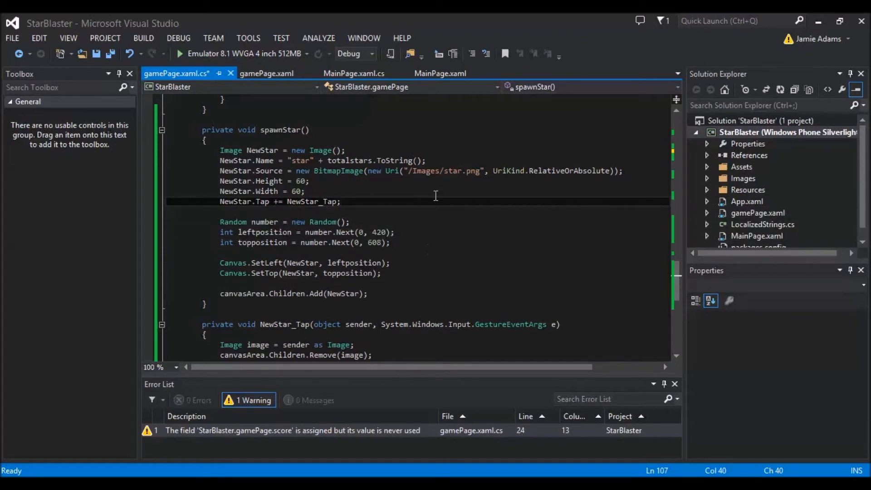
pyautogui.doubleClick(317, 201)
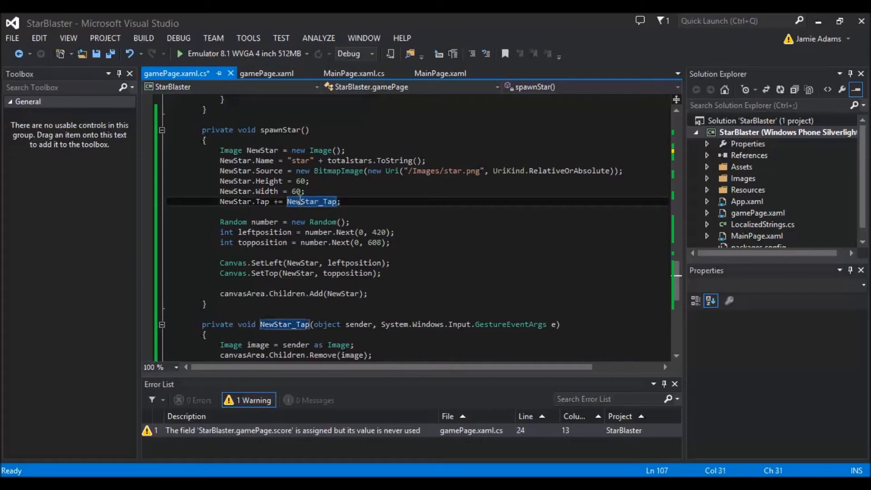
pyautogui.scroll(-3)
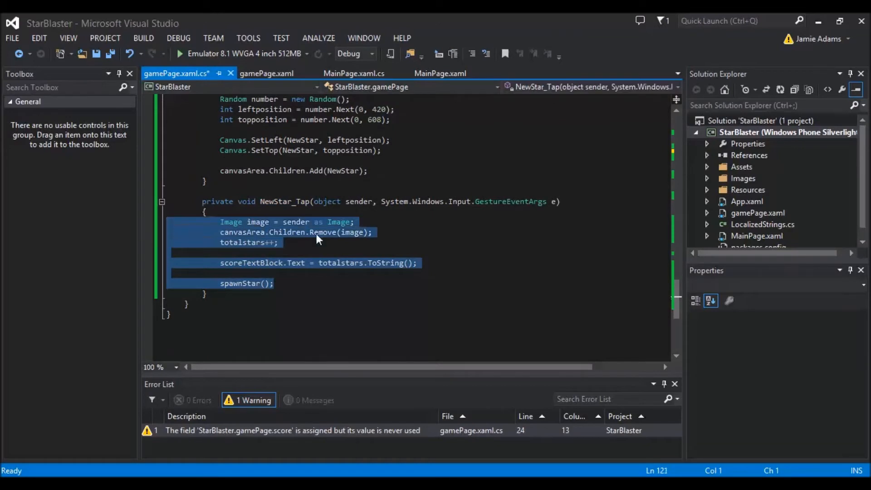
pyautogui.moveTo(468, 325)
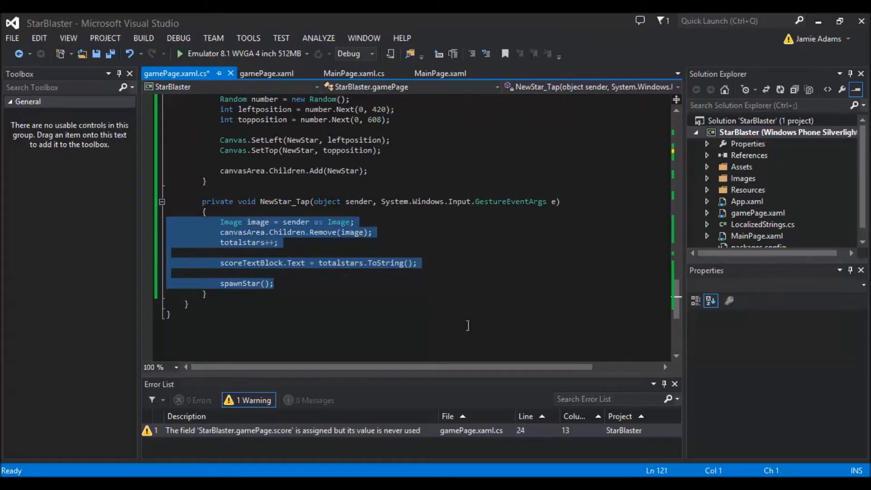
pyautogui.moveTo(532, 316)
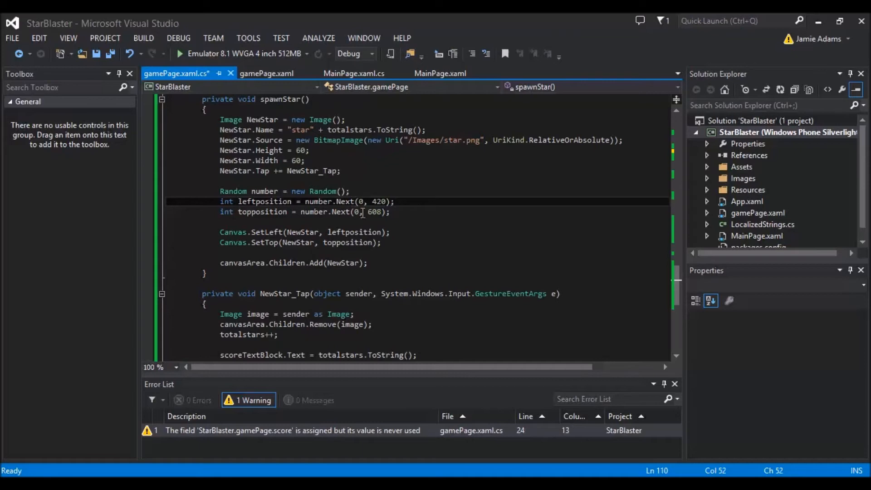
pyautogui.click(267, 73)
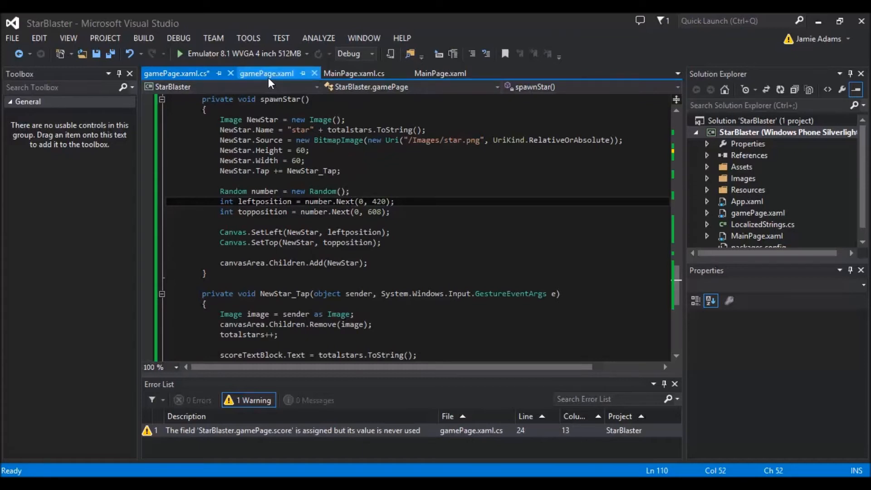
pyautogui.click(266, 72)
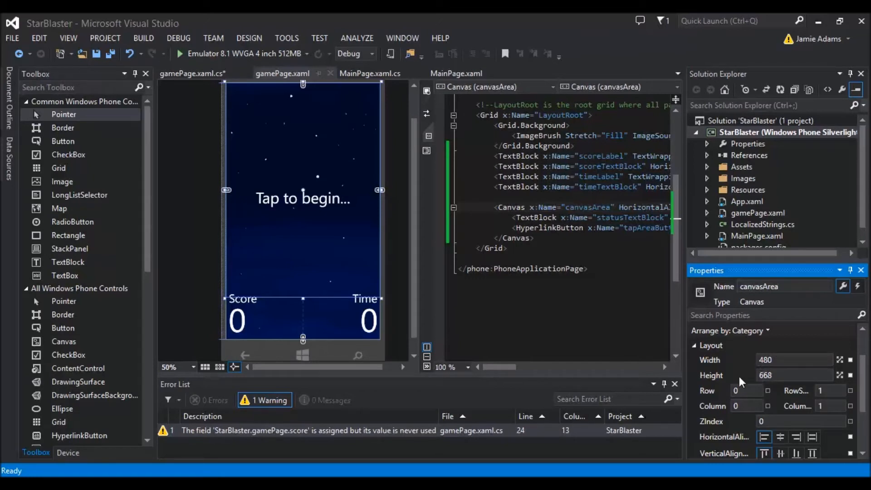
pyautogui.moveTo(387, 222)
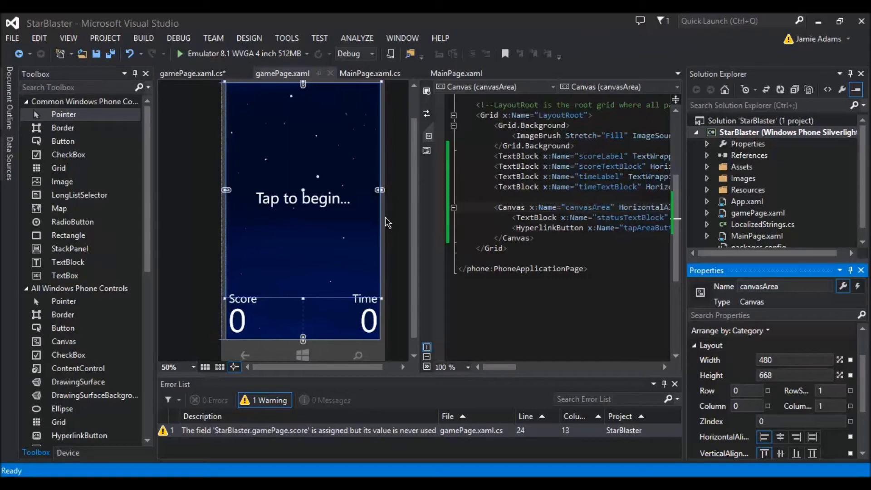
pyautogui.moveTo(191, 73)
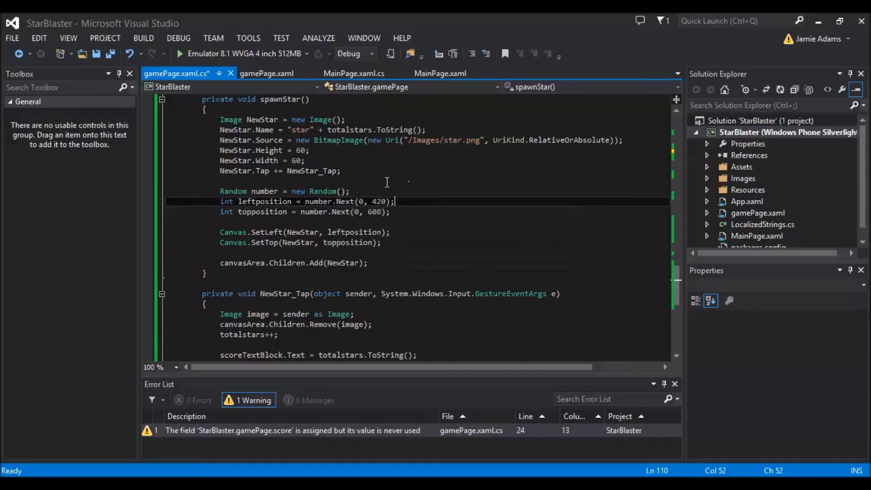
pyautogui.moveTo(362, 177)
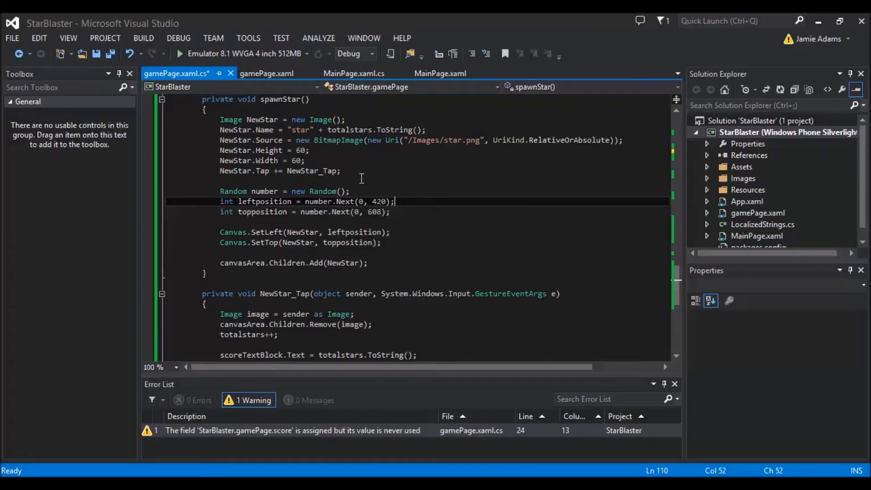
pyautogui.moveTo(360, 191)
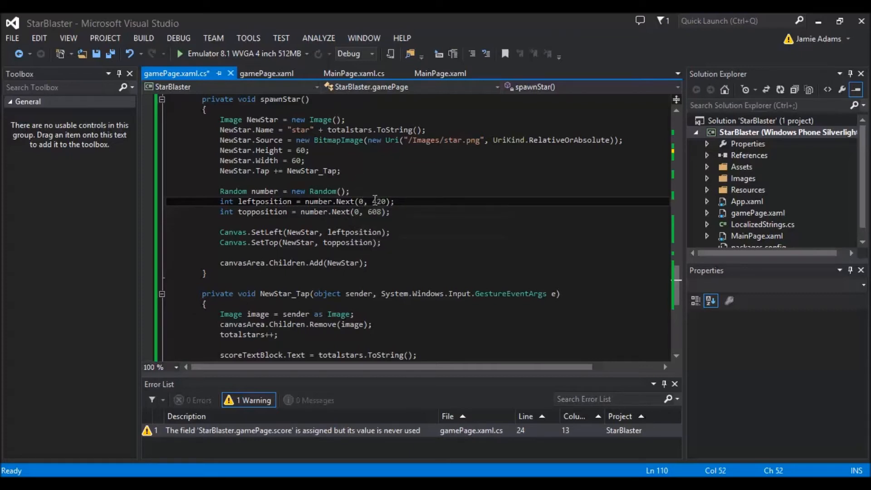
pyautogui.doubleClick(379, 201)
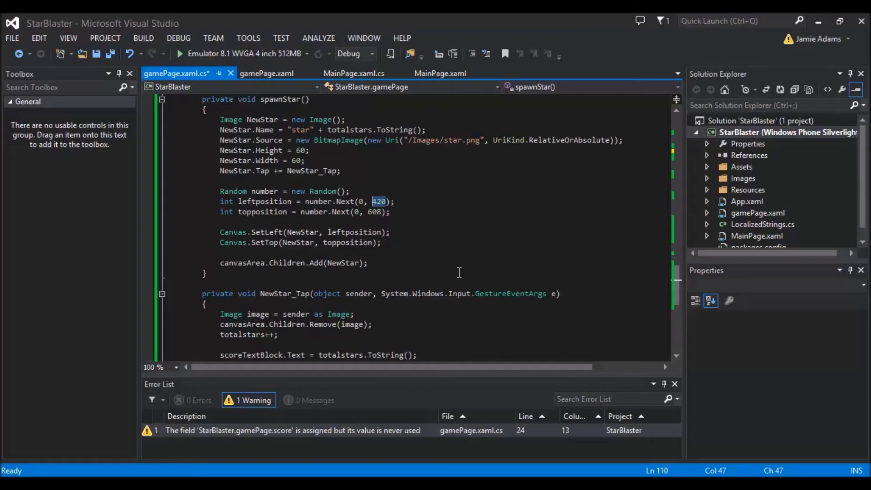
pyautogui.moveTo(418, 225)
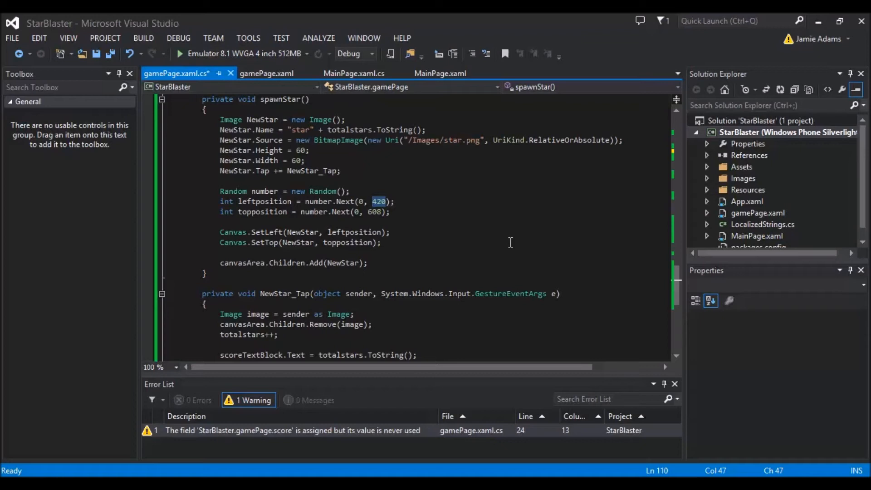
pyautogui.moveTo(385, 208)
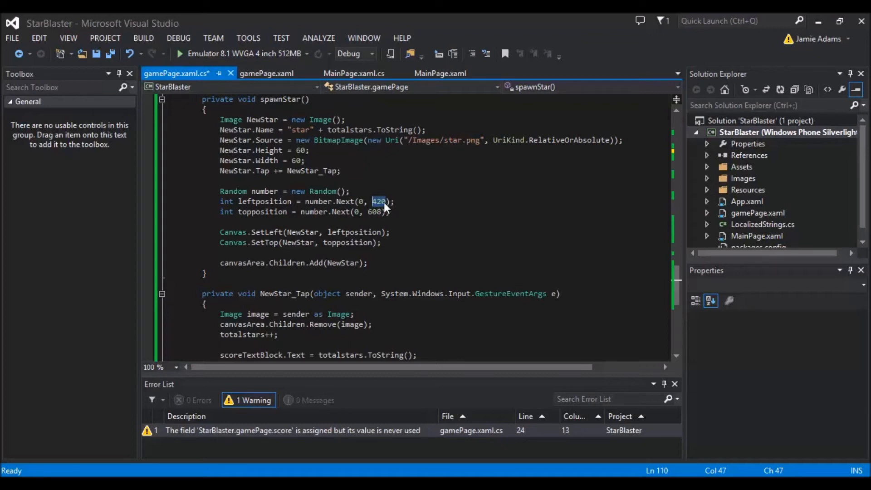
pyautogui.moveTo(404, 186)
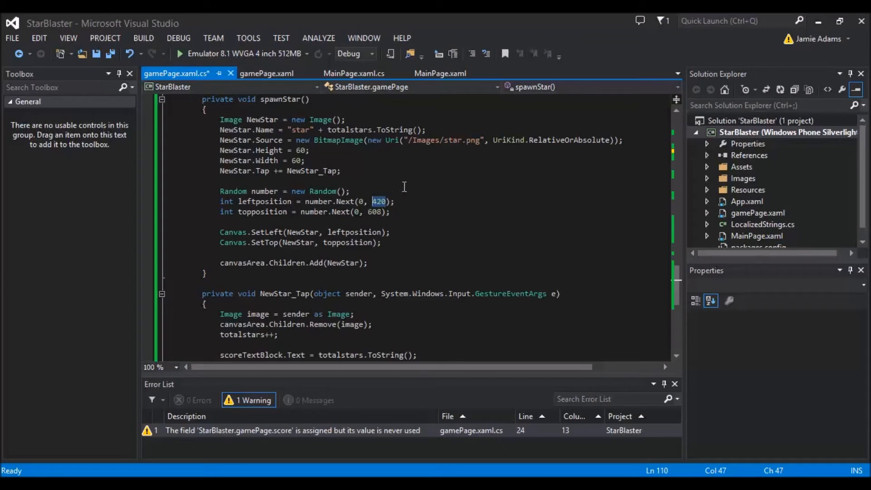
pyautogui.moveTo(480, 187)
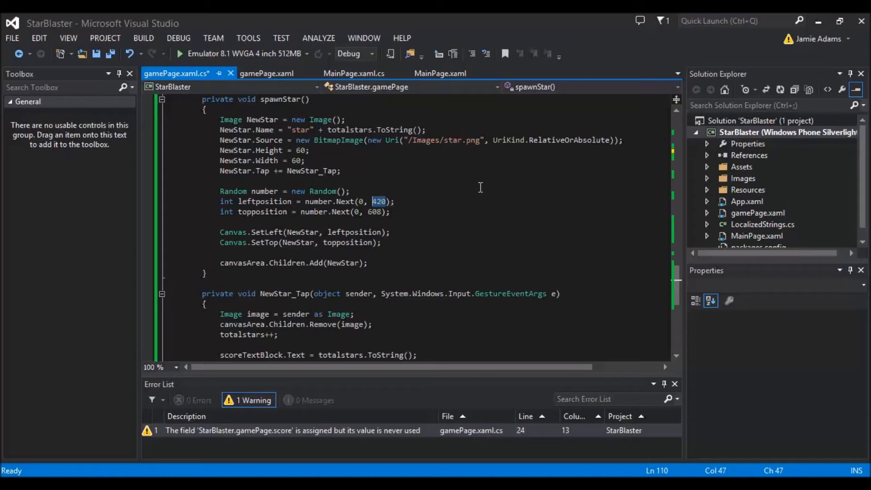
pyautogui.click(268, 73)
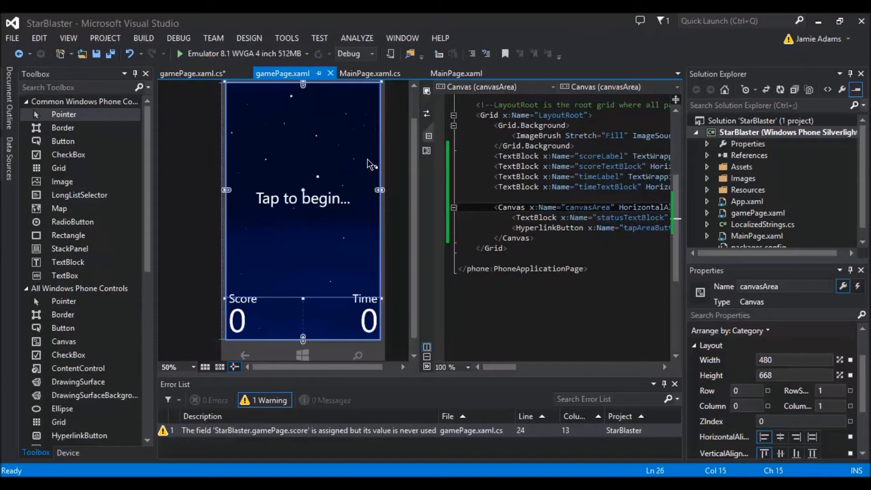
pyautogui.moveTo(374, 175)
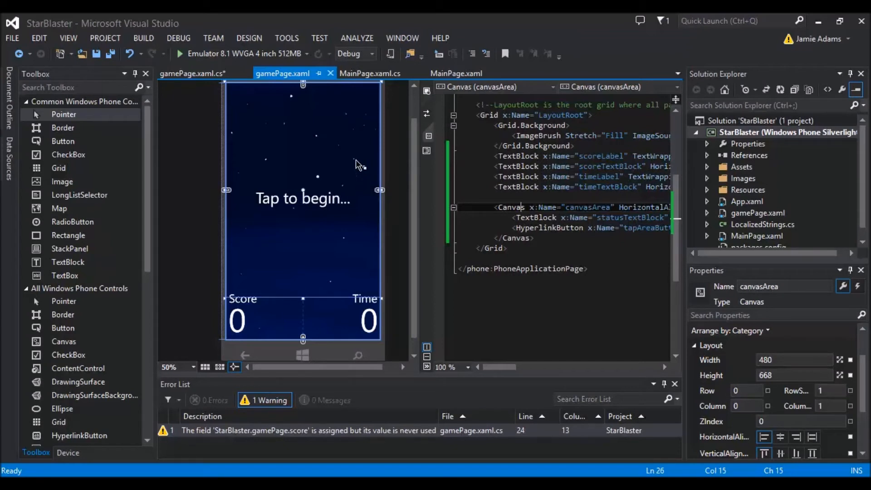
pyautogui.moveTo(369, 171)
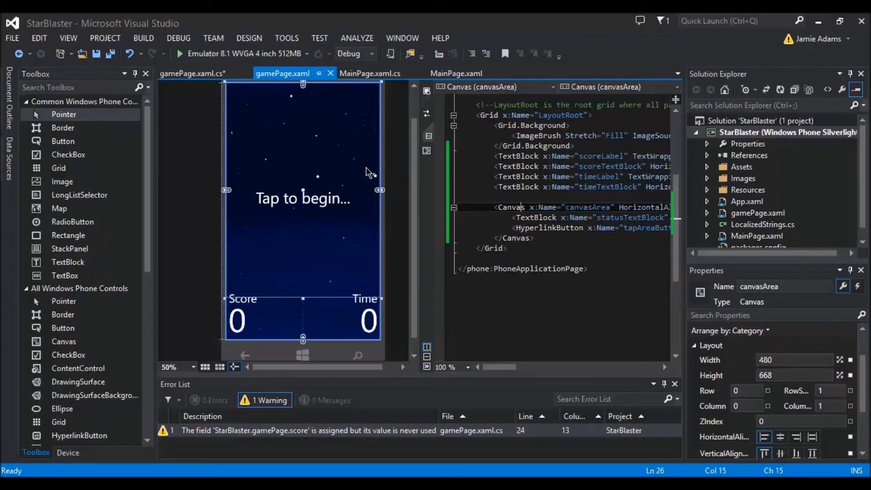
pyautogui.moveTo(372, 181)
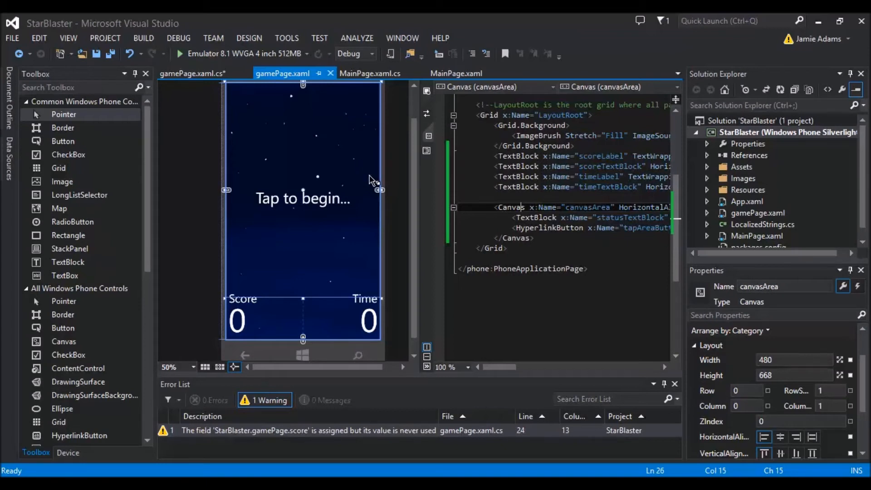
pyautogui.moveTo(359, 161)
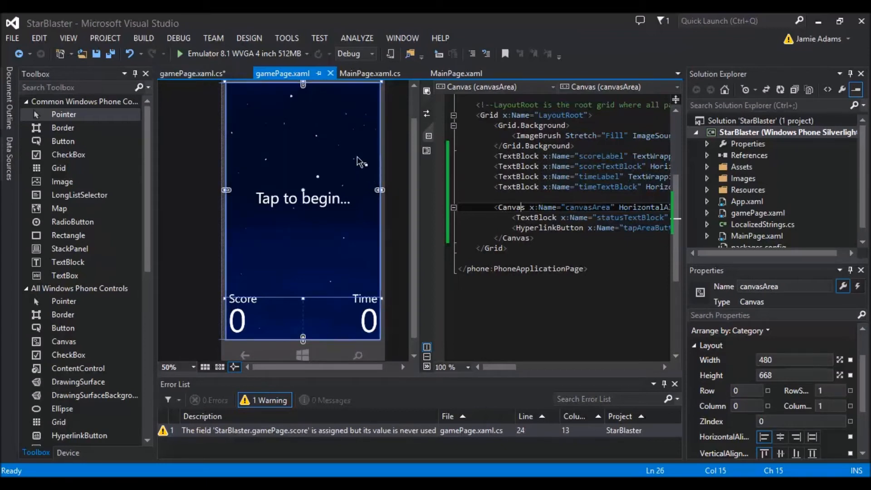
pyautogui.moveTo(267, 141)
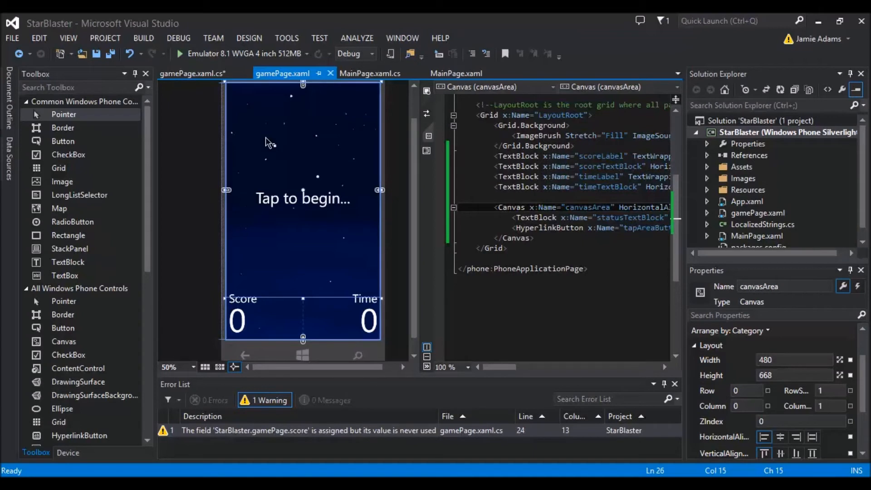
pyautogui.moveTo(403, 149)
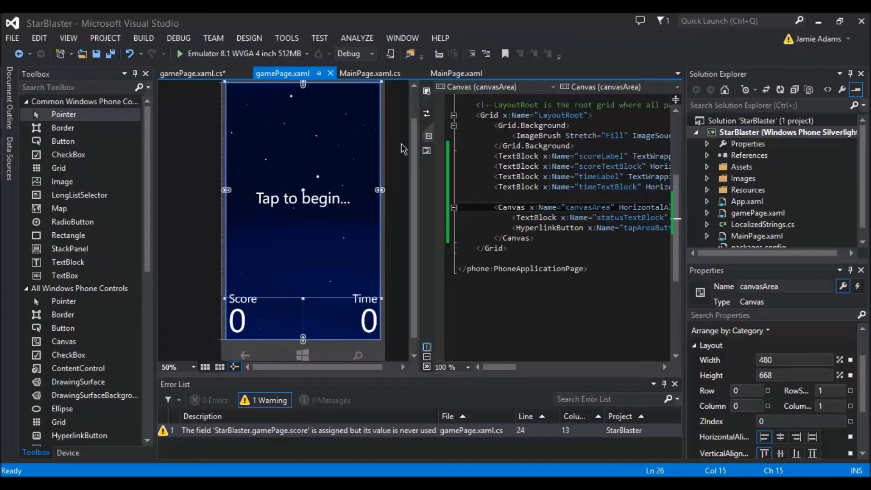
pyautogui.click(193, 73)
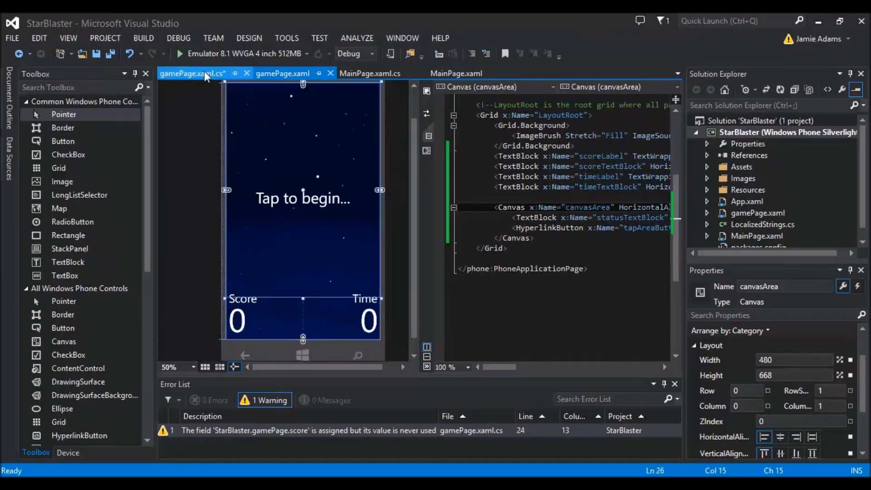
# In gamePage.xaml.cs, highlight spawnStar's random position variables, including leftposition.
pyautogui.click(193, 73)
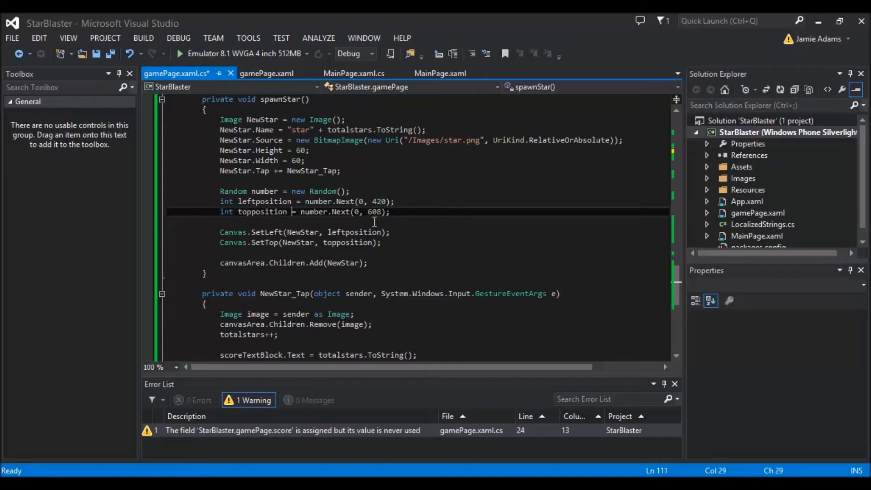
pyautogui.moveTo(366, 237)
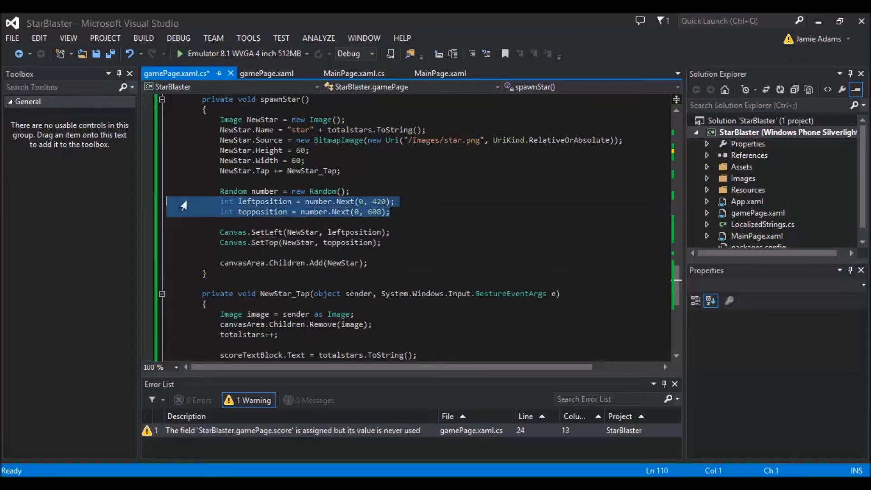
pyautogui.doubleClick(263, 202)
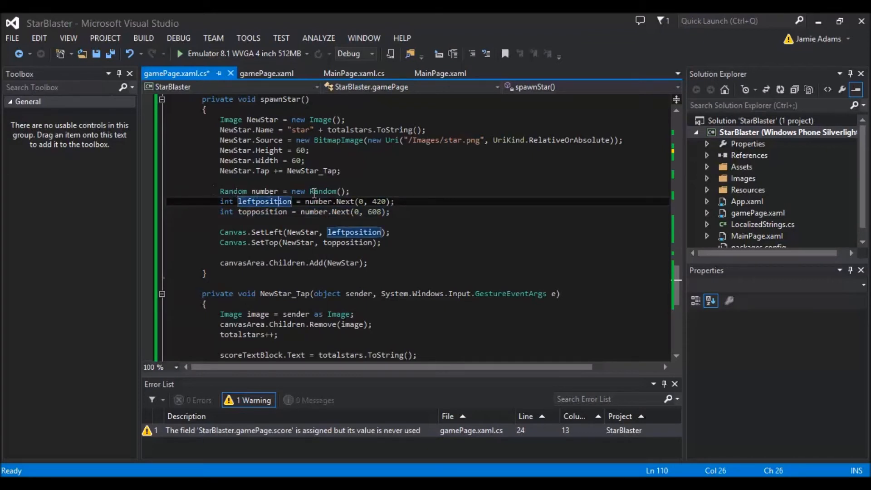
pyautogui.click(295, 201)
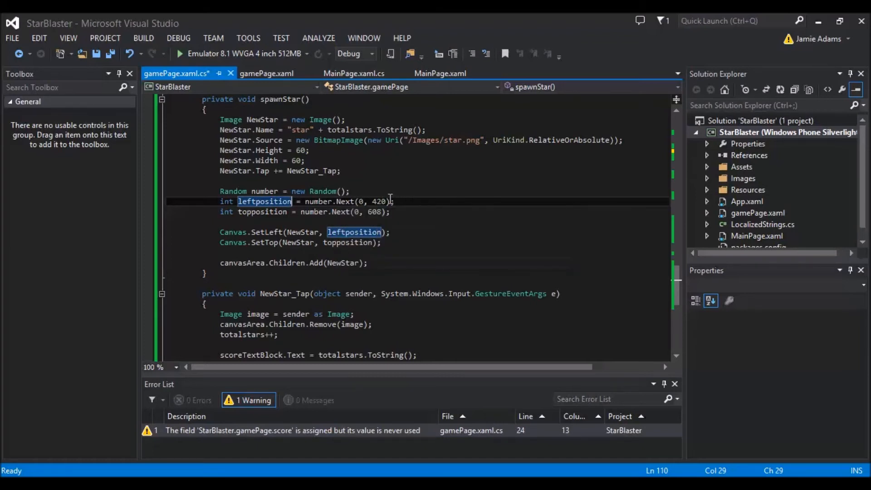
pyautogui.click(237, 212)
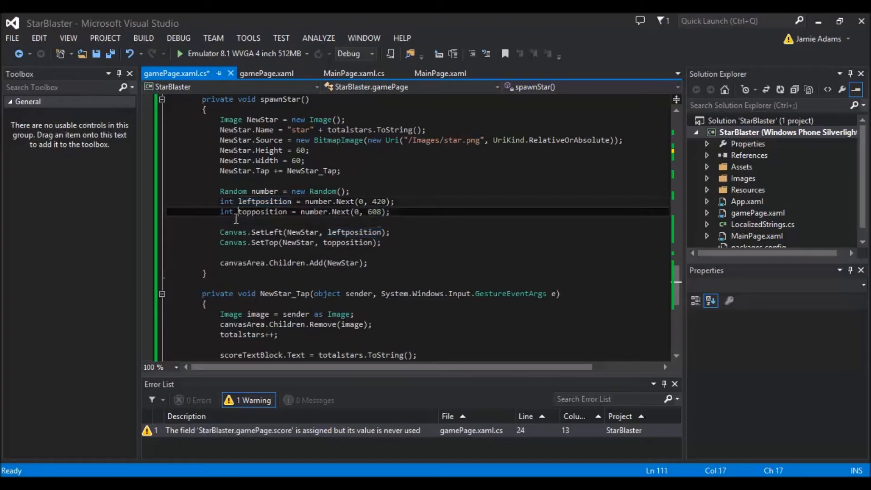
pyautogui.doubleClick(262, 212)
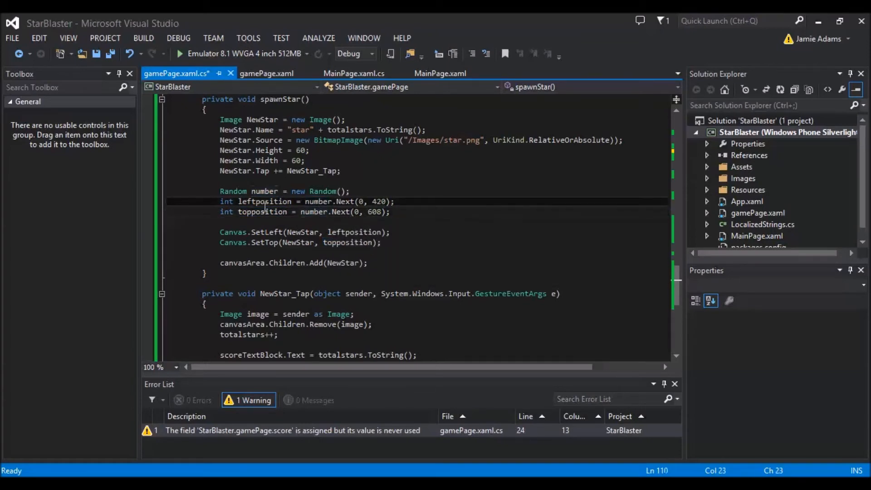
pyautogui.doubleClick(261, 212)
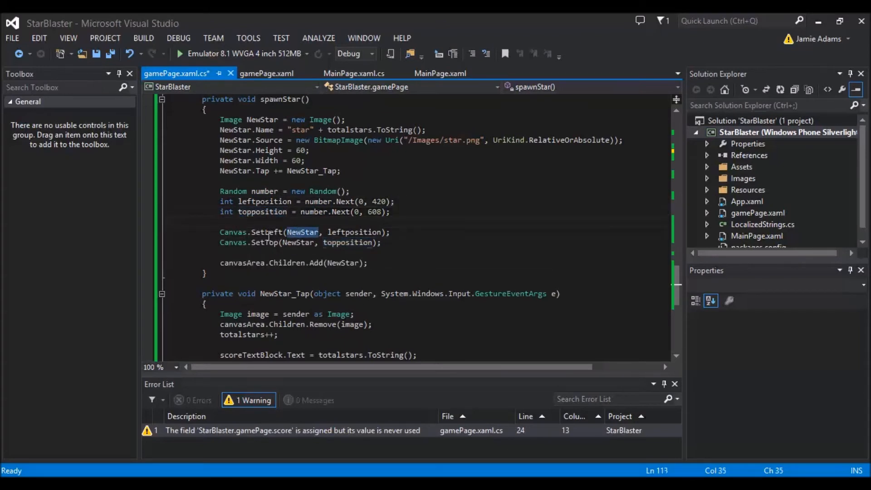
# Highlight NewStar, leftposition in SetLeft, and canvasArea where the star is added.
pyautogui.doubleClick(232, 232)
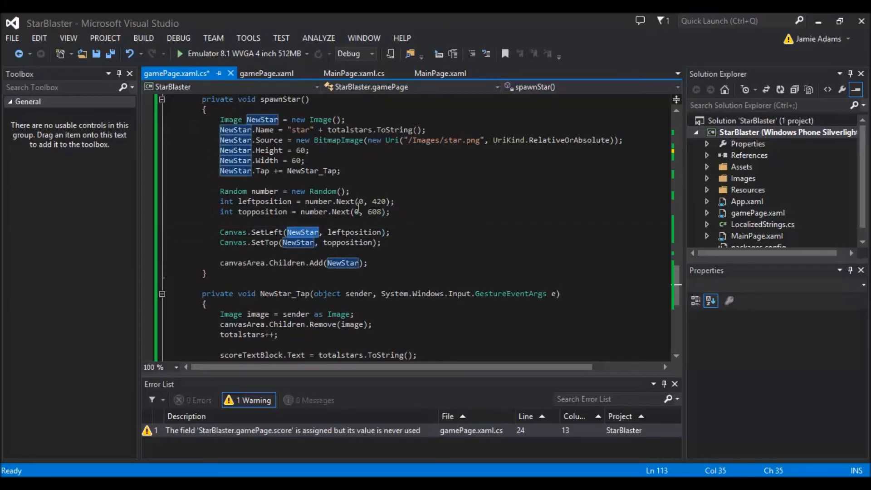
pyautogui.doubleClick(353, 232)
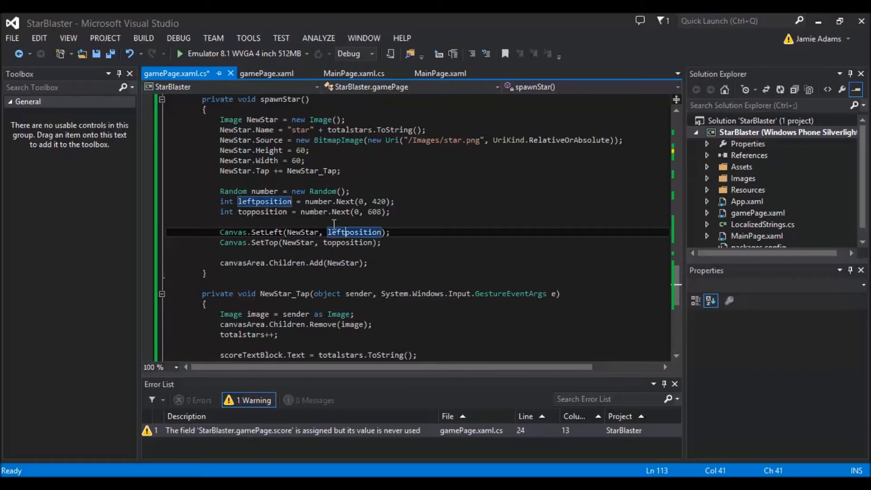
pyautogui.click(269, 242)
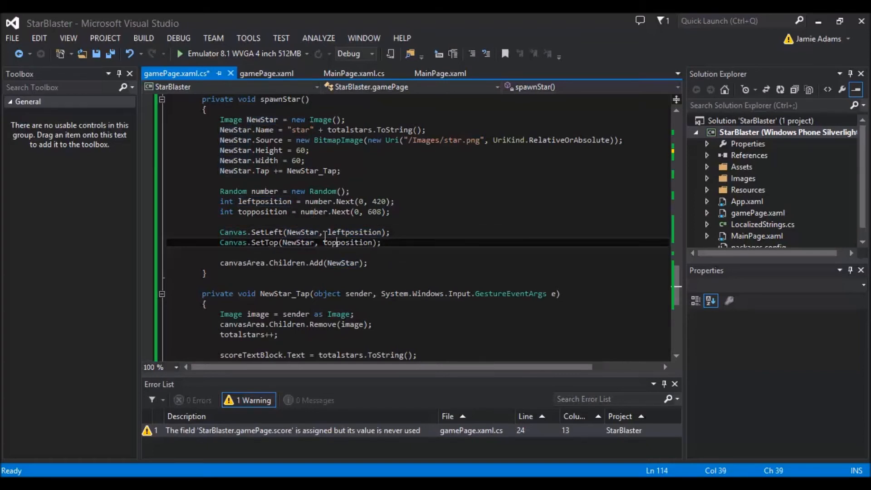
pyautogui.doubleClick(347, 243)
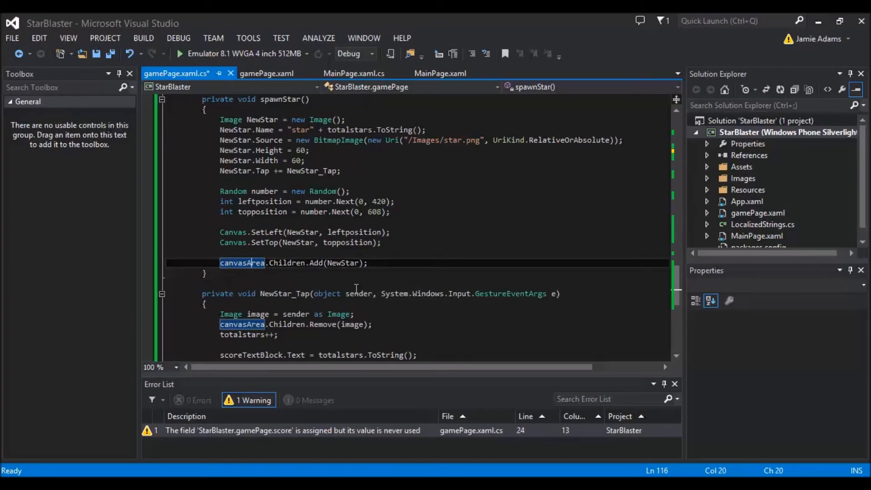
pyautogui.moveTo(379, 272)
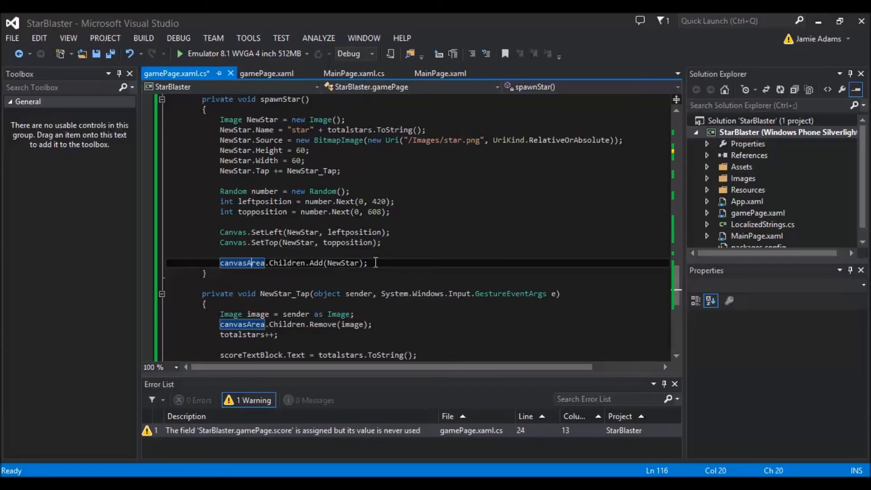
pyautogui.moveTo(384, 268)
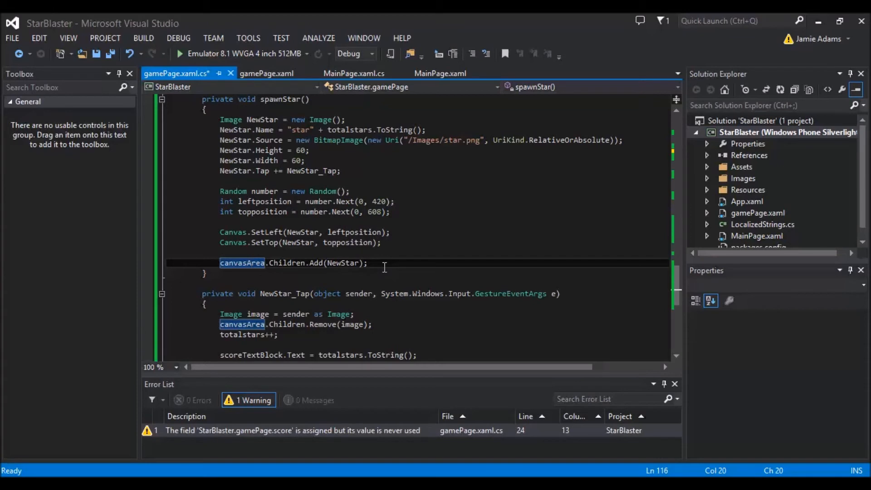
pyautogui.moveTo(411, 140)
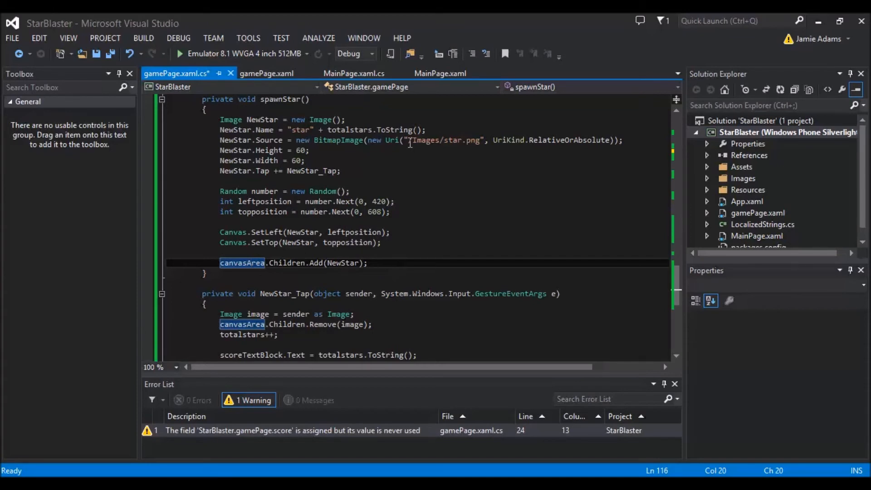
pyautogui.moveTo(409, 141)
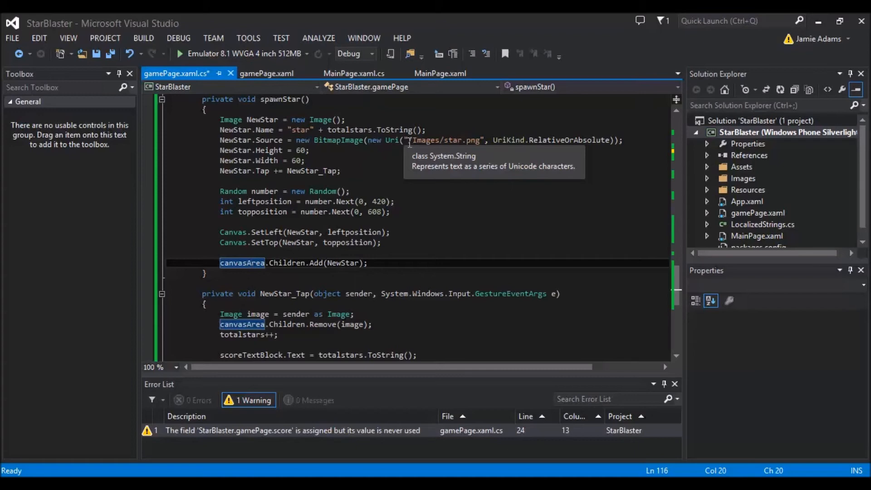
pyautogui.scroll(-3)
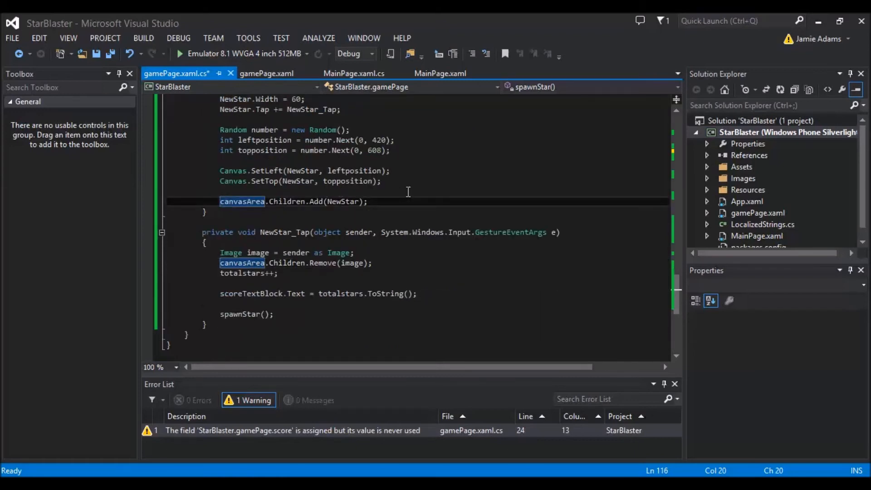
pyautogui.scroll(3)
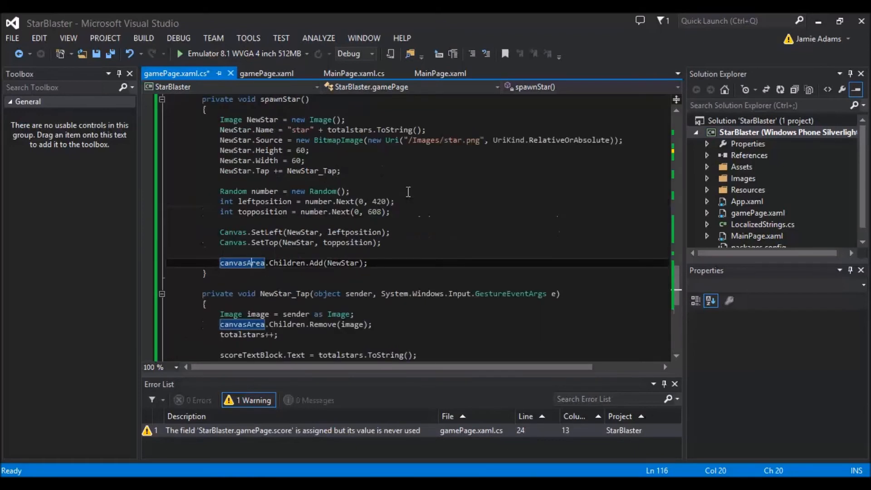
pyautogui.click(381, 242)
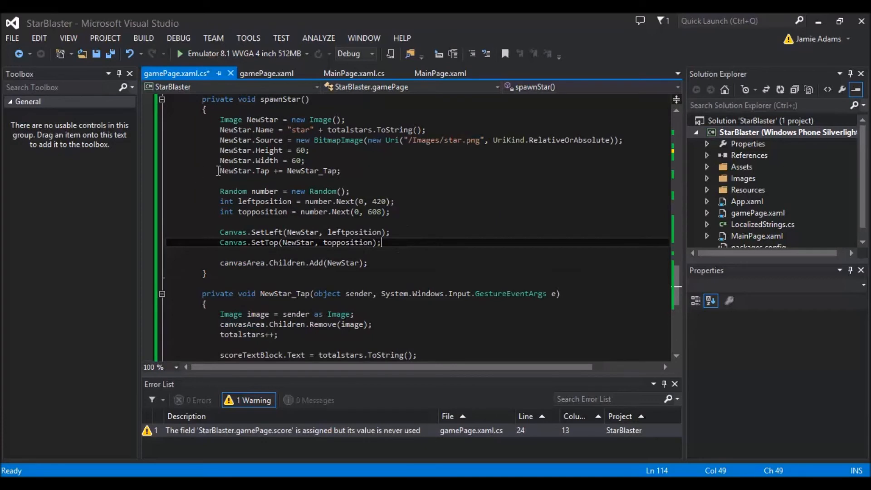
# In NewStar_Tap, highlight the Image cast of sender and the removed image.
pyautogui.scroll(-3)
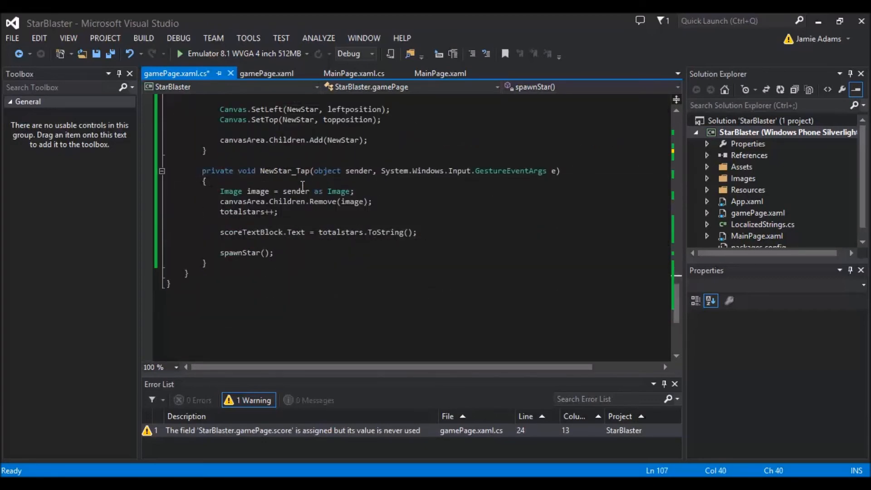
pyautogui.doubleClick(230, 191)
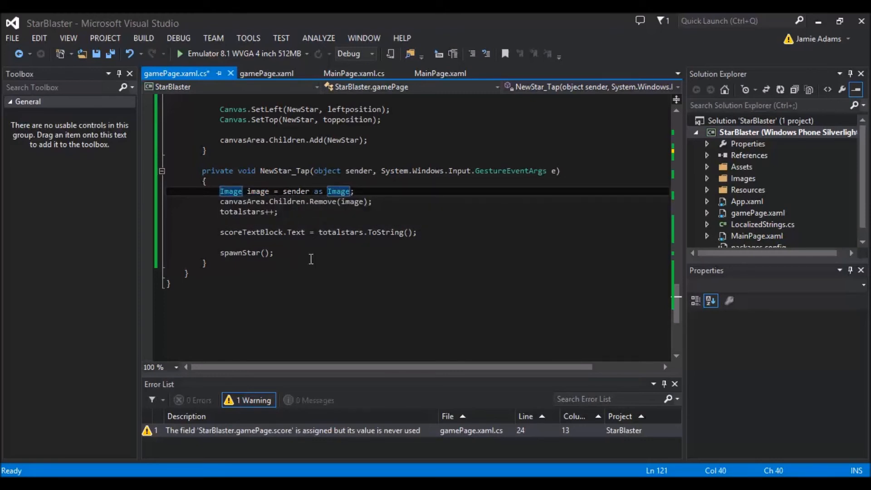
pyautogui.doubleClick(359, 171)
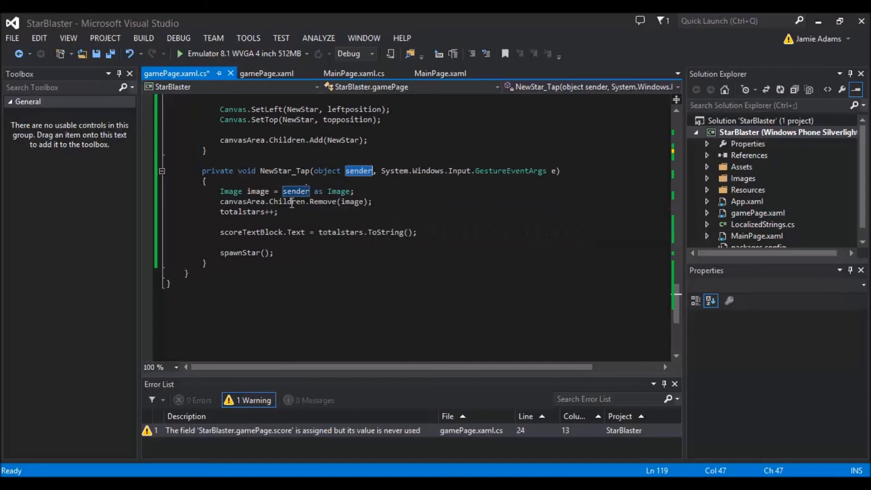
pyautogui.doubleClick(258, 190)
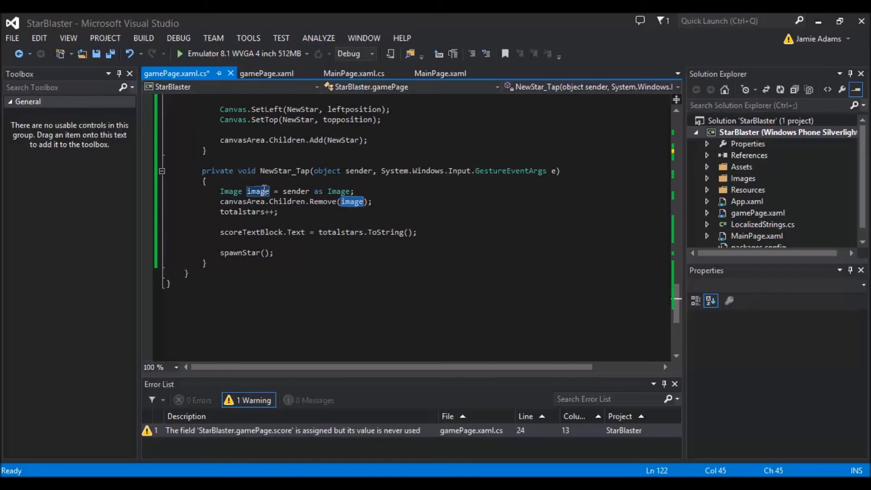
pyautogui.doubleClick(296, 191)
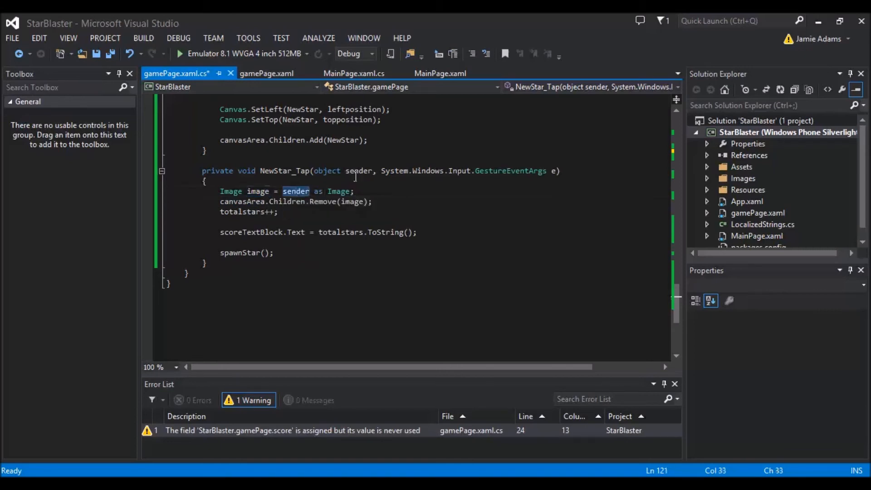
pyautogui.doubleClick(359, 170)
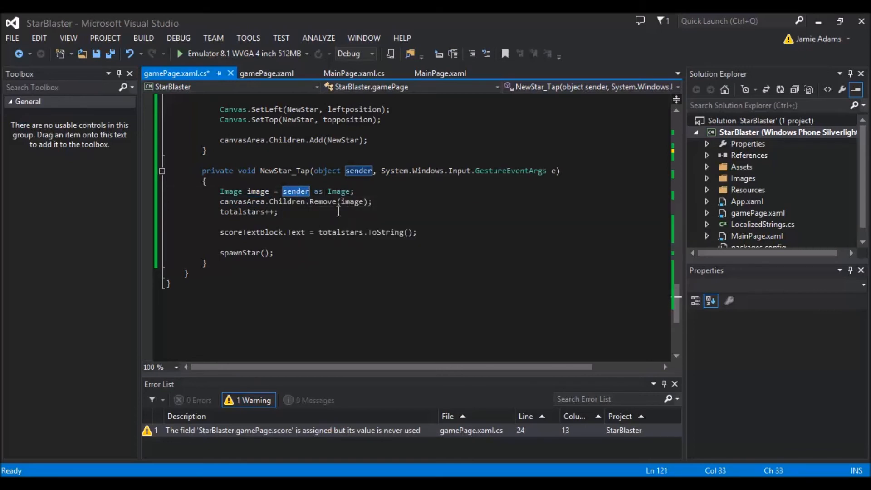
pyautogui.click(278, 212)
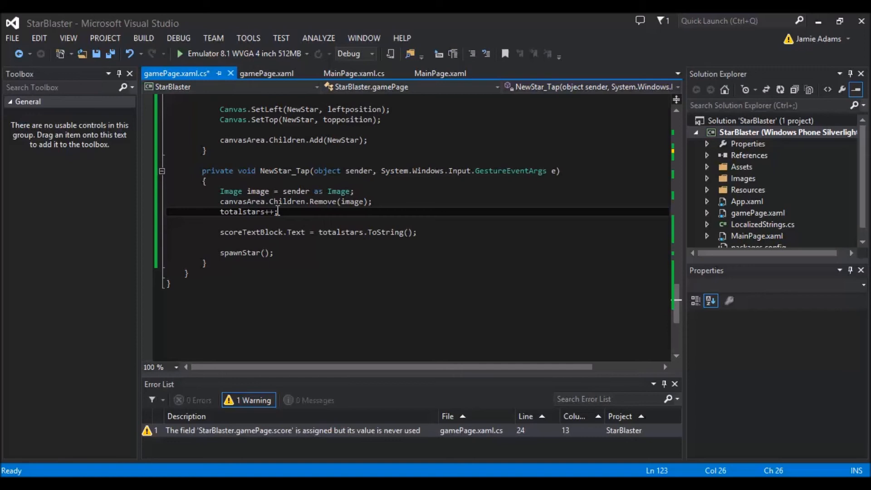
pyautogui.scroll(3)
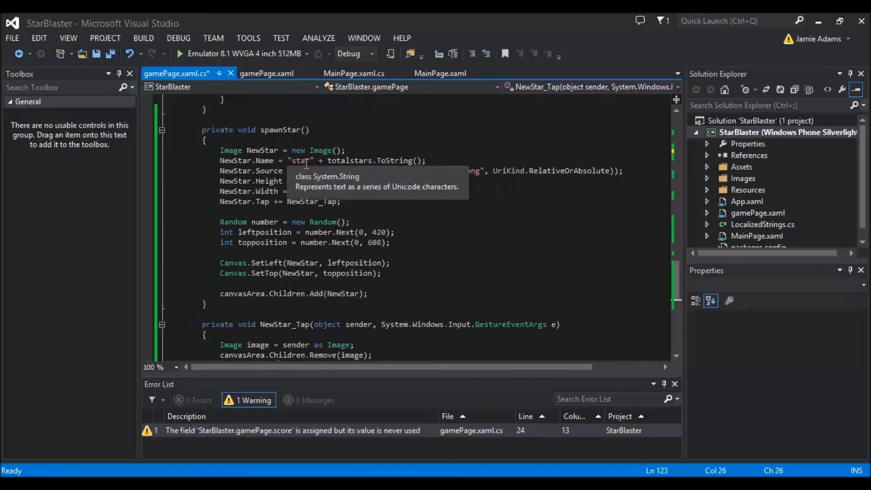
pyautogui.moveTo(392, 161)
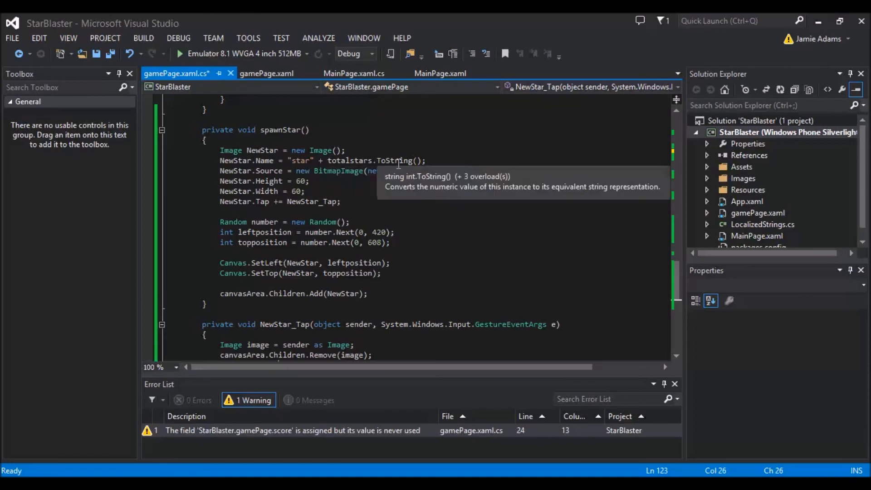
pyautogui.scroll(-3)
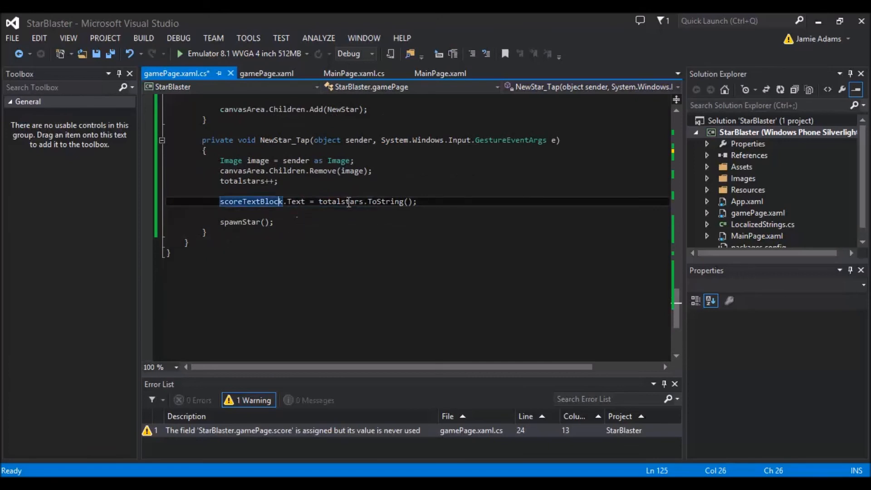
pyautogui.moveTo(350, 206)
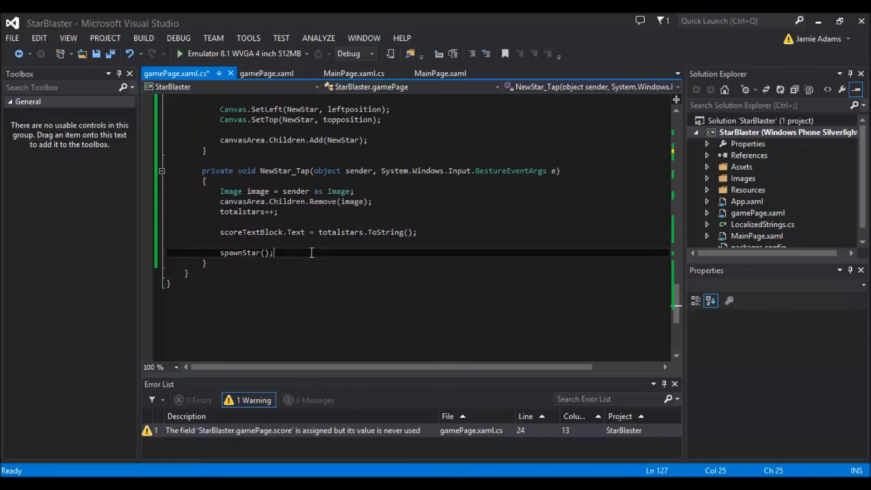
pyautogui.scroll(3)
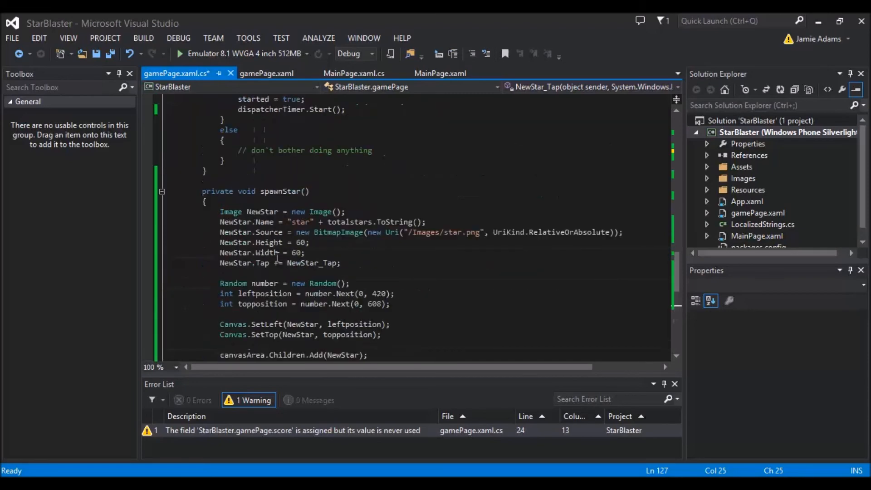
pyautogui.scroll(3)
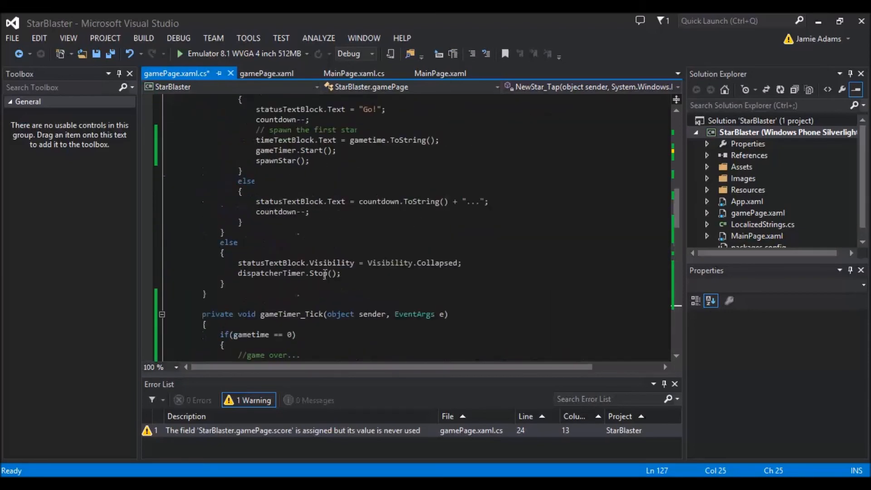
pyautogui.scroll(-3)
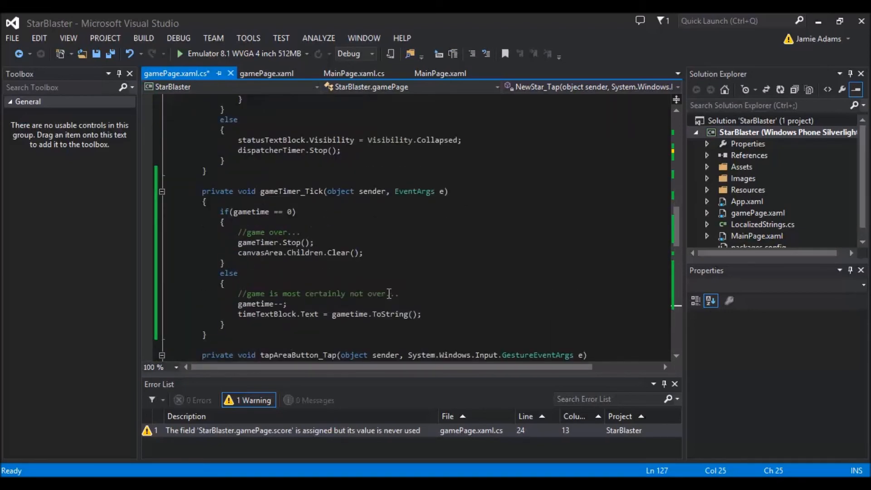
pyautogui.scroll(3)
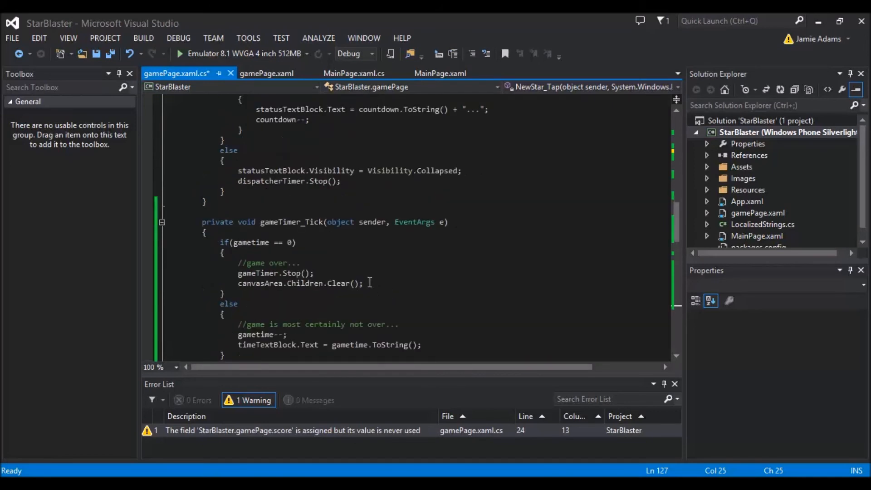
# Select the canvasArea.Children.Clear() line and save gamePage.xaml.cs before building.
pyautogui.click(362, 283)
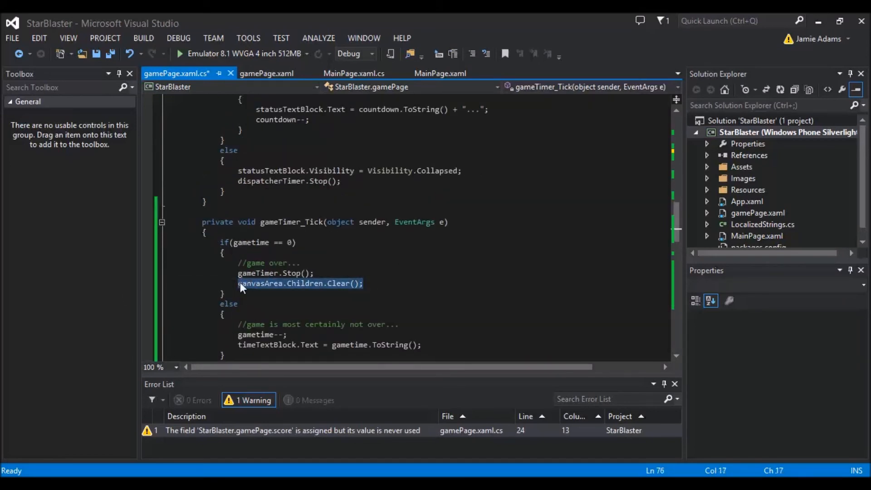
pyautogui.moveTo(379, 312)
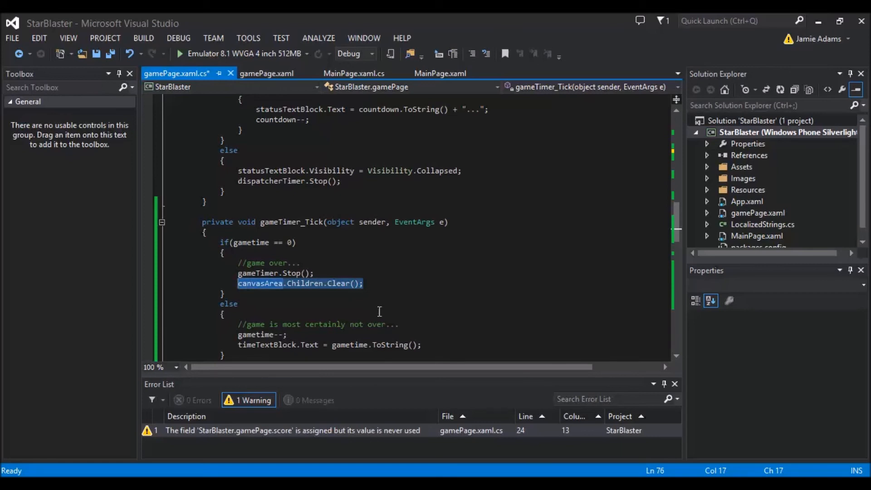
pyautogui.moveTo(380, 299)
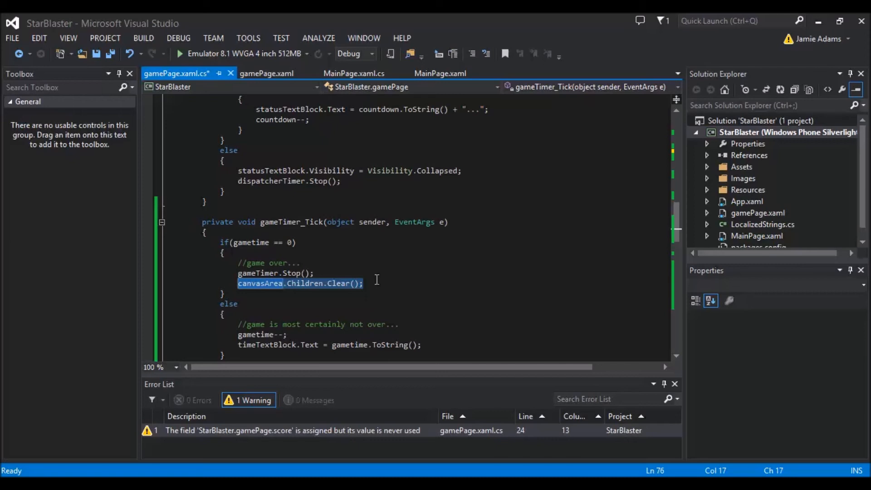
pyautogui.moveTo(249, 189)
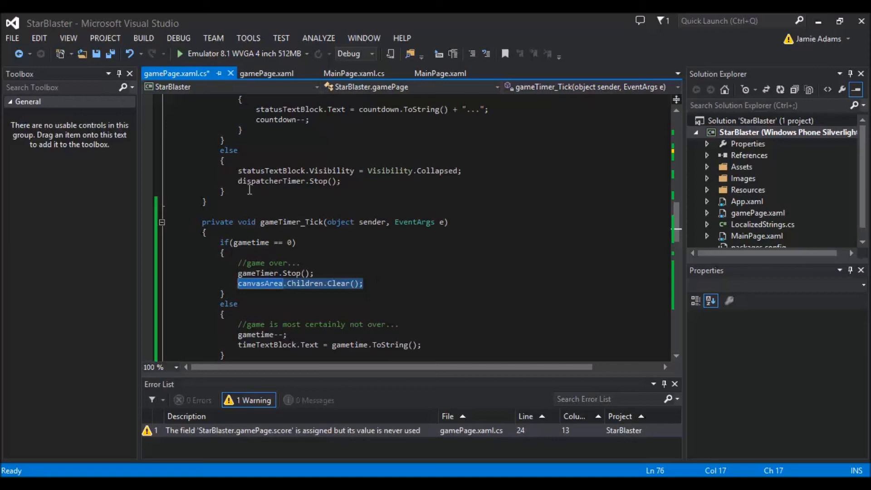
pyautogui.press('ctrl+s')
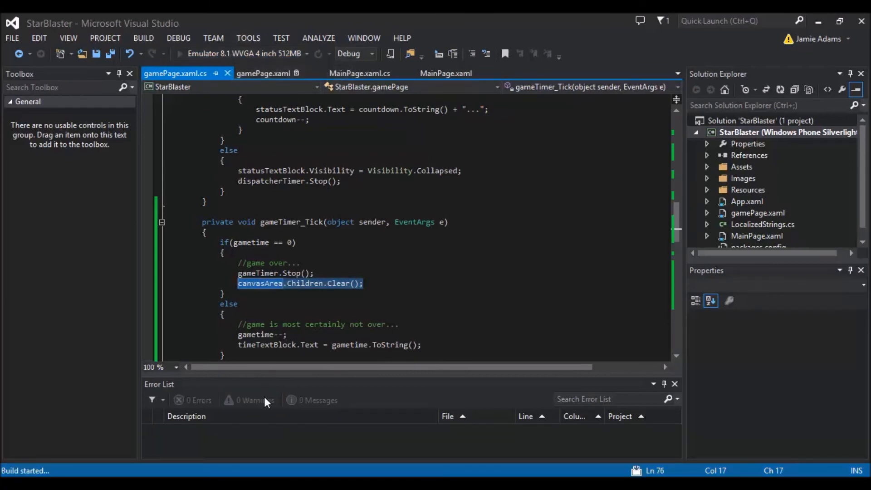
# Let StarBlaster launch in the emulator and select the username box.
pyautogui.click(178, 54)
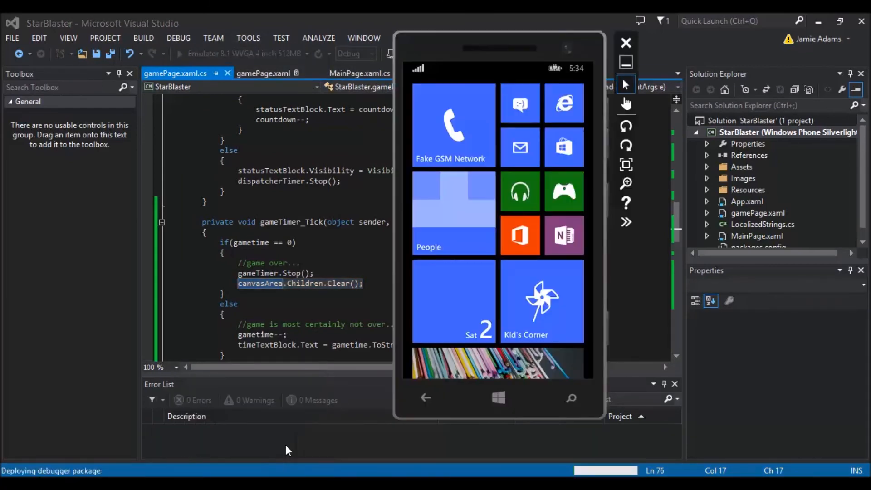
pyautogui.click(179, 54)
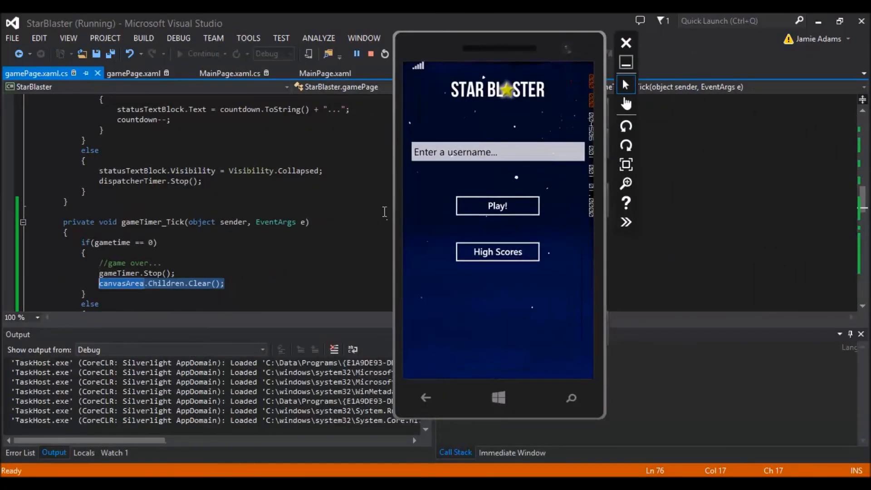
pyautogui.click(496, 151)
pyautogui.write('jmejamie')
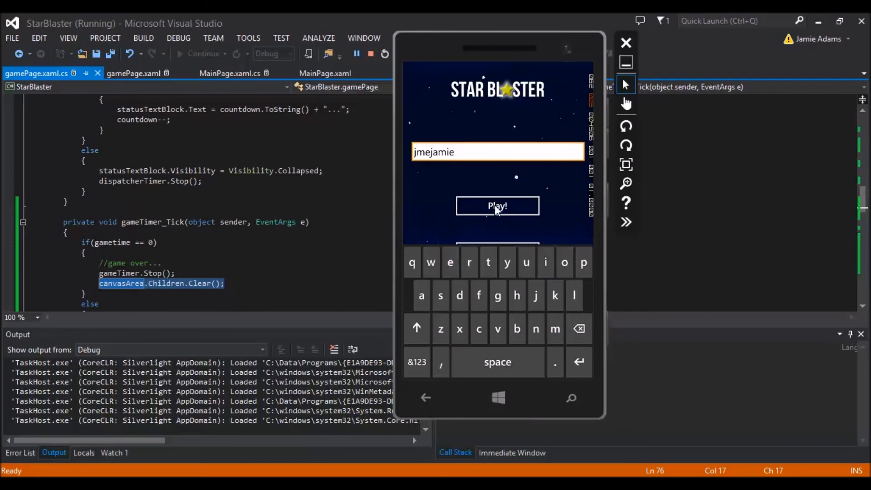
# Tap Play! to begin a round with the entered username.
pyautogui.click(498, 206)
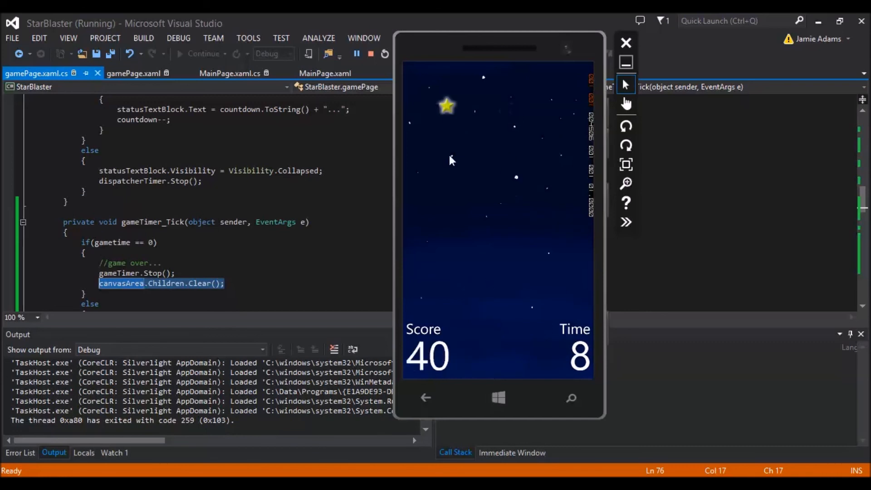
pyautogui.moveTo(520, 233)
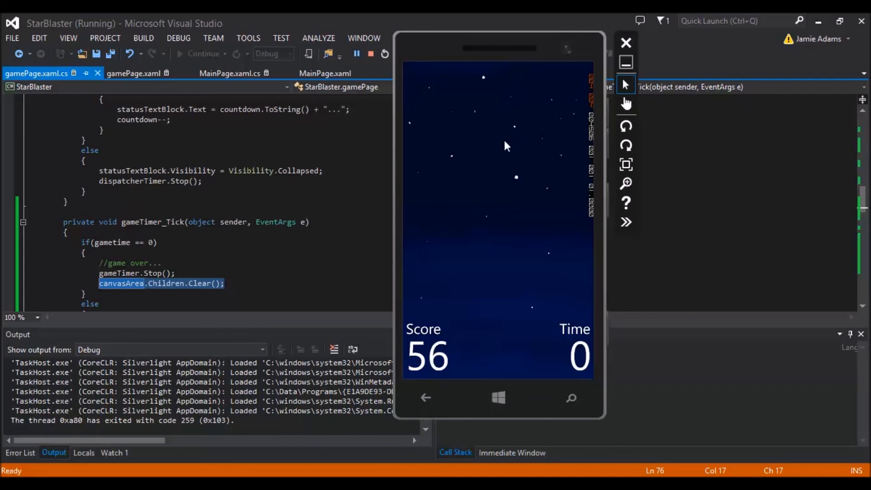
pyautogui.moveTo(560, 262)
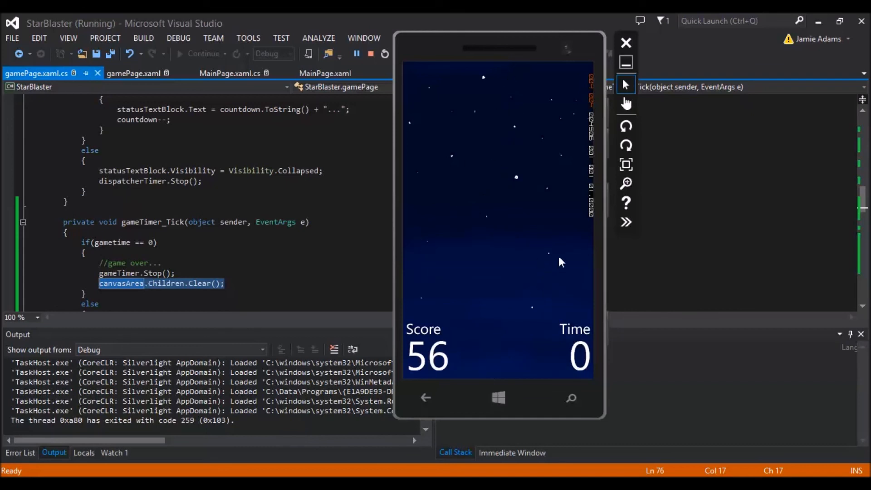
pyautogui.moveTo(508, 76)
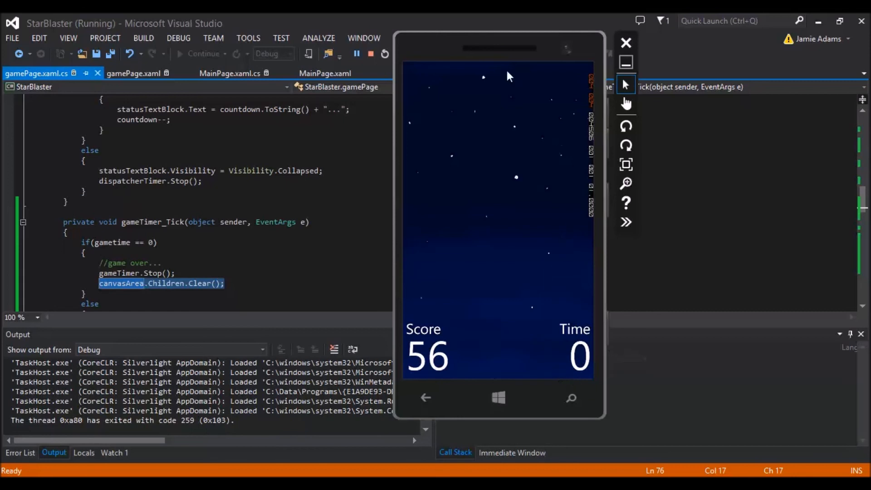
pyautogui.moveTo(626, 106)
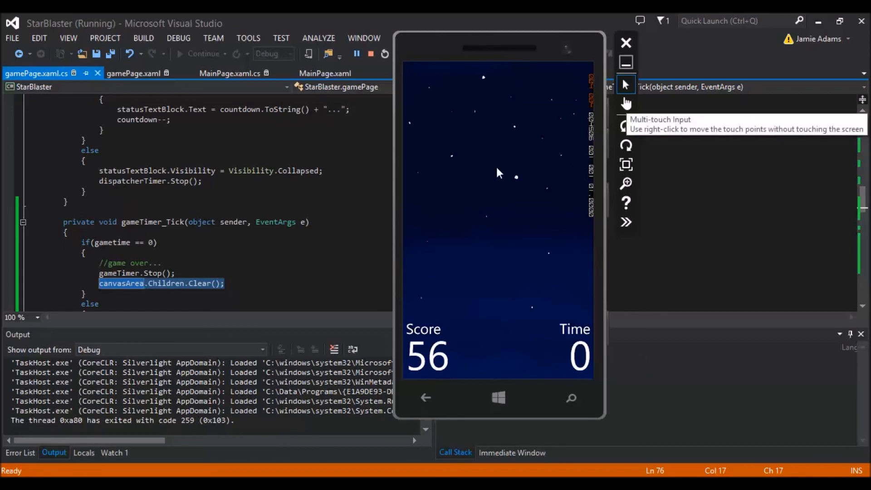
pyautogui.moveTo(522, 199)
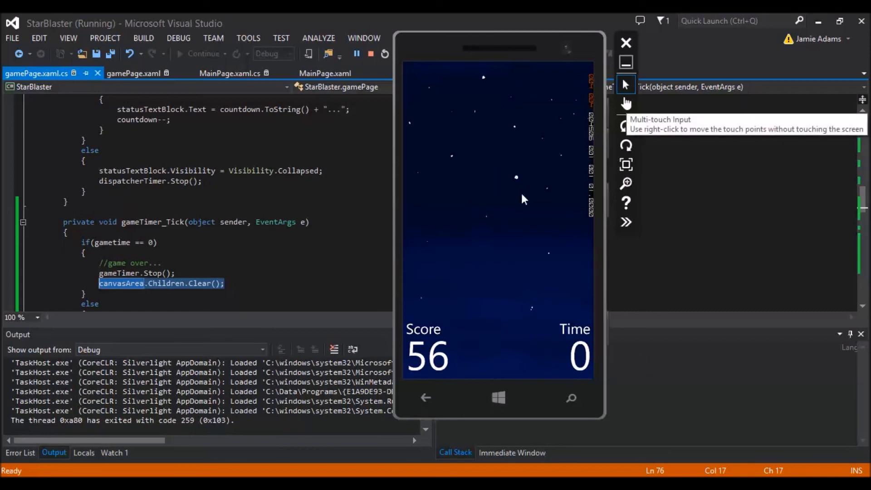
pyautogui.moveTo(544, 162)
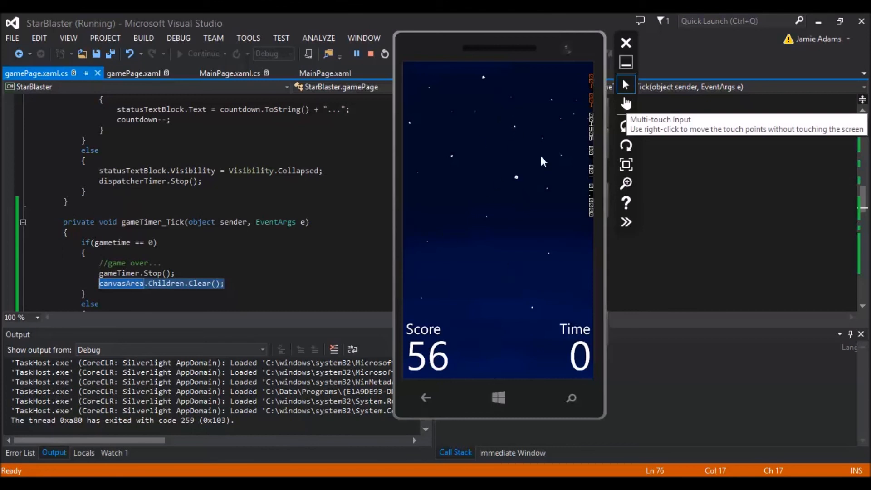
pyautogui.moveTo(471, 234)
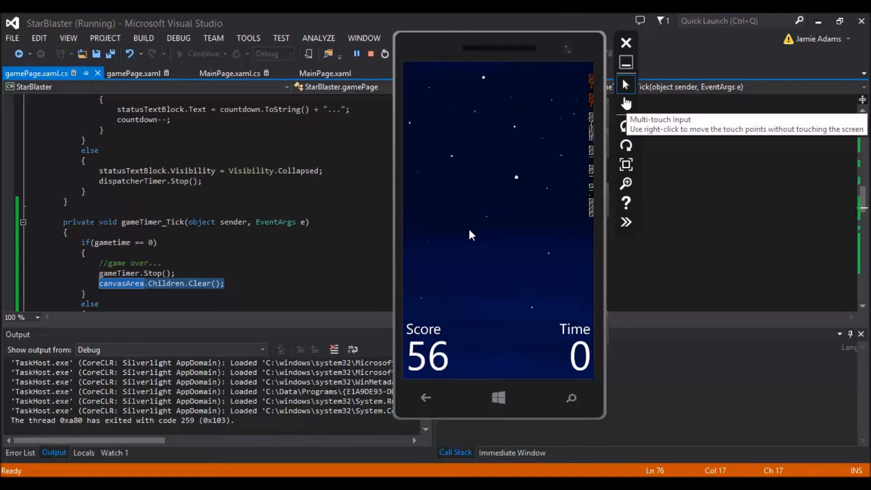
pyautogui.moveTo(512, 163)
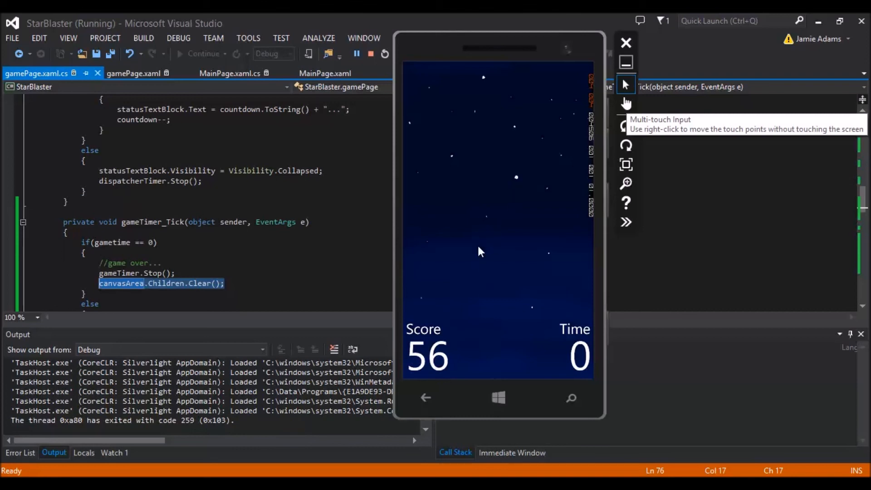
pyautogui.moveTo(499, 216)
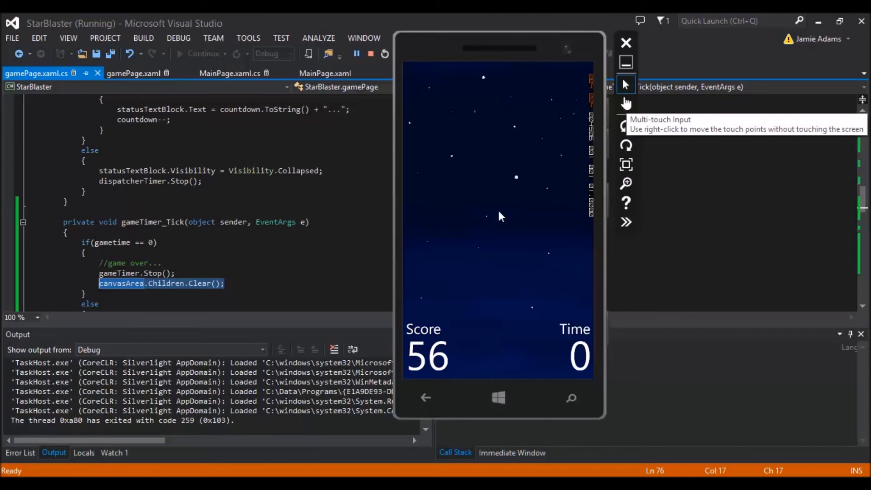
pyautogui.moveTo(439, 268)
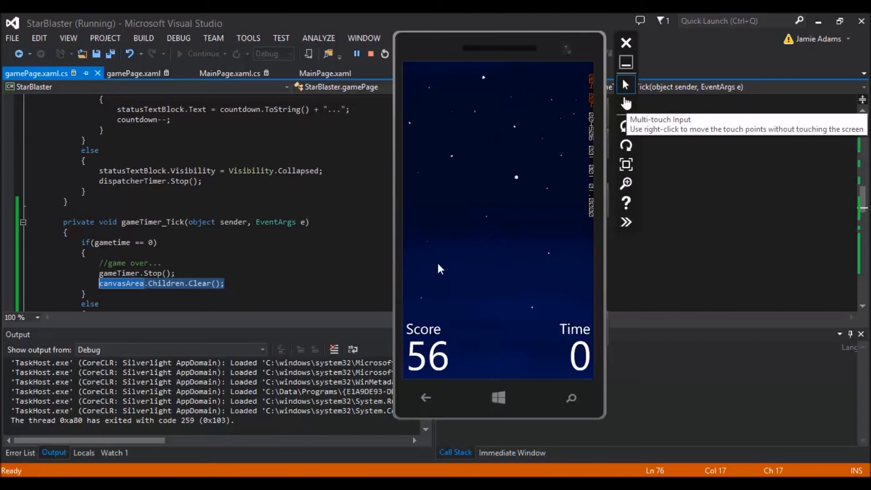
pyautogui.moveTo(510, 145)
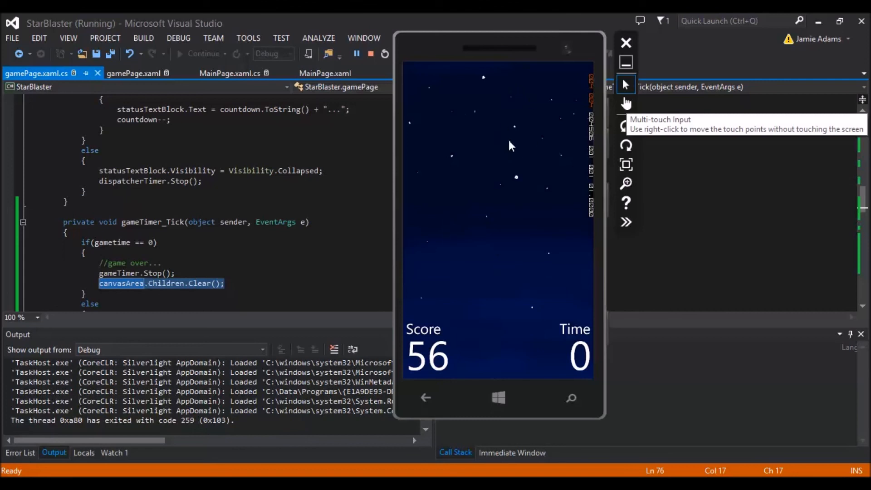
pyautogui.moveTo(439, 119)
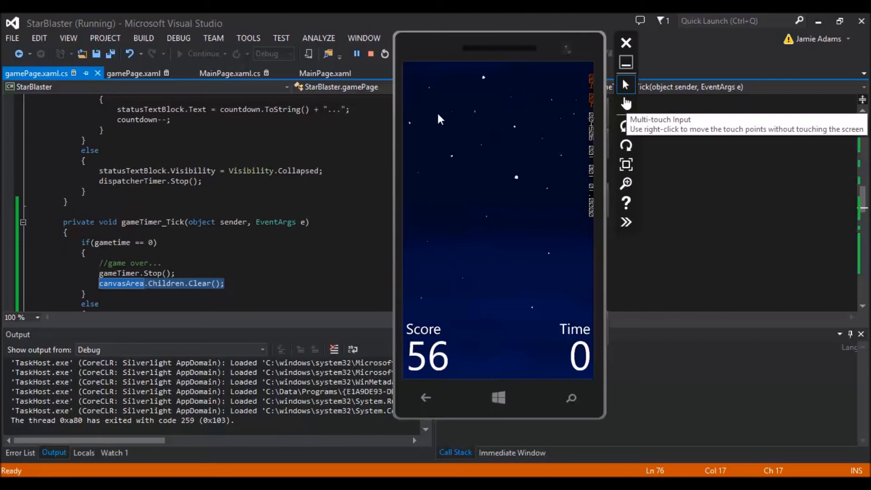
# Stop debugging from the Visual Studio toolbar after the round ends at score 56.
pyautogui.click(370, 54)
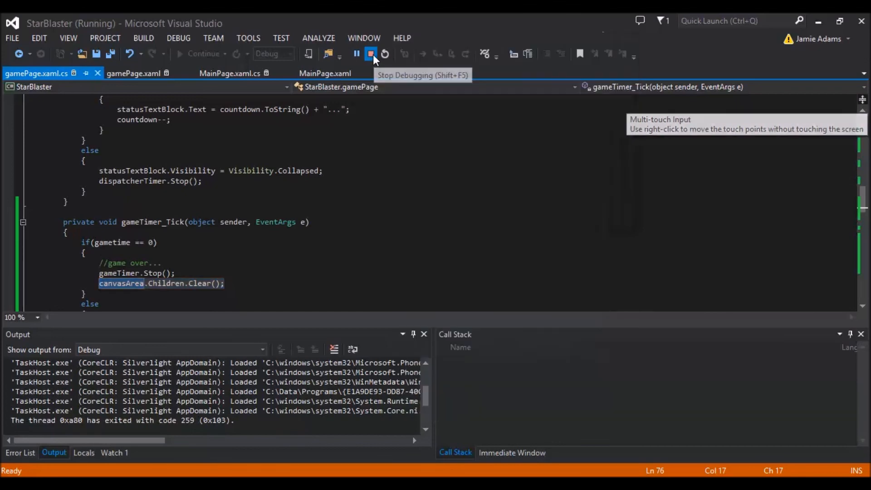
pyautogui.click(371, 54)
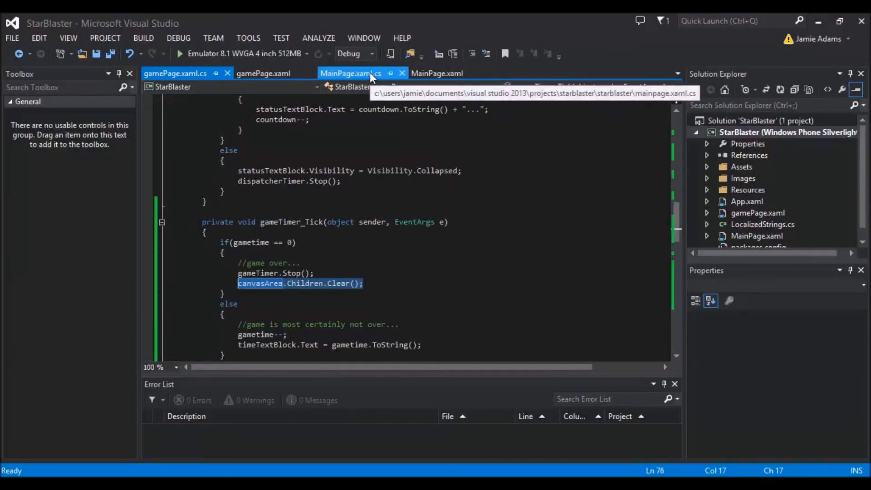